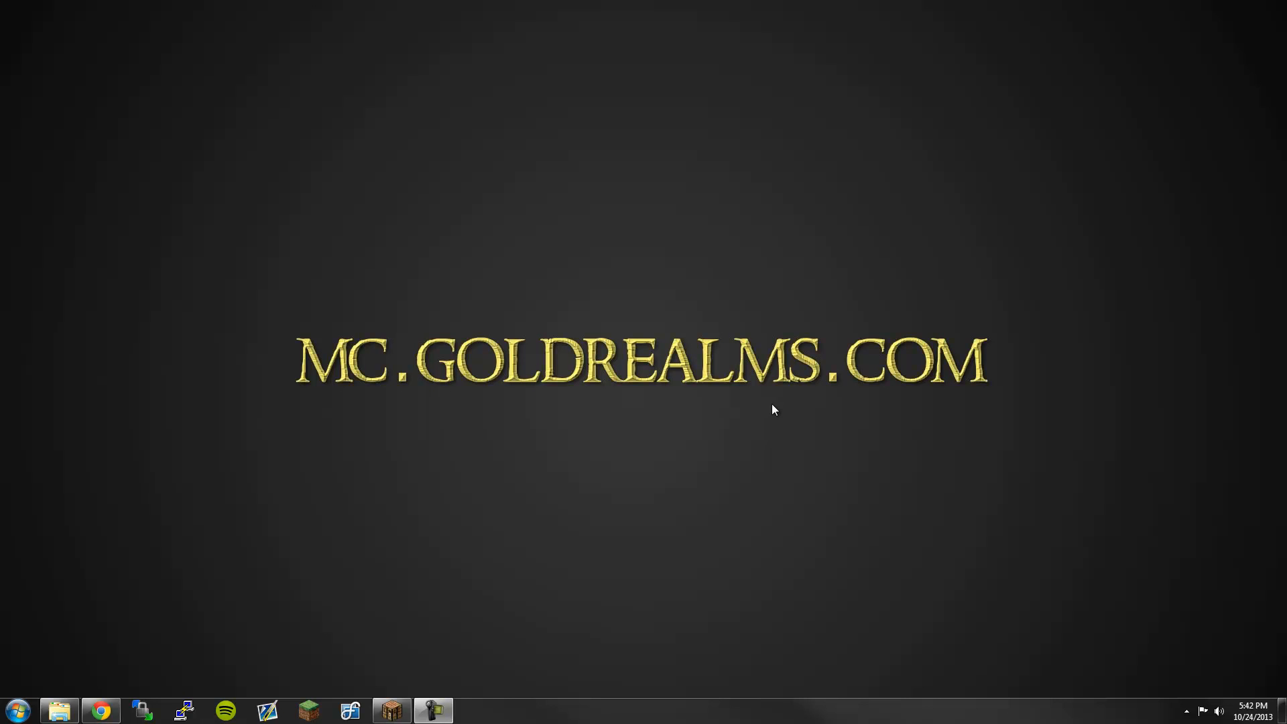
mouse_move(841, 389)
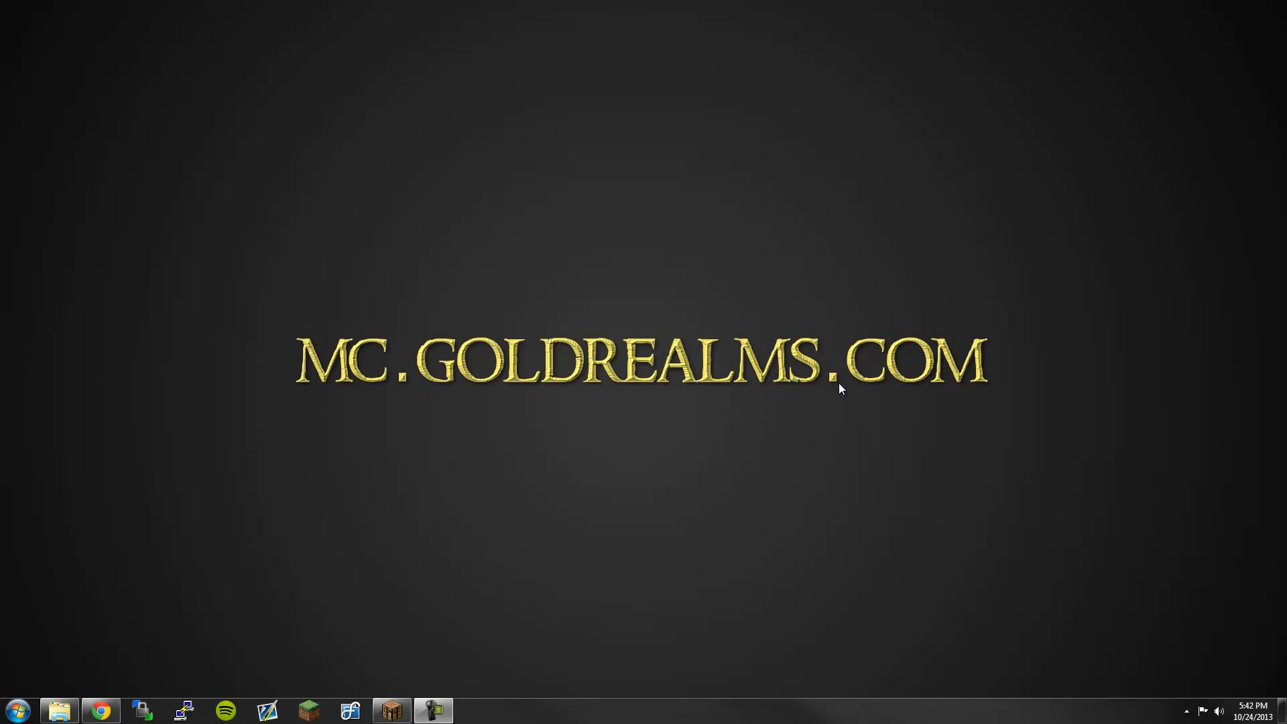
mouse_move(930, 363)
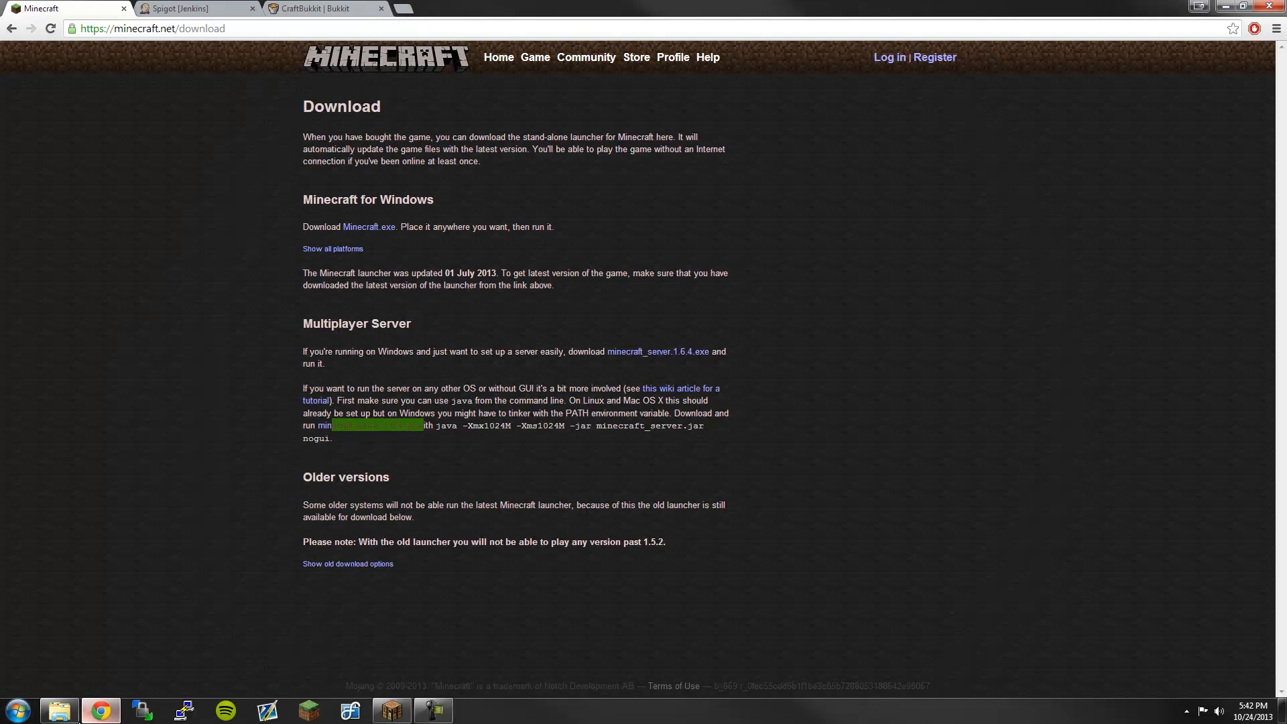
mouse_move(4, 189)
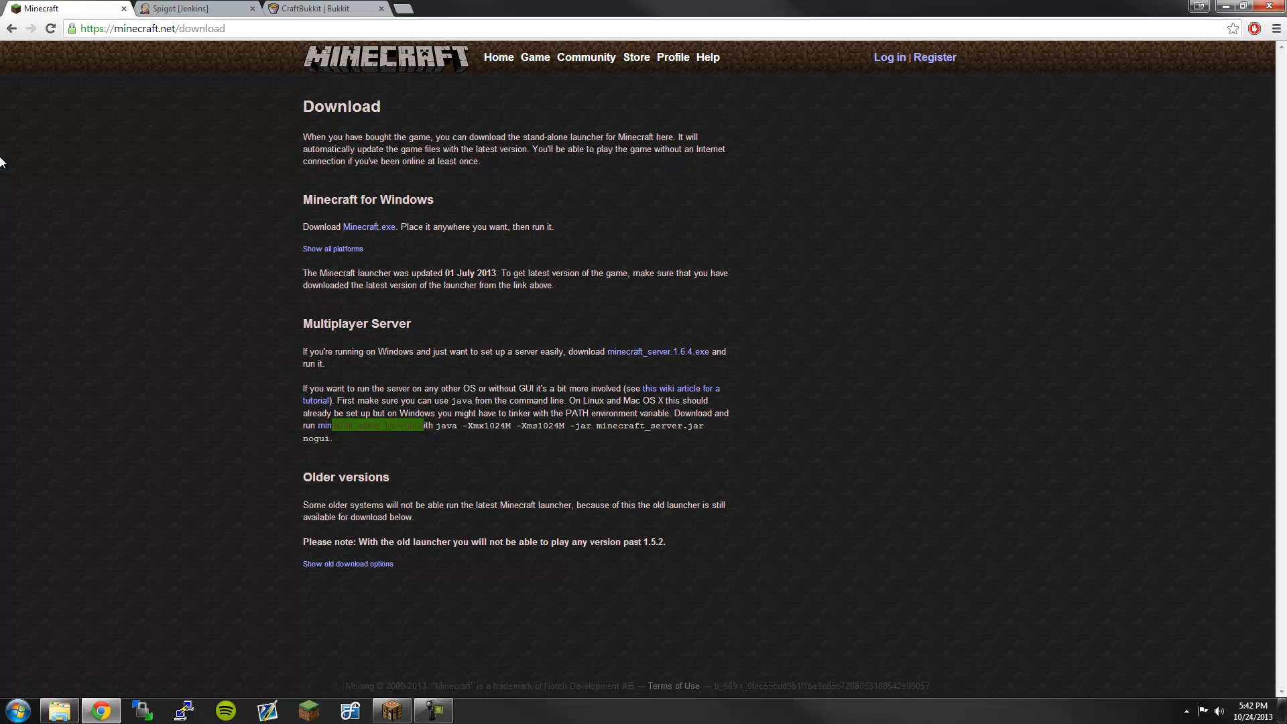
mouse_move(65, 15)
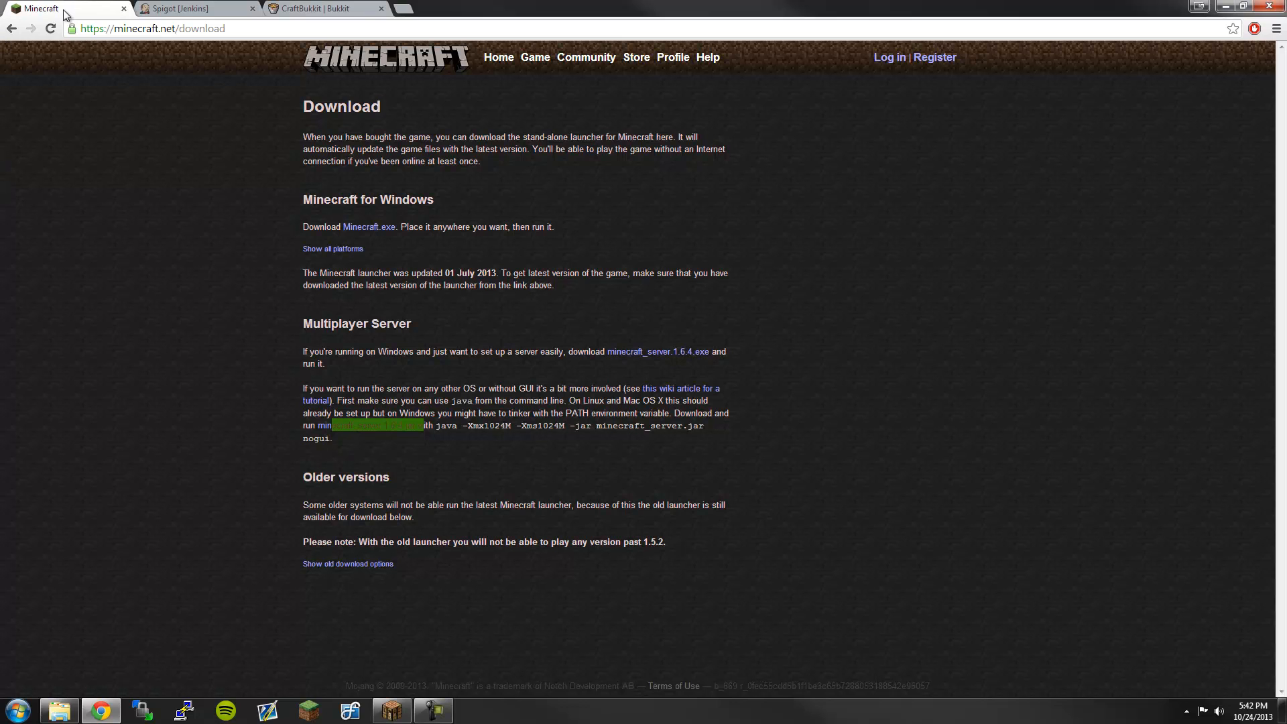
mouse_move(169, 293)
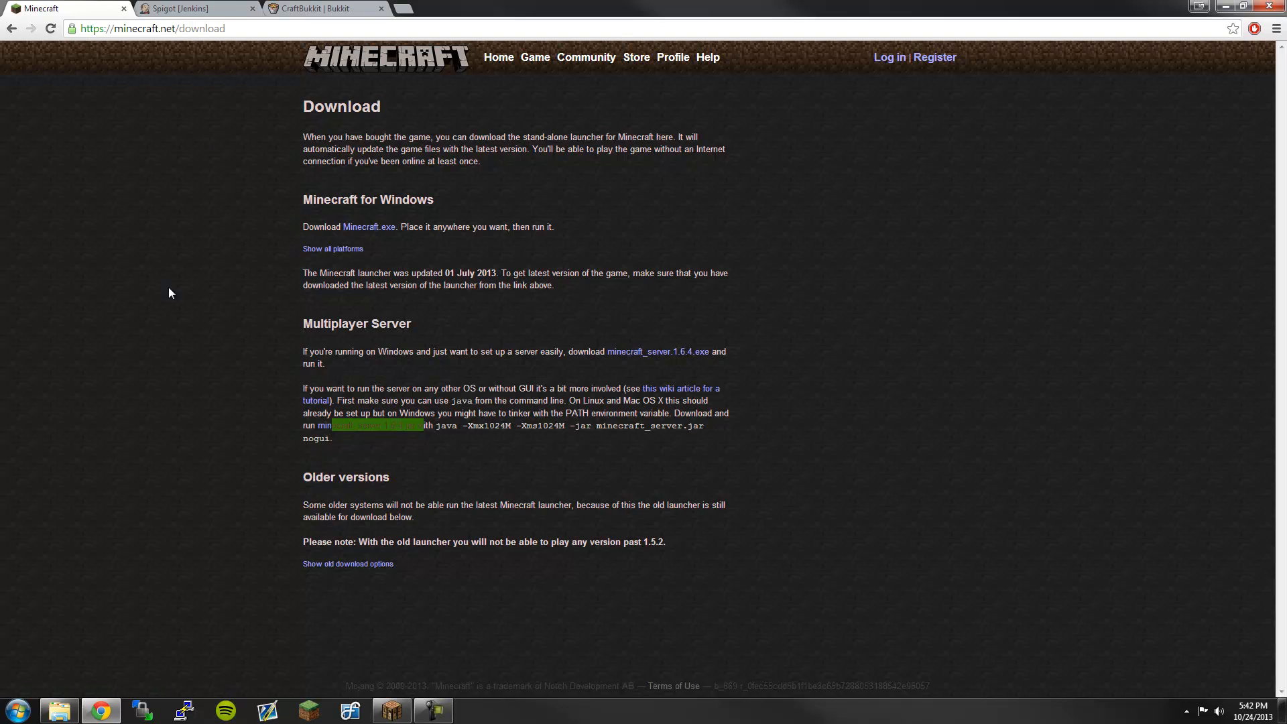
- Flip between the Spigot Jenkins, Minecraft and CraftBukkit tabs, ending on the CraftBukkit downloads list
left_click(198, 8)
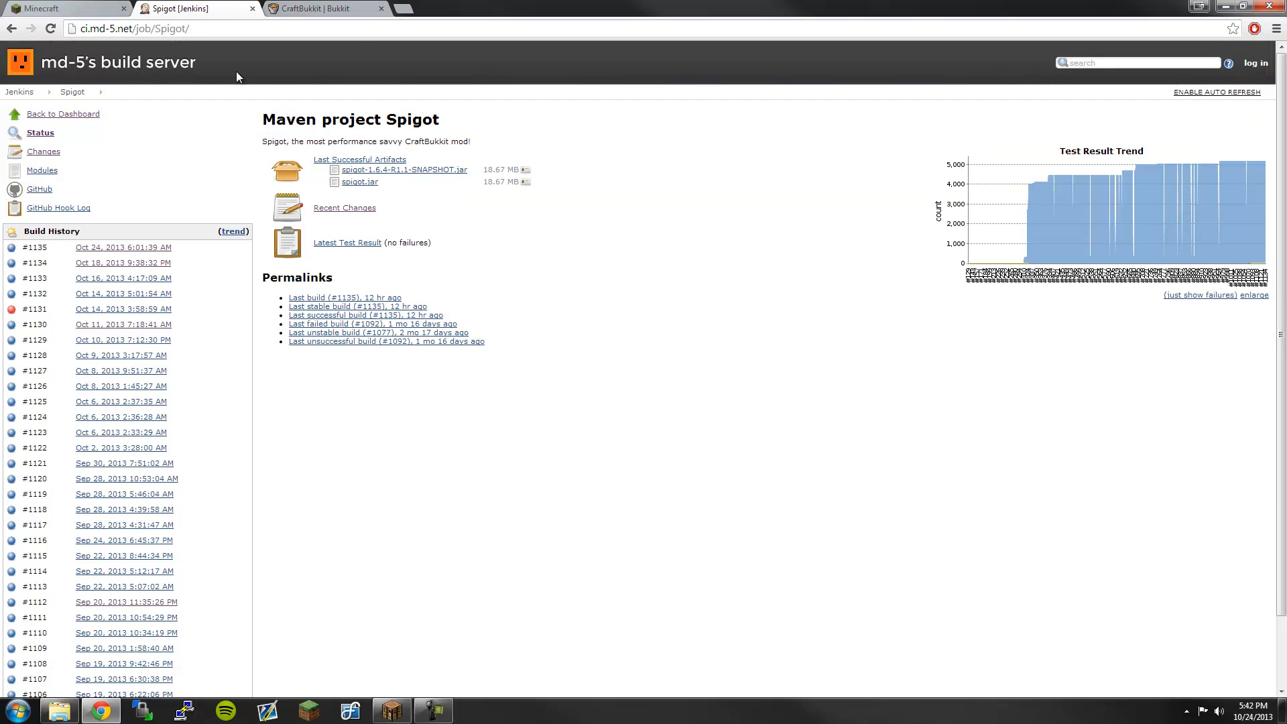
left_click(320, 8)
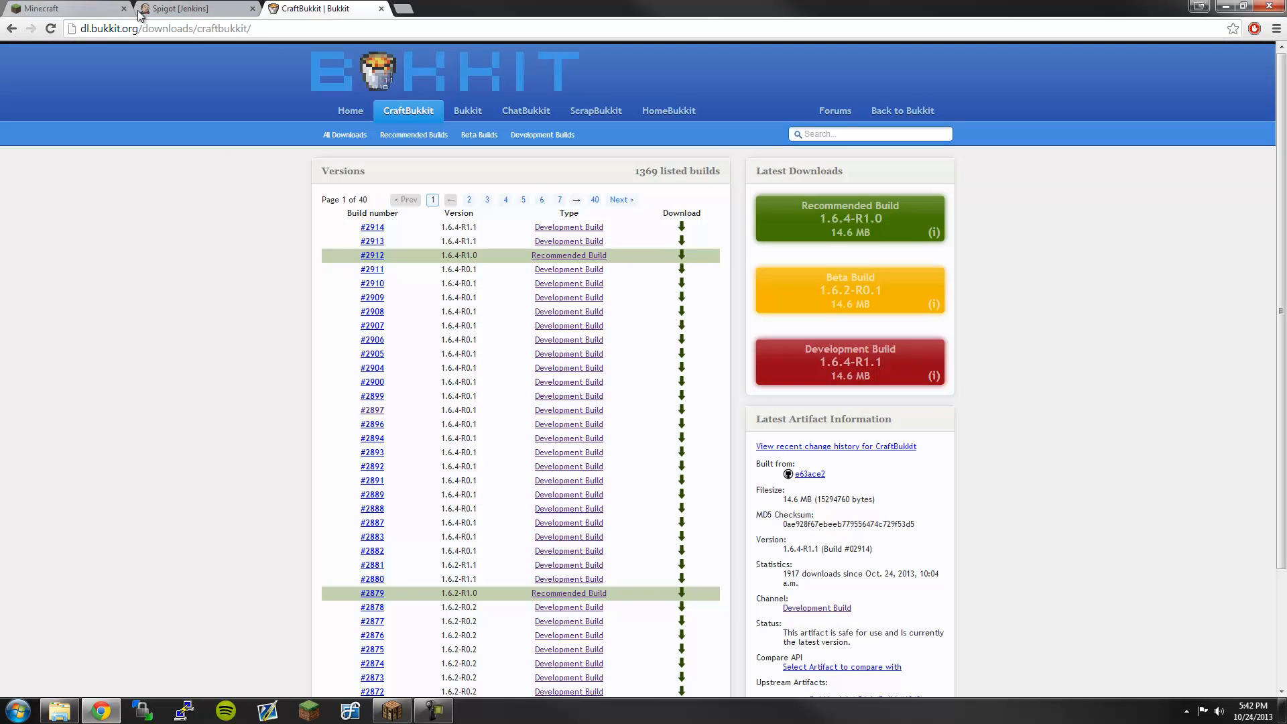
mouse_move(175, 88)
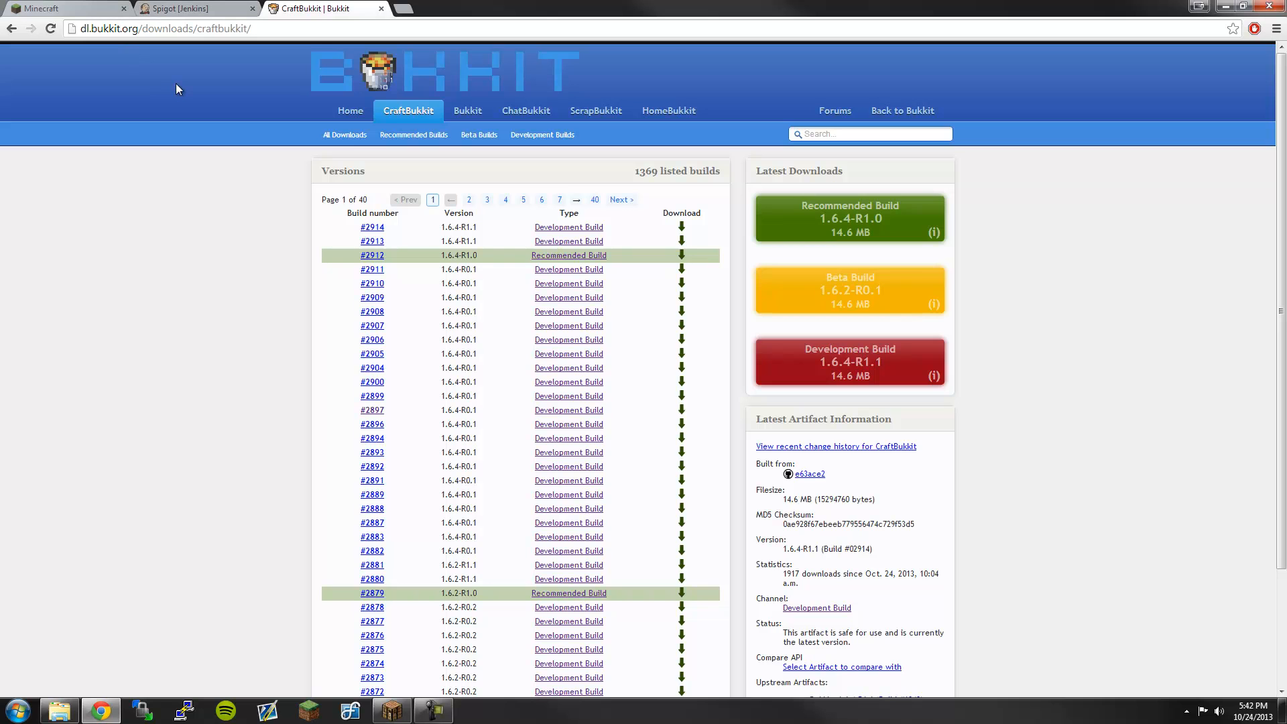
left_click(66, 8)
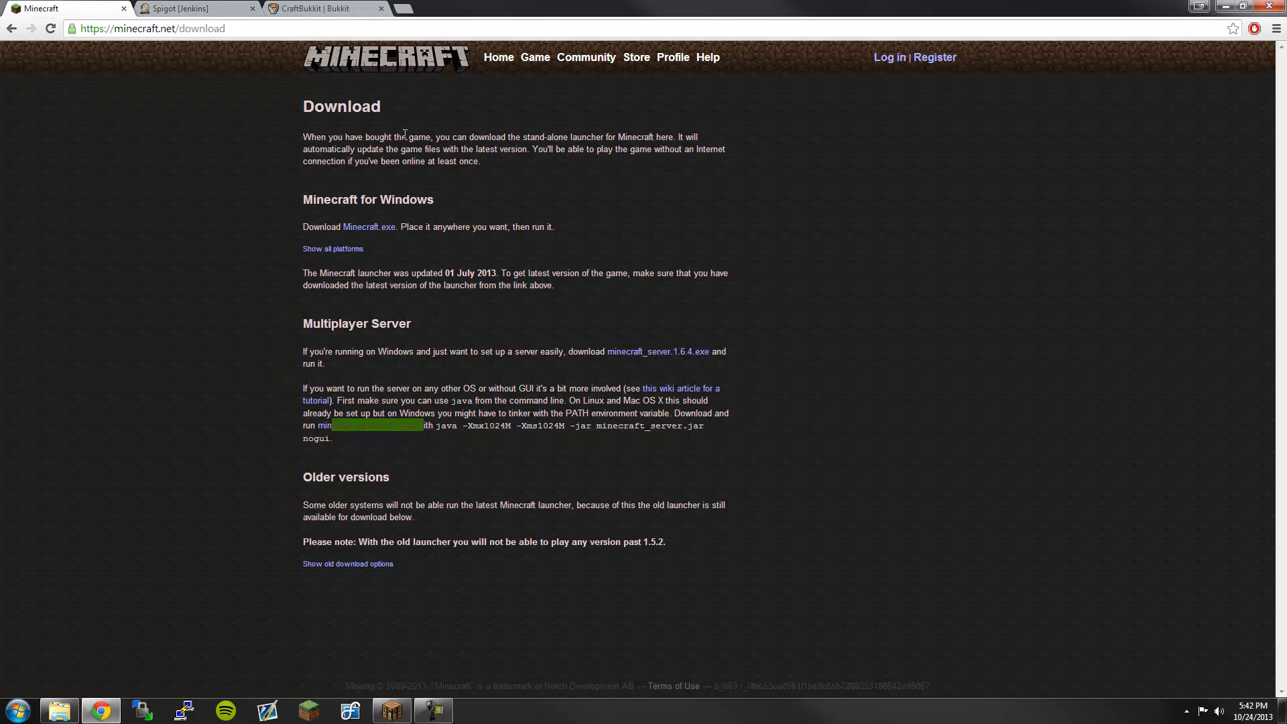
mouse_move(389, 499)
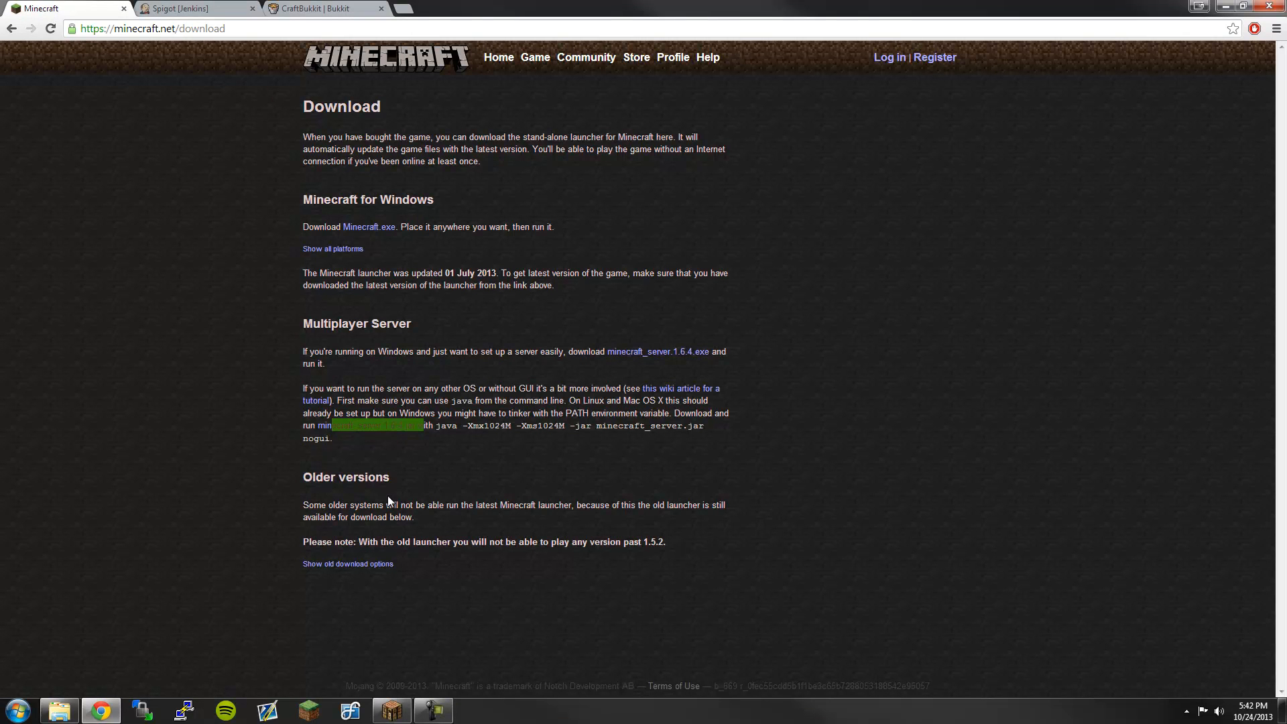
mouse_move(378, 494)
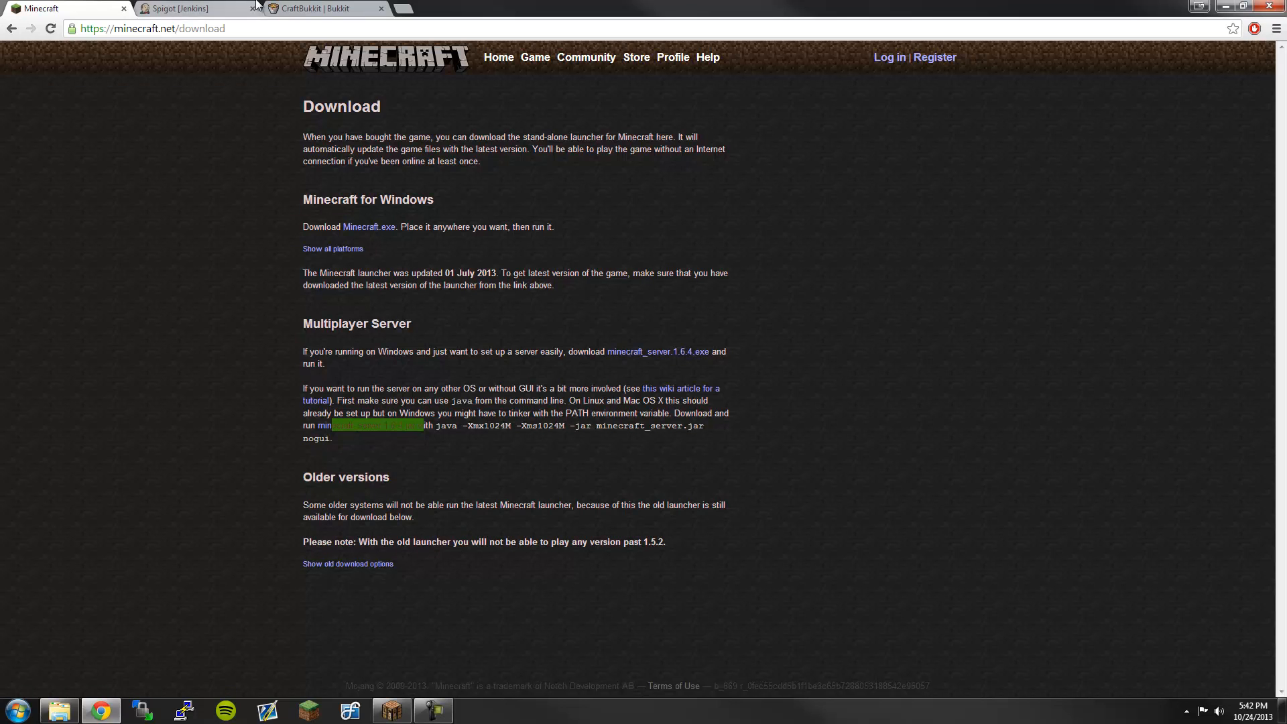
left_click(312, 8)
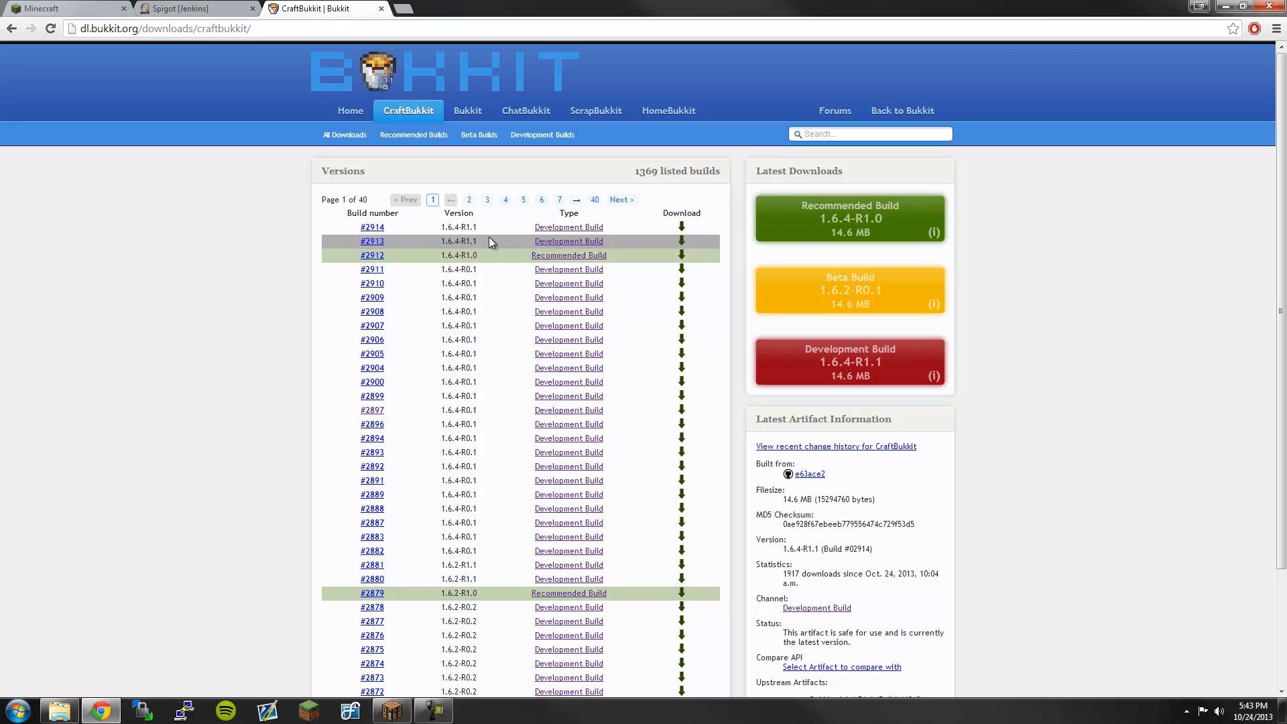
left_click(193, 8)
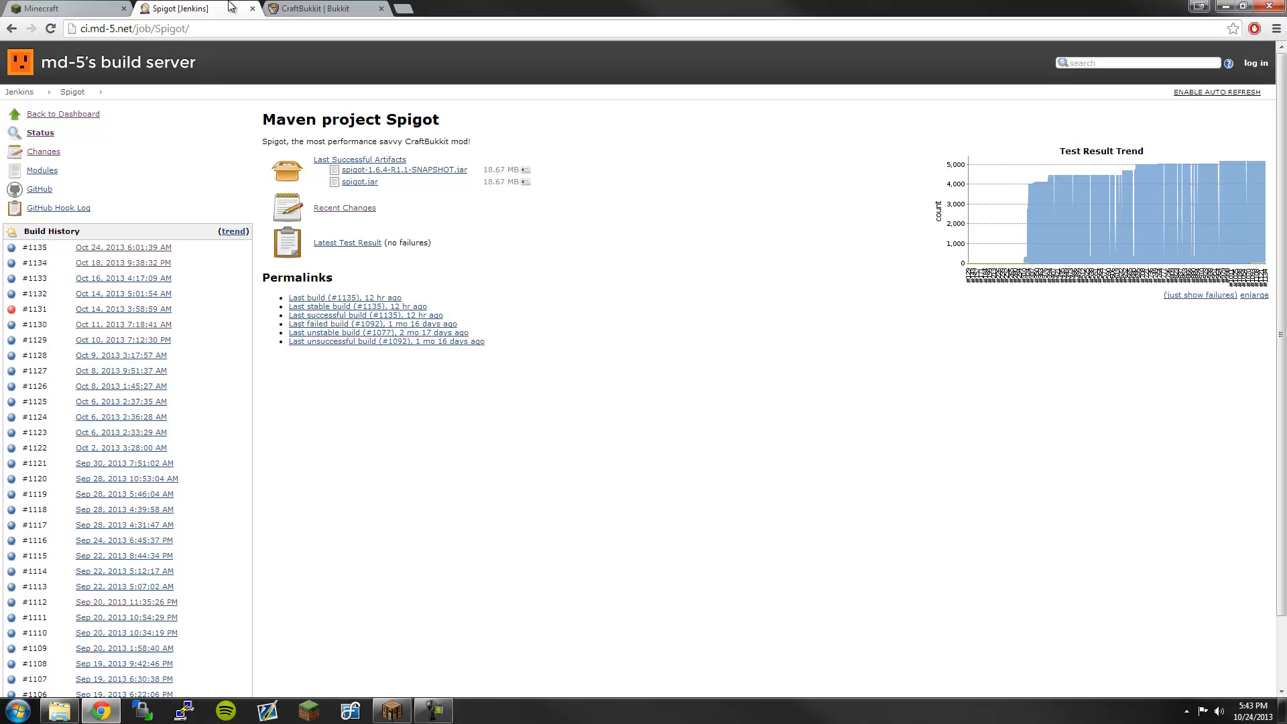
mouse_move(475, 7)
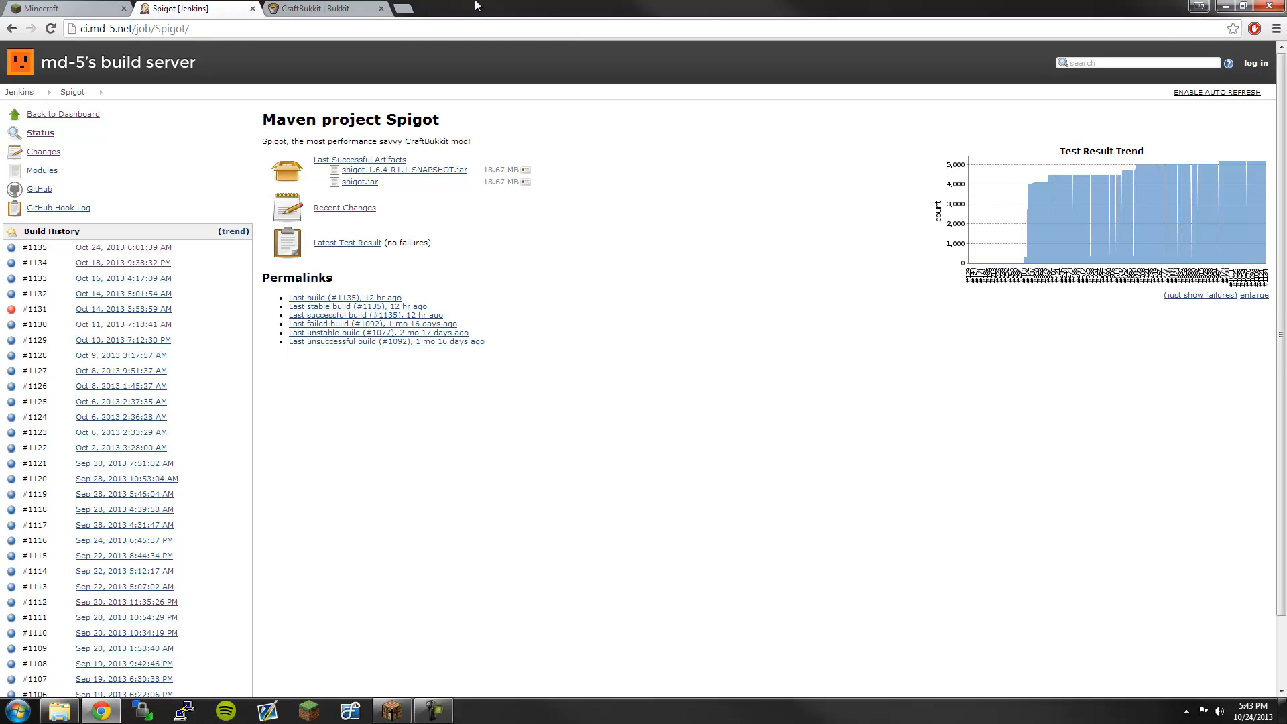
left_click(321, 8)
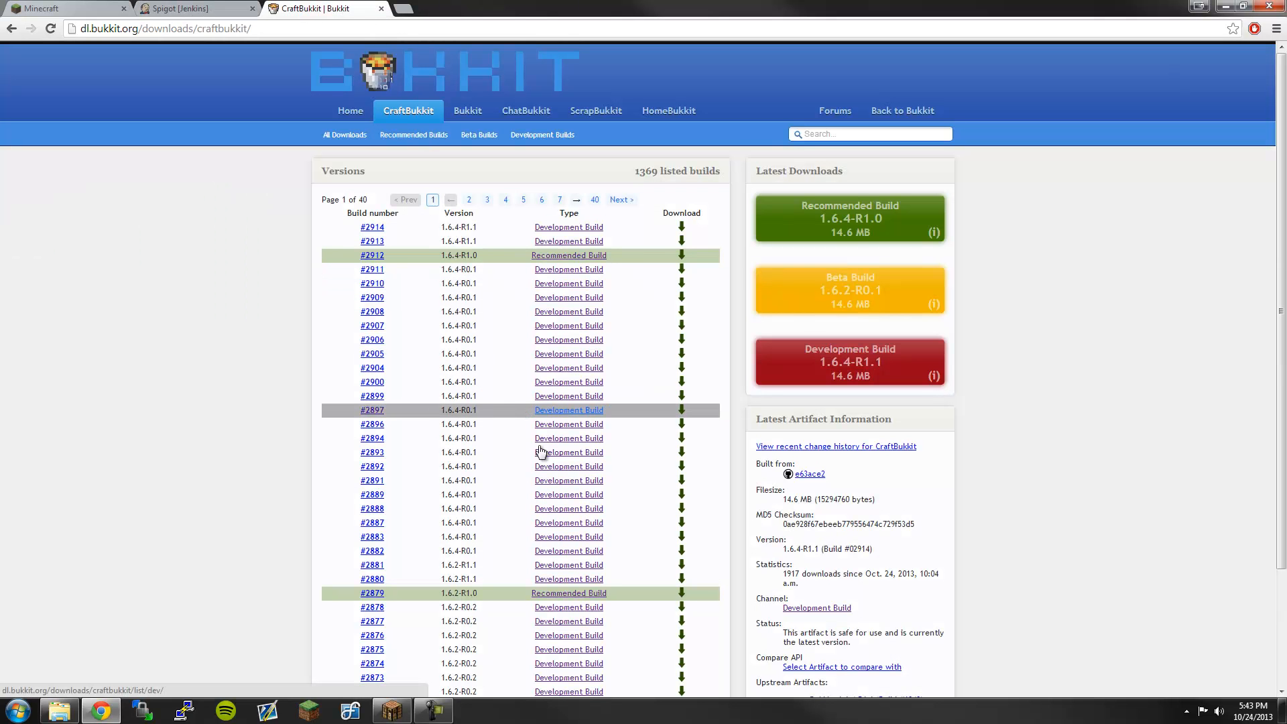
left_click(1240, 7)
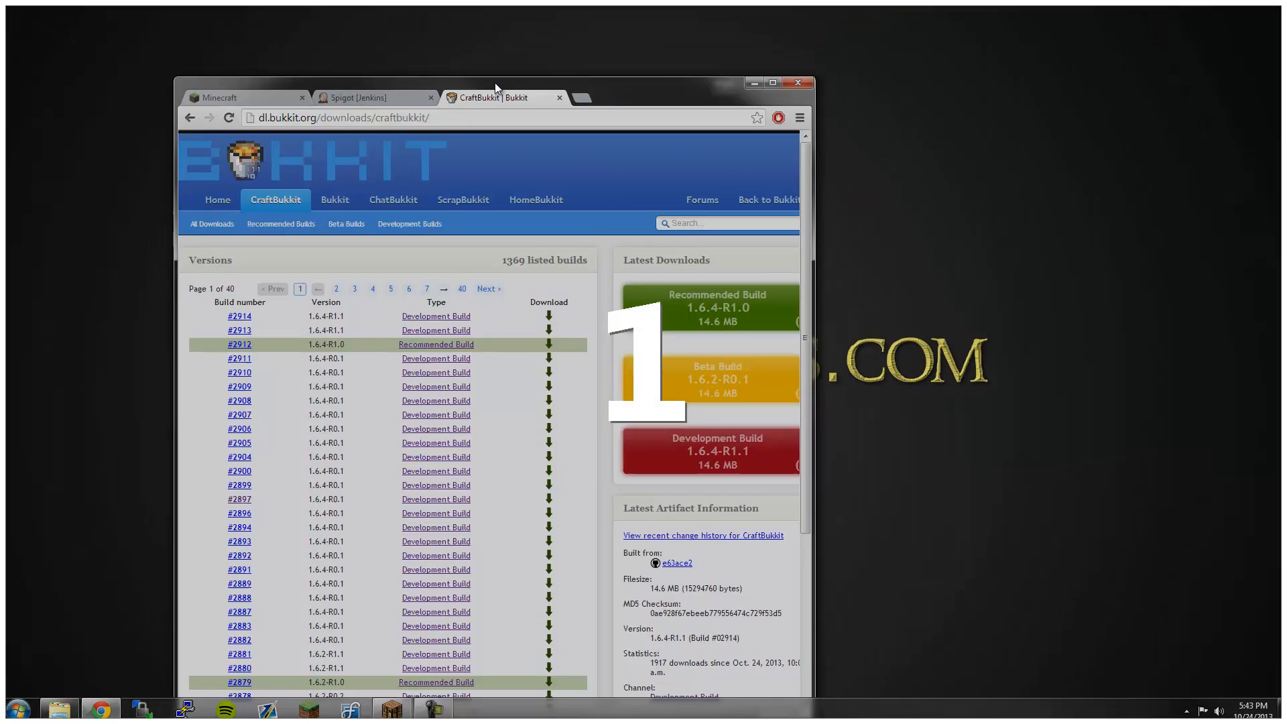
left_click(771, 82)
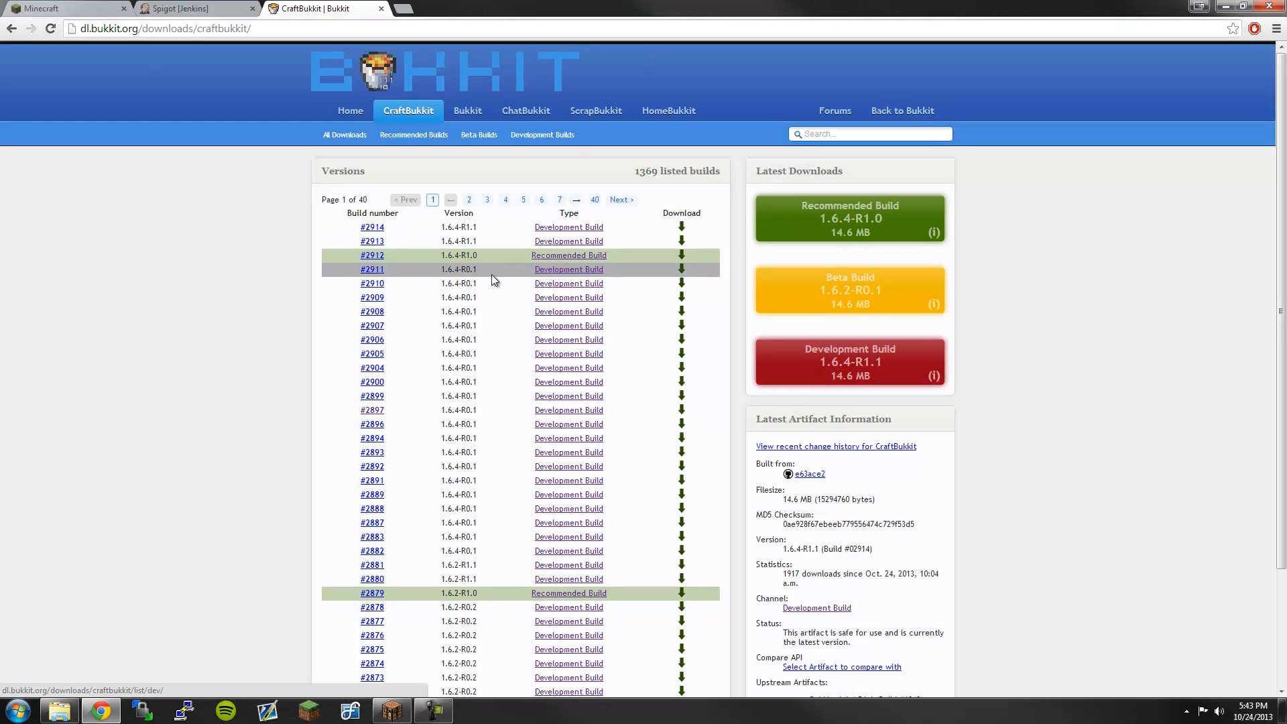
mouse_move(232, 364)
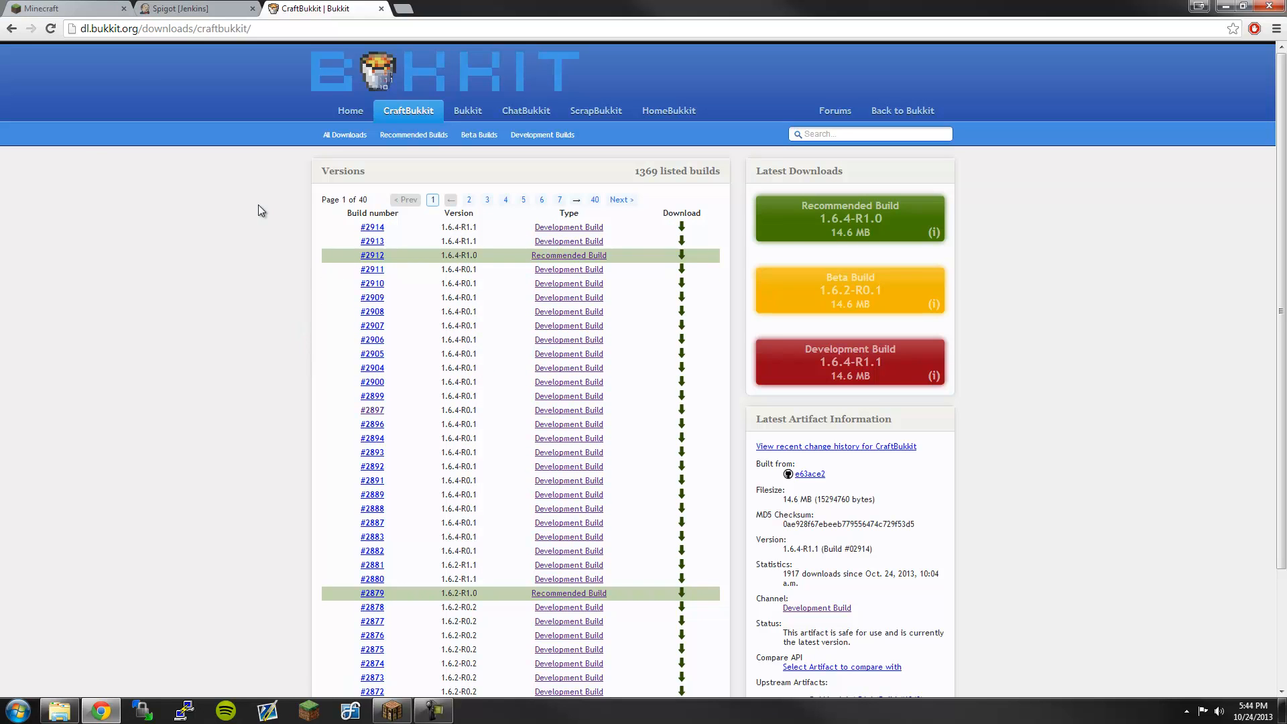
- From the youtubetemp folder, open run.bat in Notepad via its Edit option
left_click(59, 709)
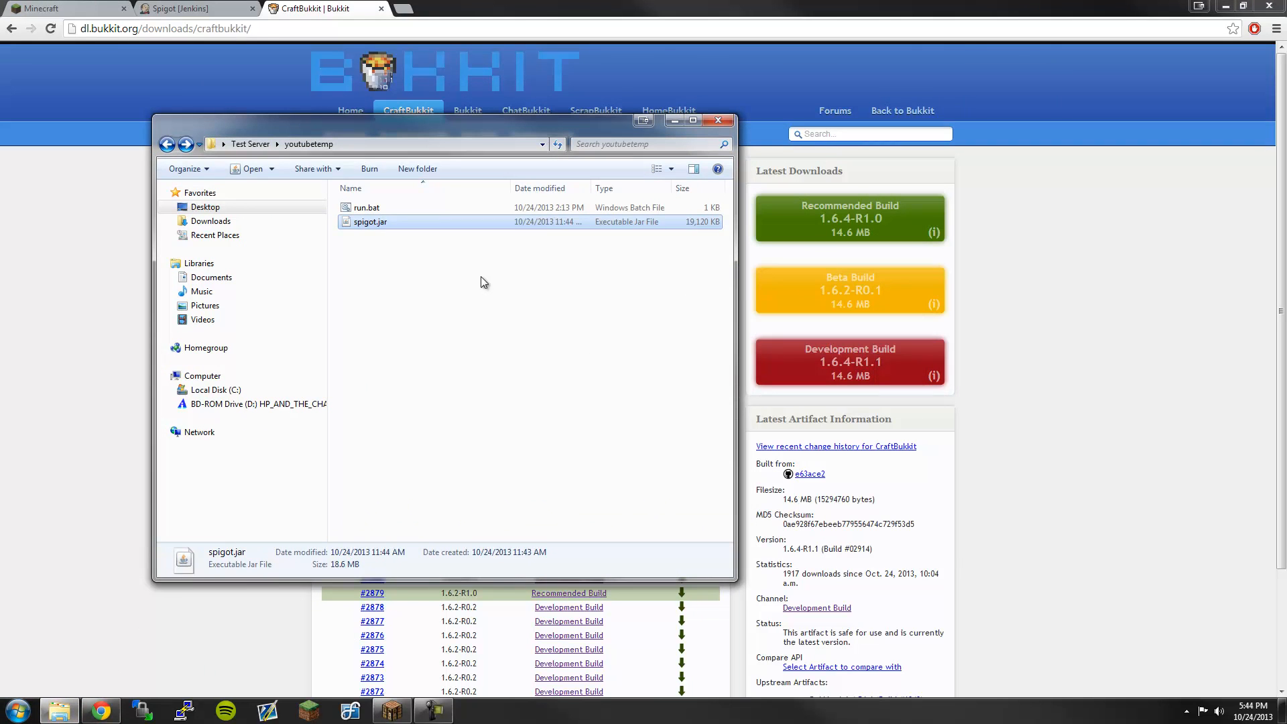
left_click(492, 308)
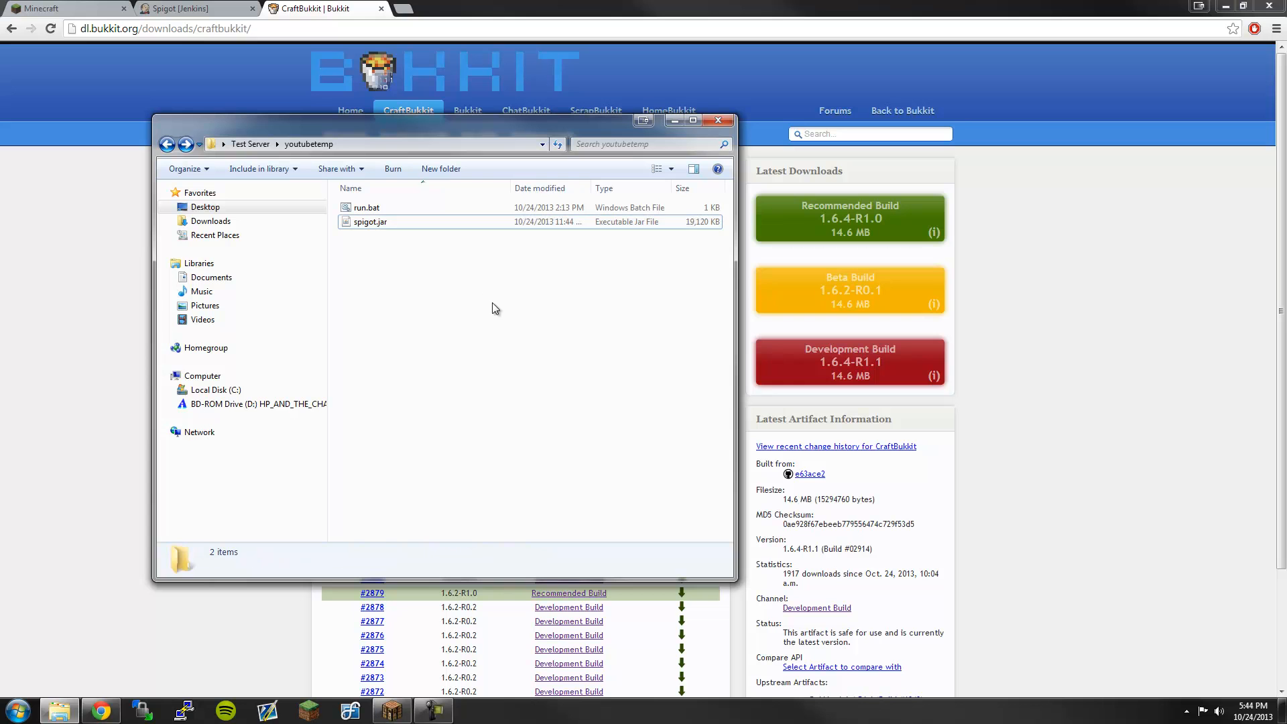
mouse_move(391, 124)
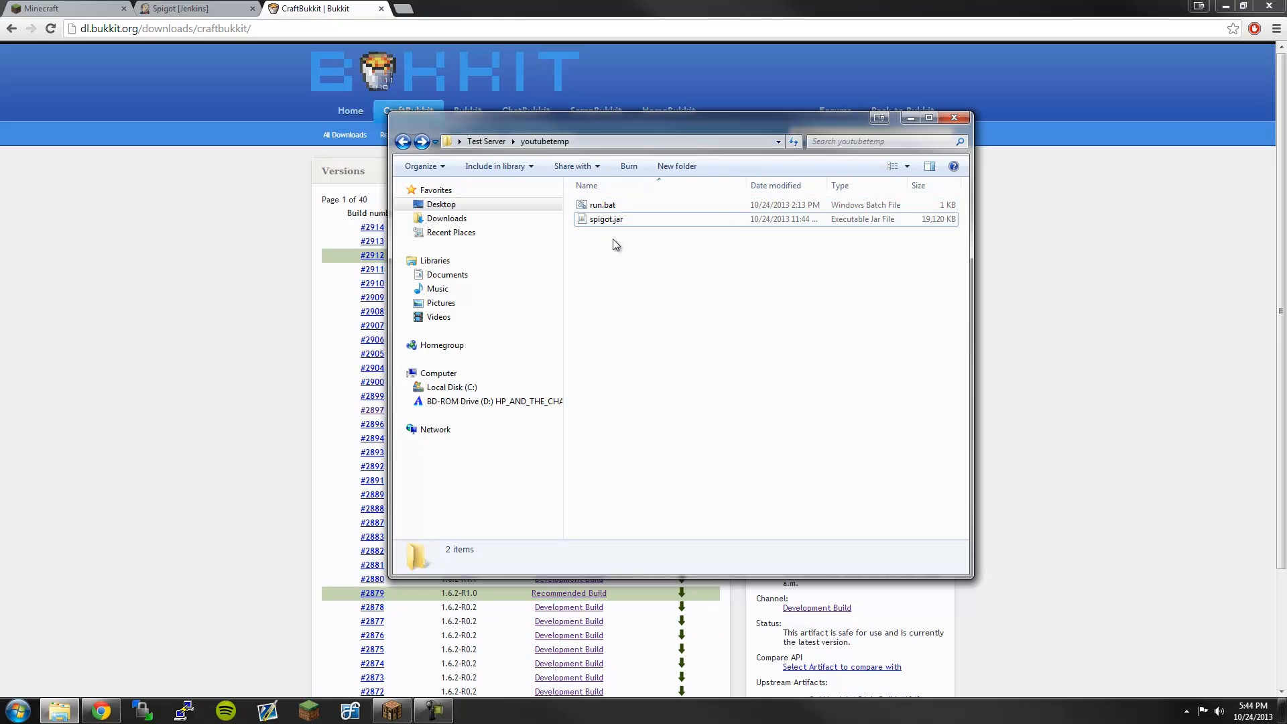
left_click(602, 204)
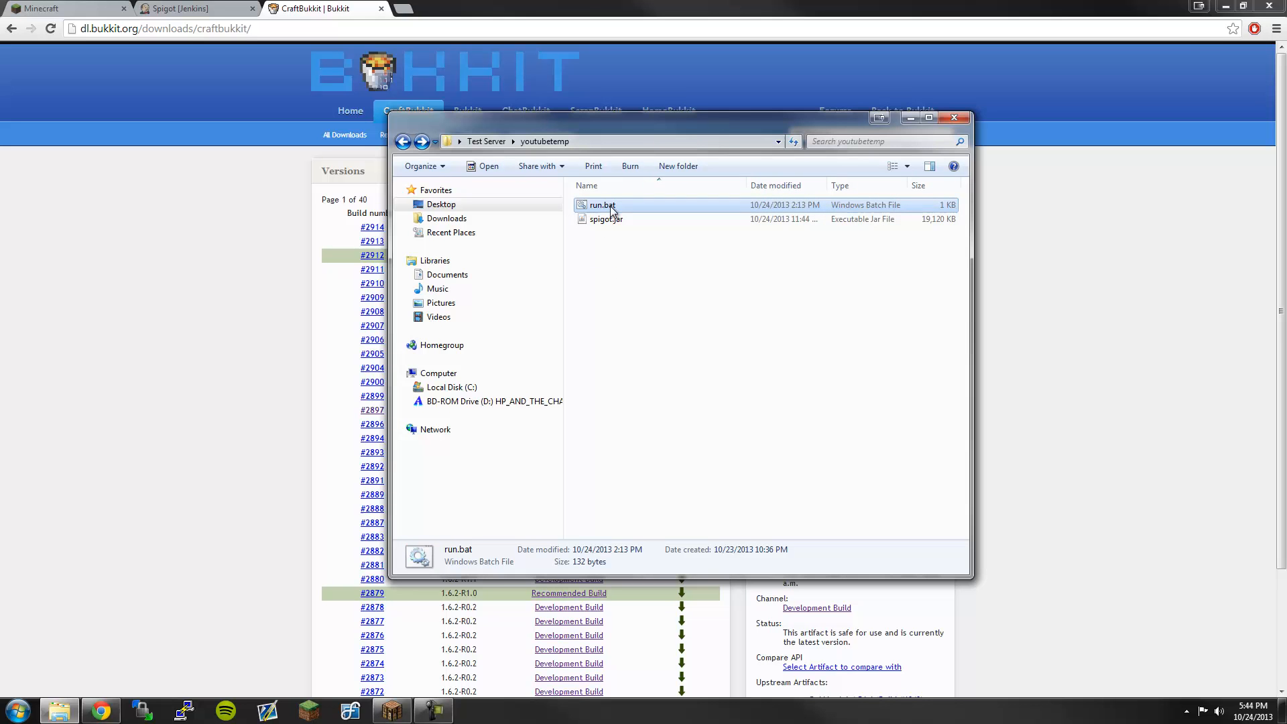
right_click(602, 205)
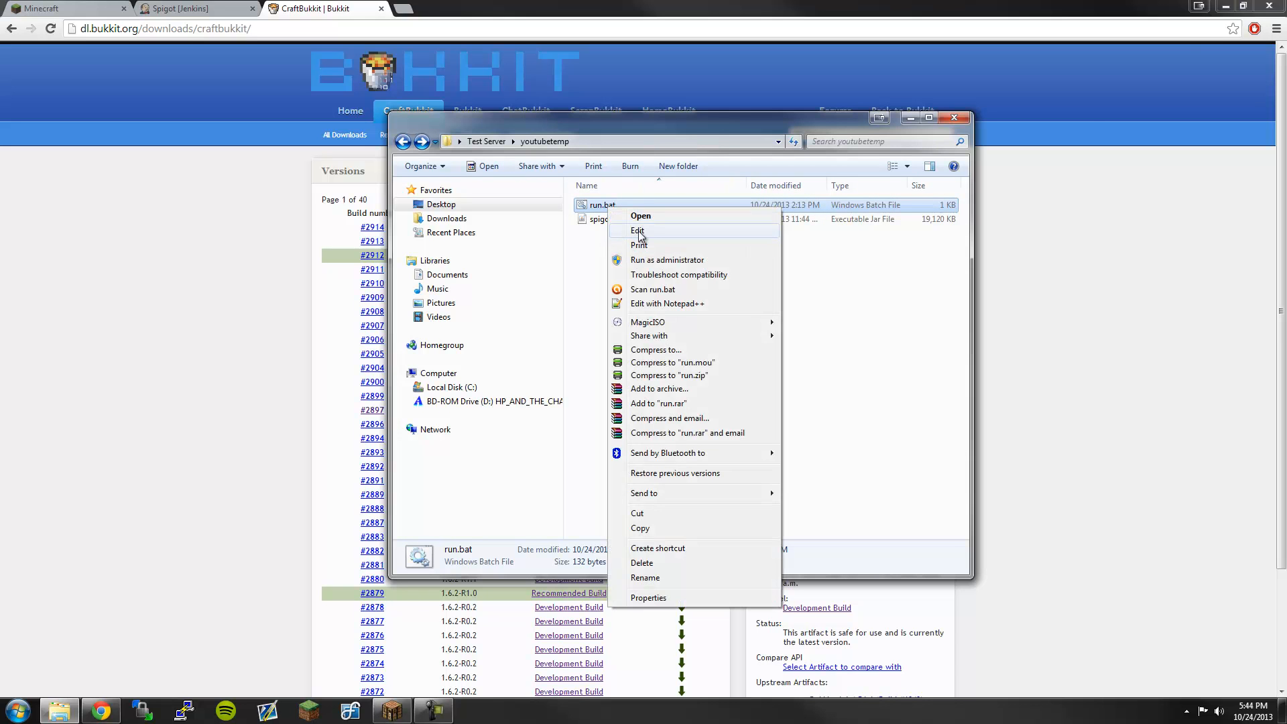
left_click(638, 229)
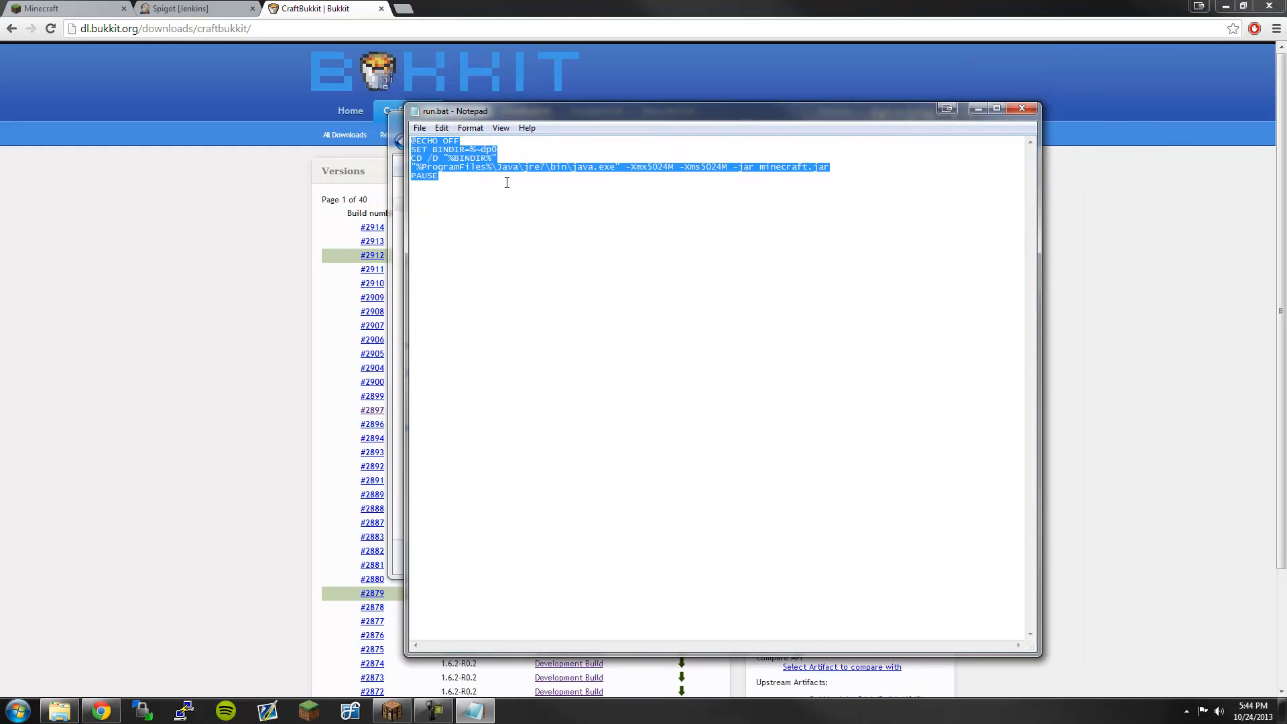
- Confirm run.bat launches minecraft.jar, then begin renaming spigot.jar in the folder
left_click(622, 186)
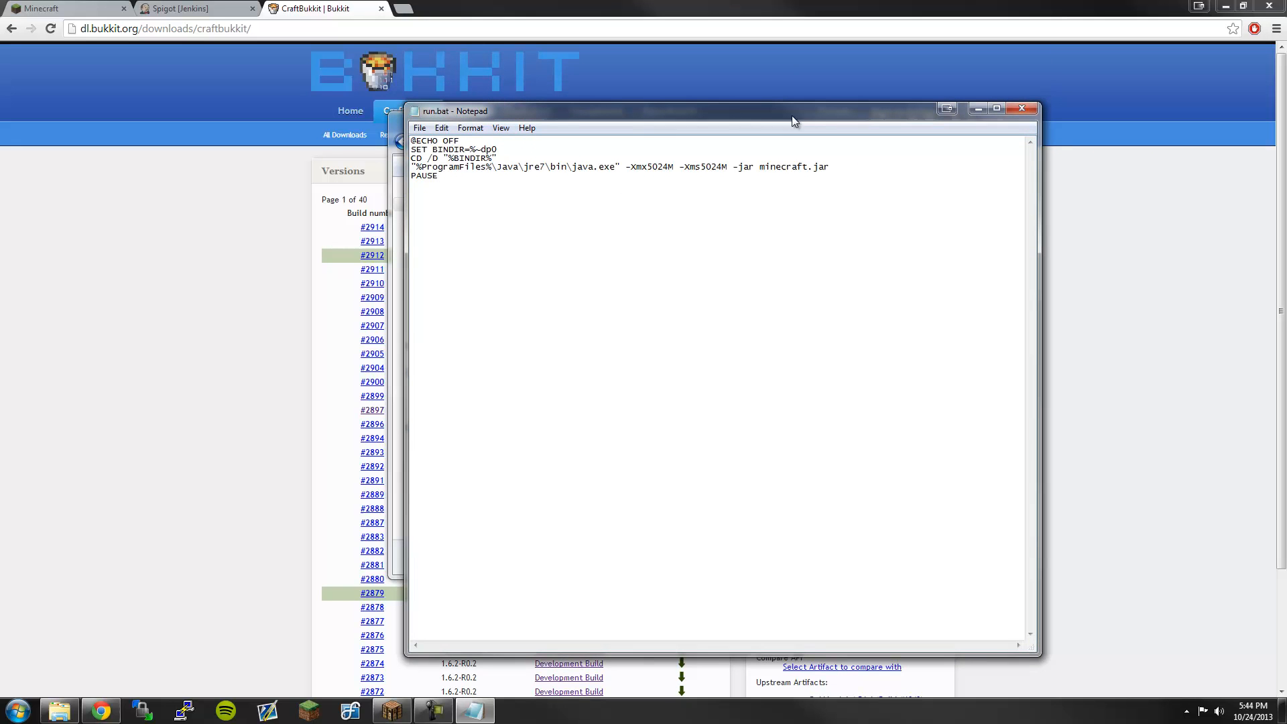
double_click(794, 167)
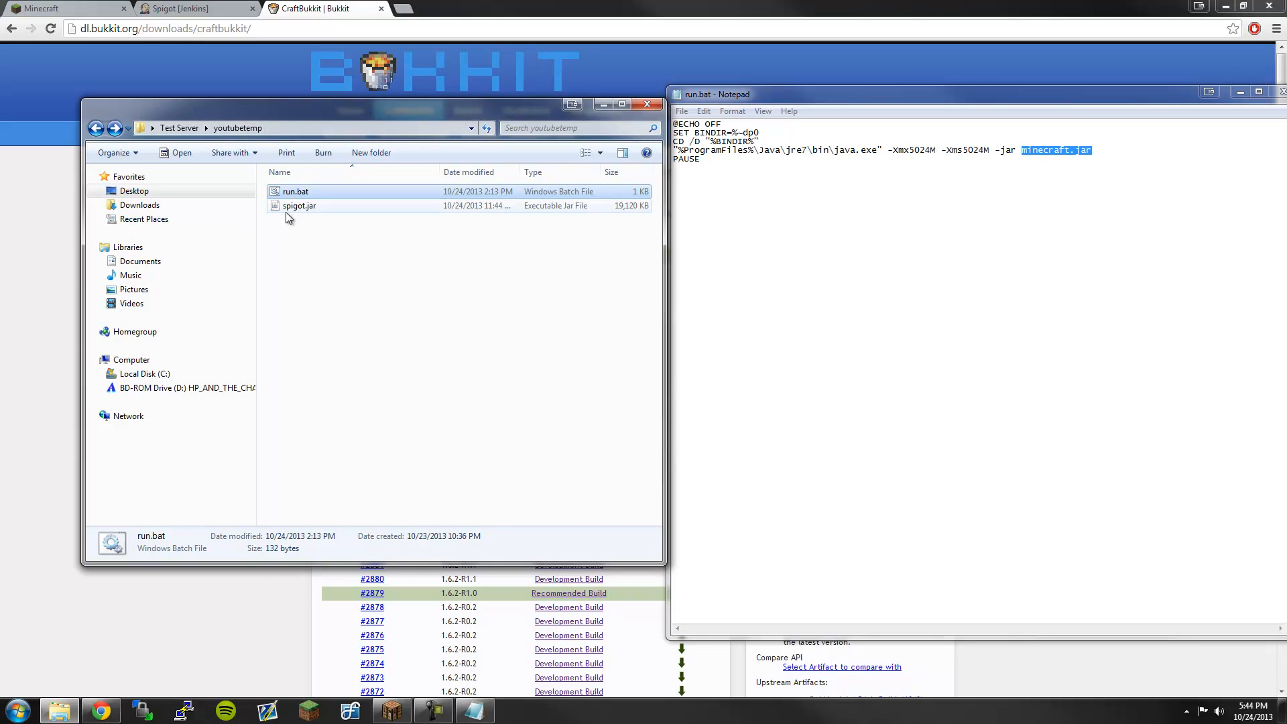
left_click(299, 205)
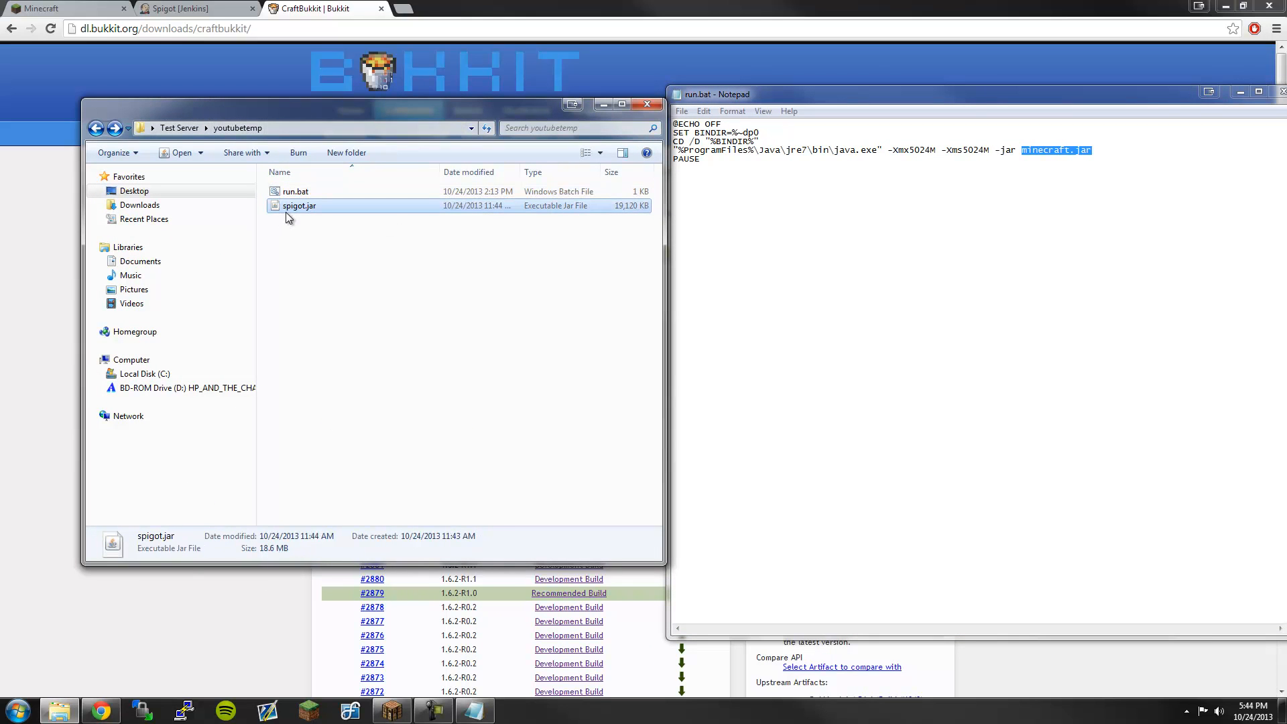
left_click(1031, 150)
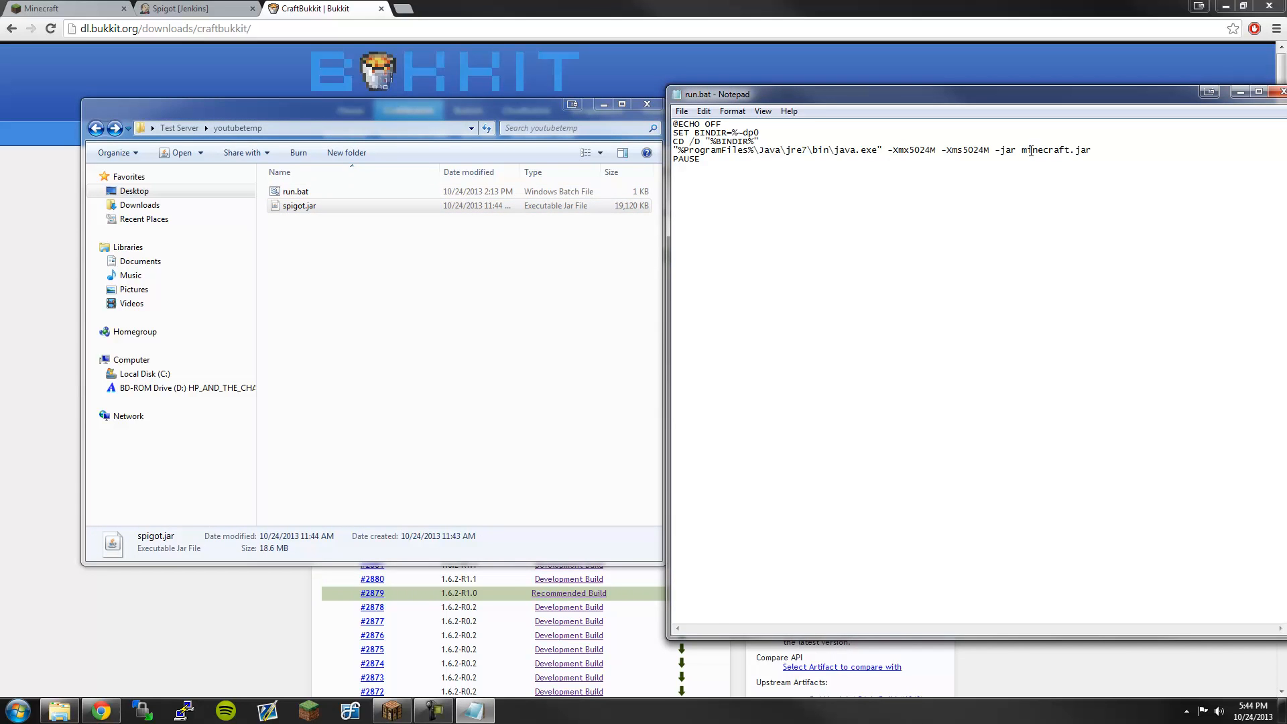
right_click(299, 205)
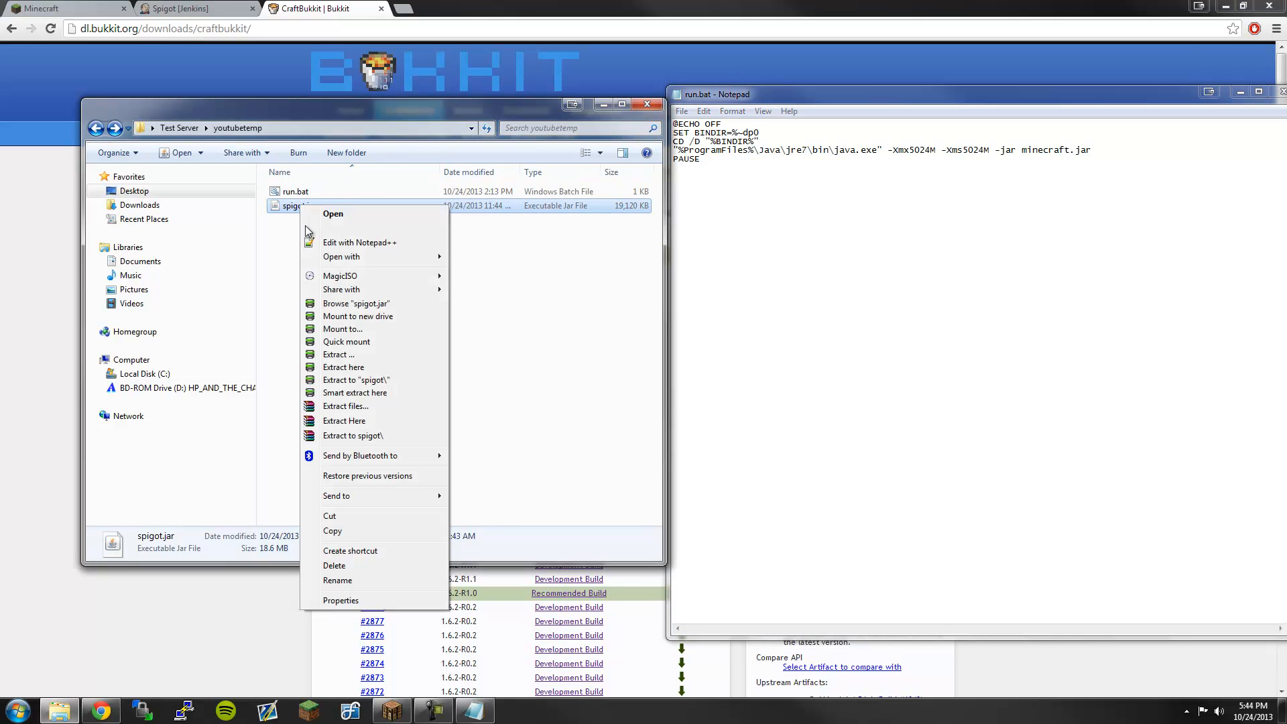
left_click(338, 581)
type("minecraf")
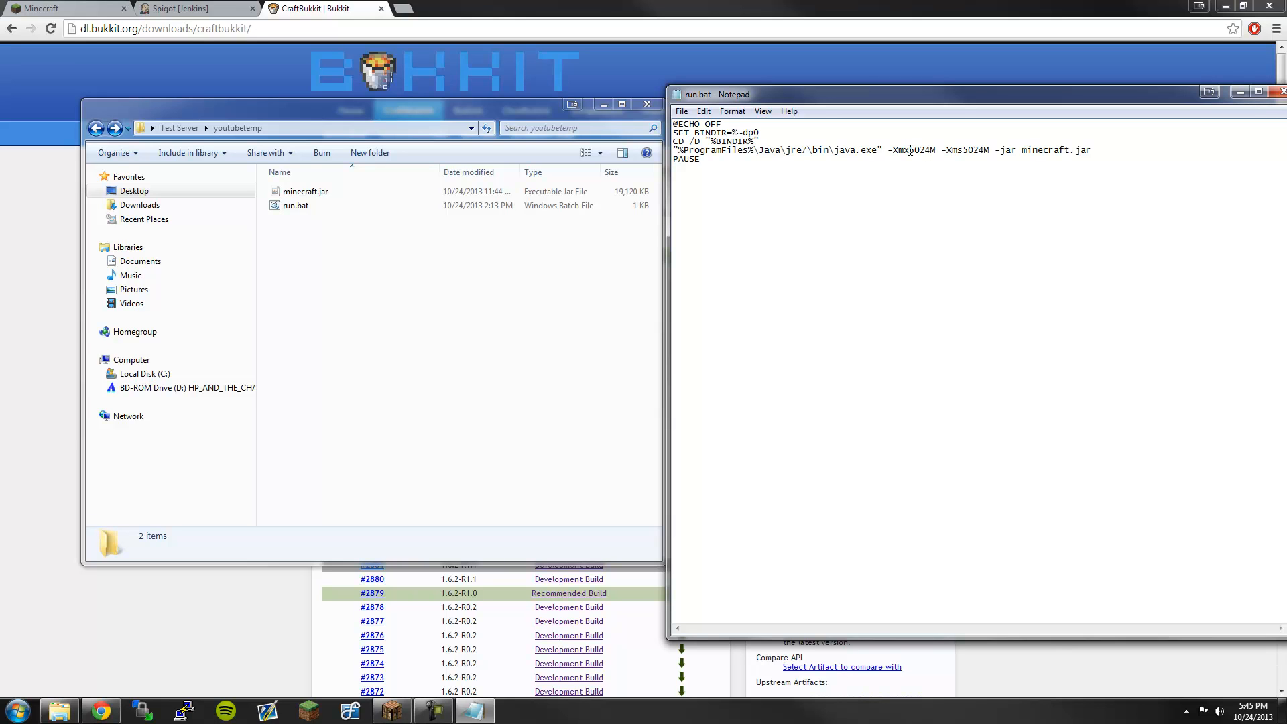
double_click(914, 150)
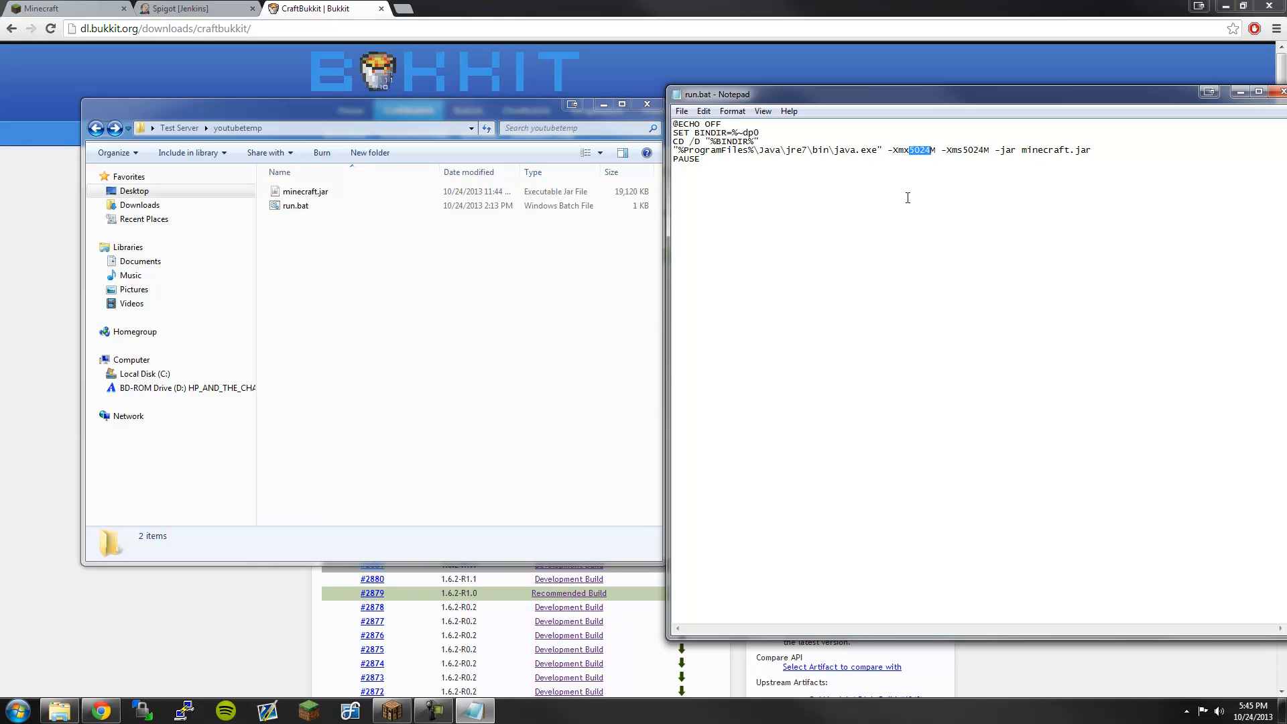
mouse_move(901, 172)
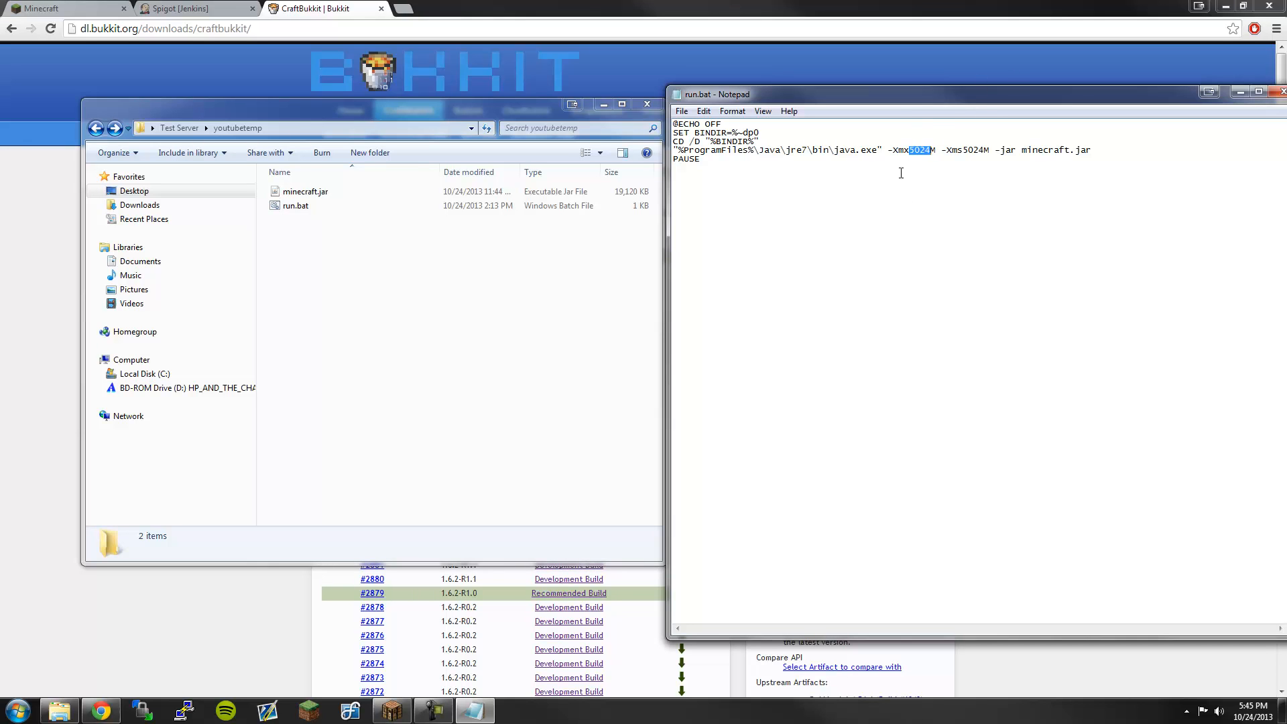
mouse_move(878, 123)
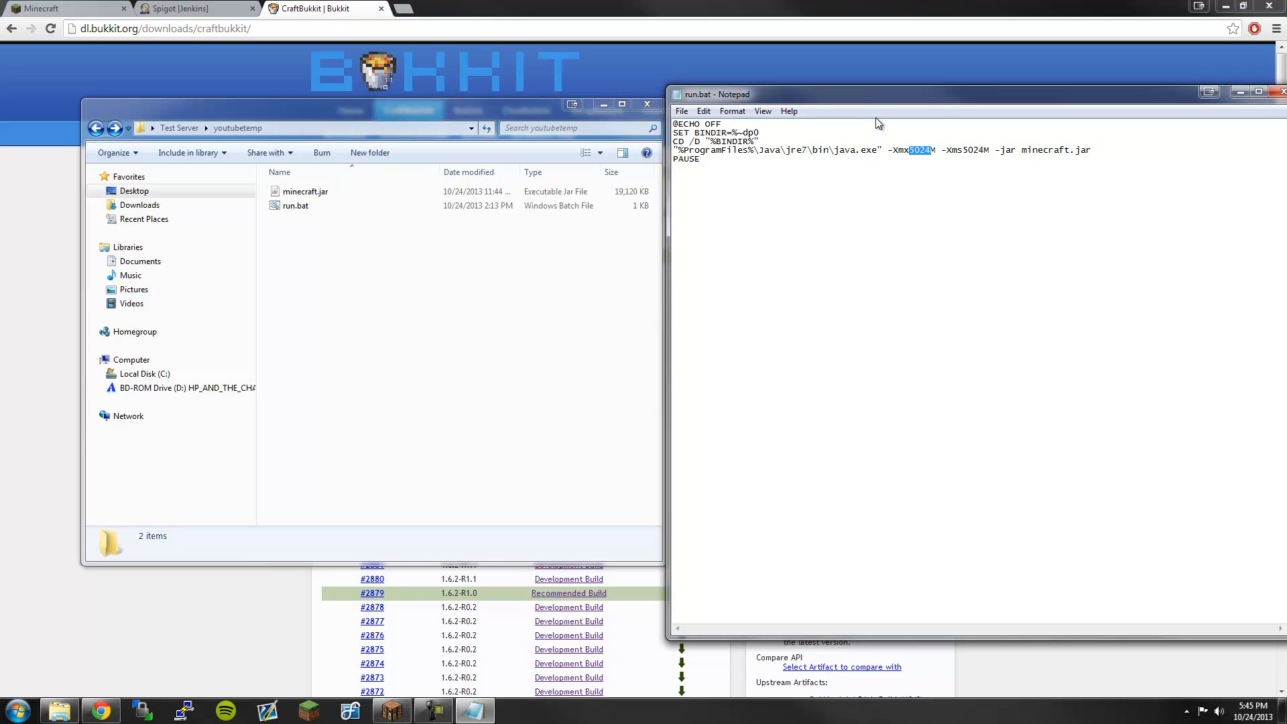
mouse_move(834, 106)
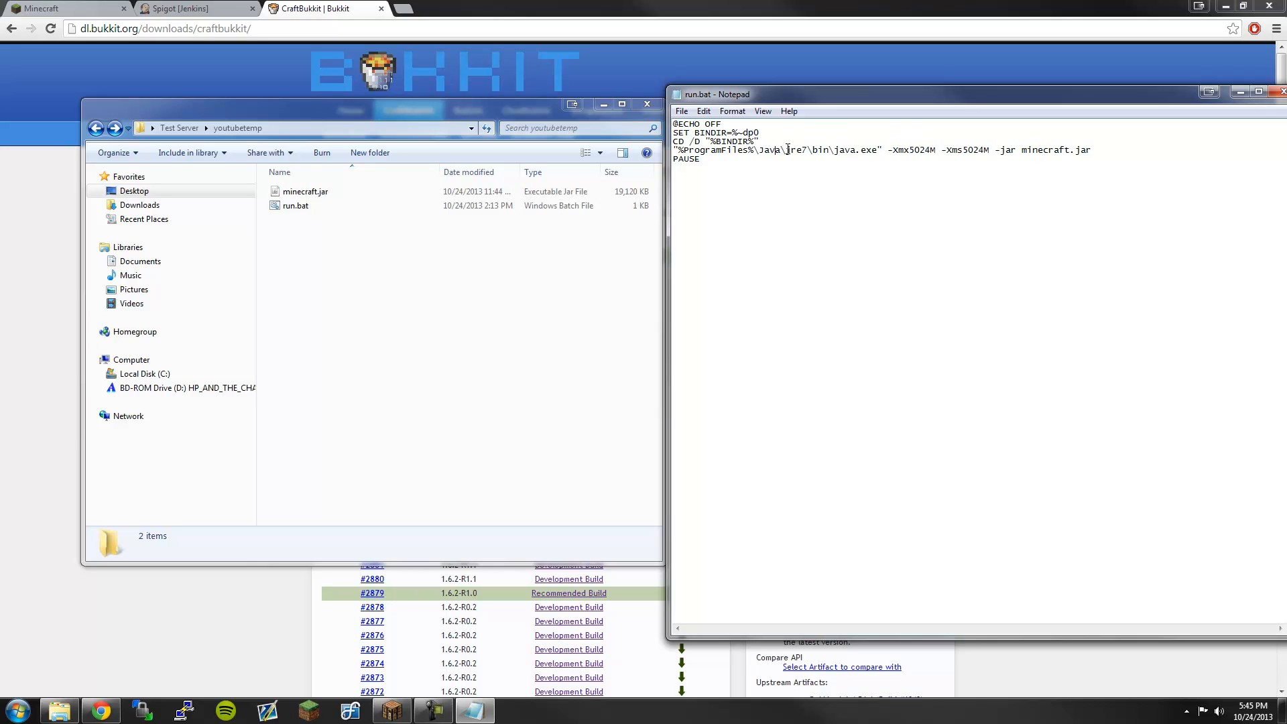
double_click(795, 149)
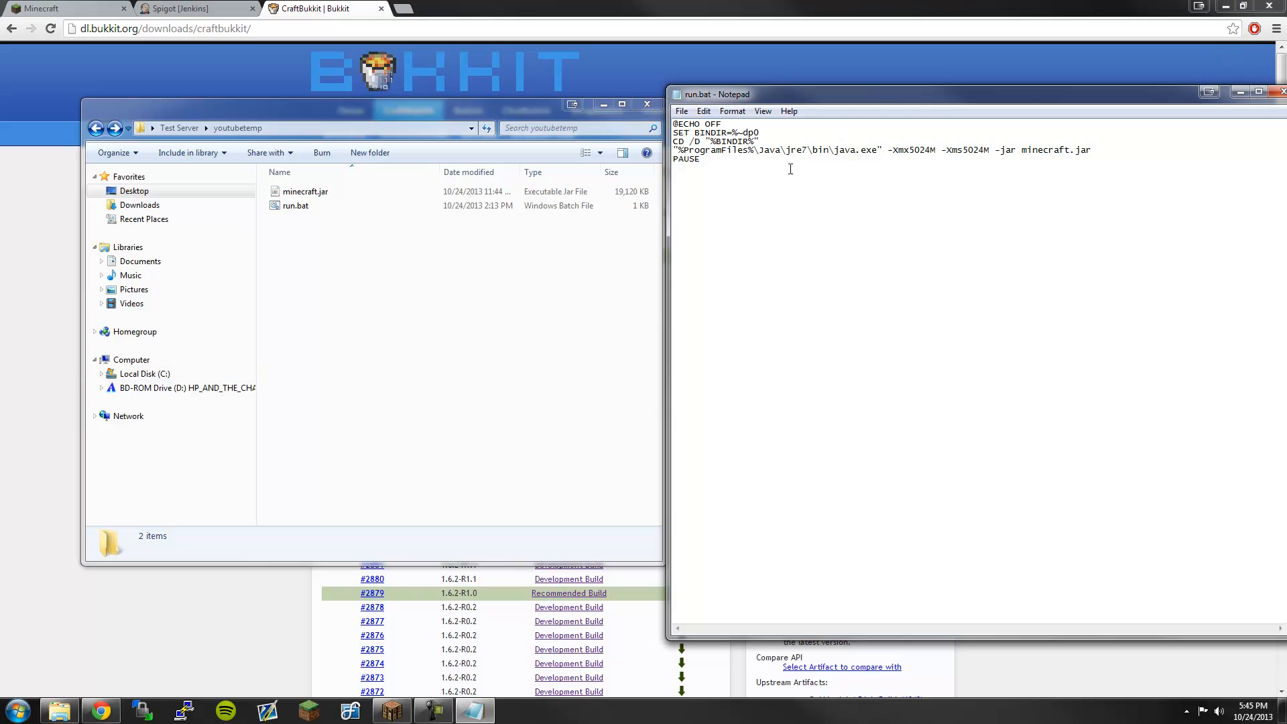
mouse_move(943, 250)
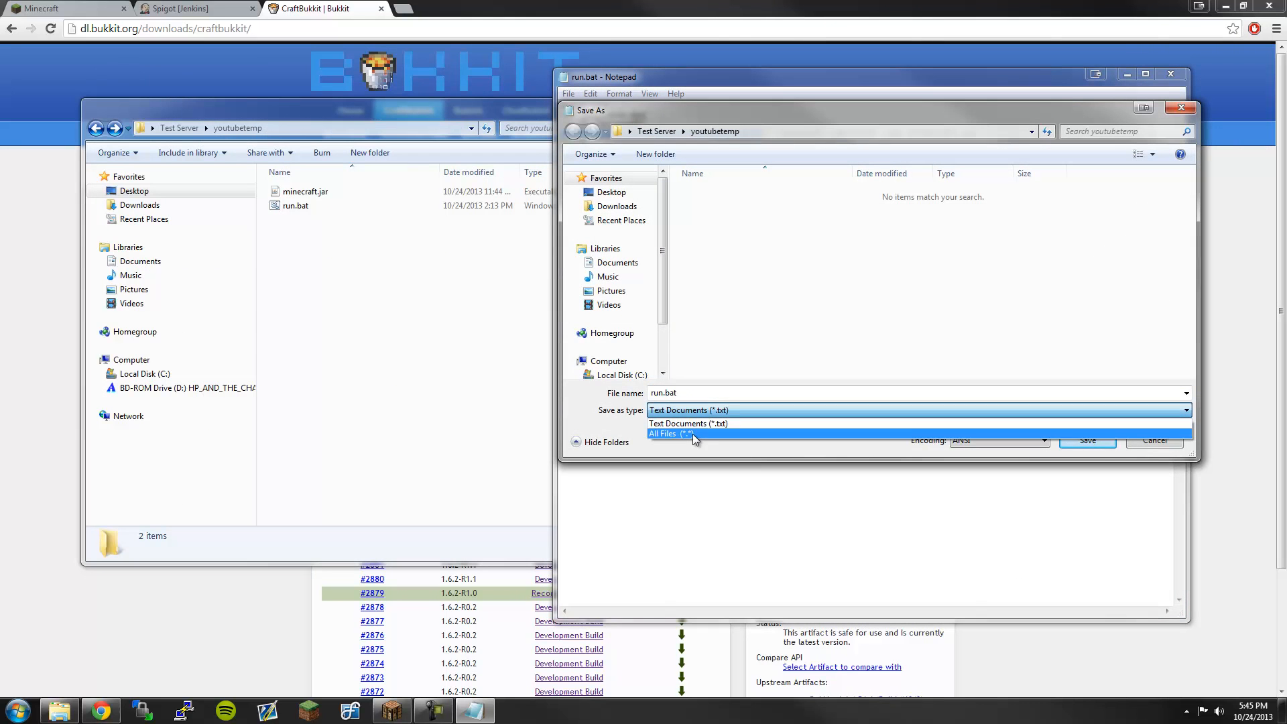
- Save the script as run.bat with Save as type set to All Files
left_click(667, 433)
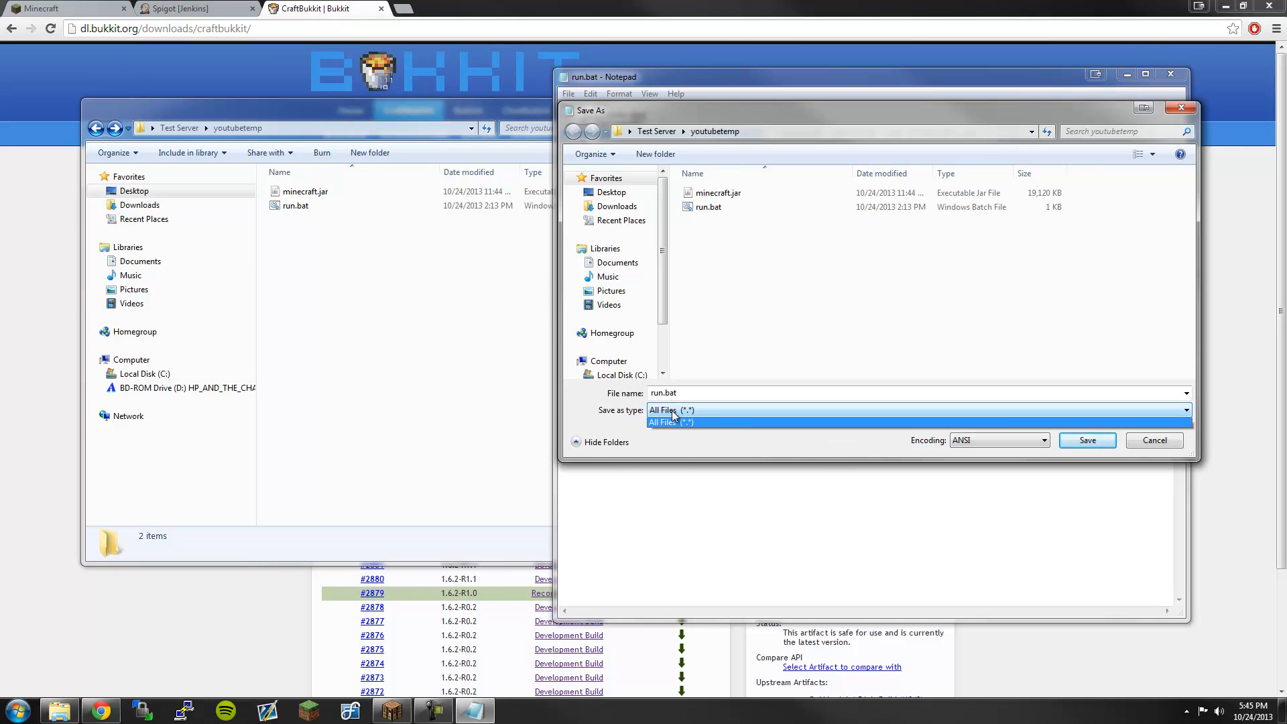
left_click(669, 421)
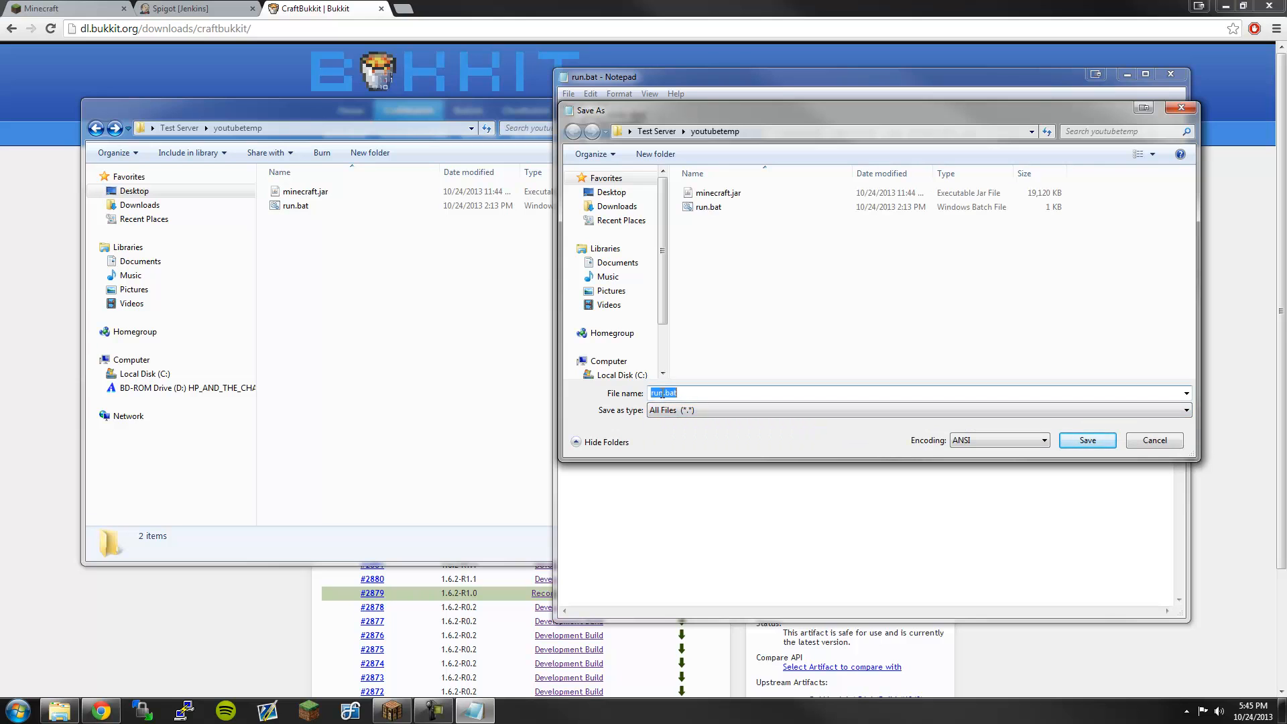
left_click(663, 392)
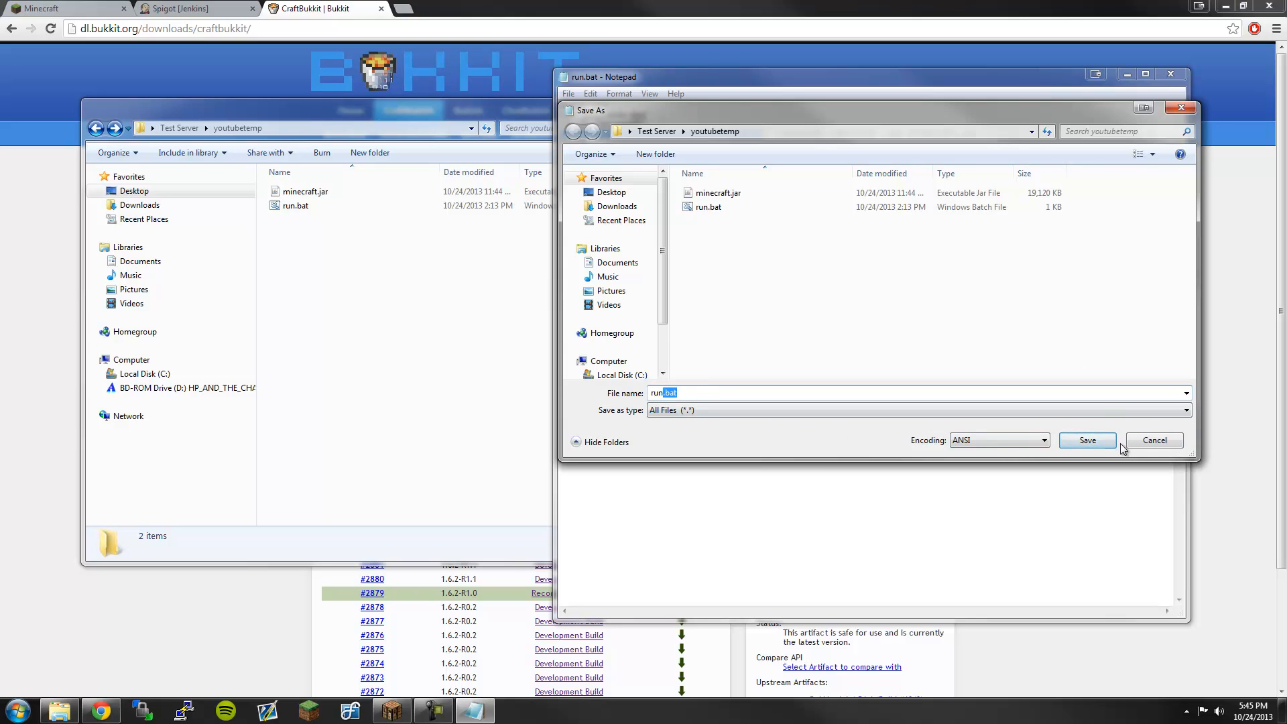
left_click(1086, 440)
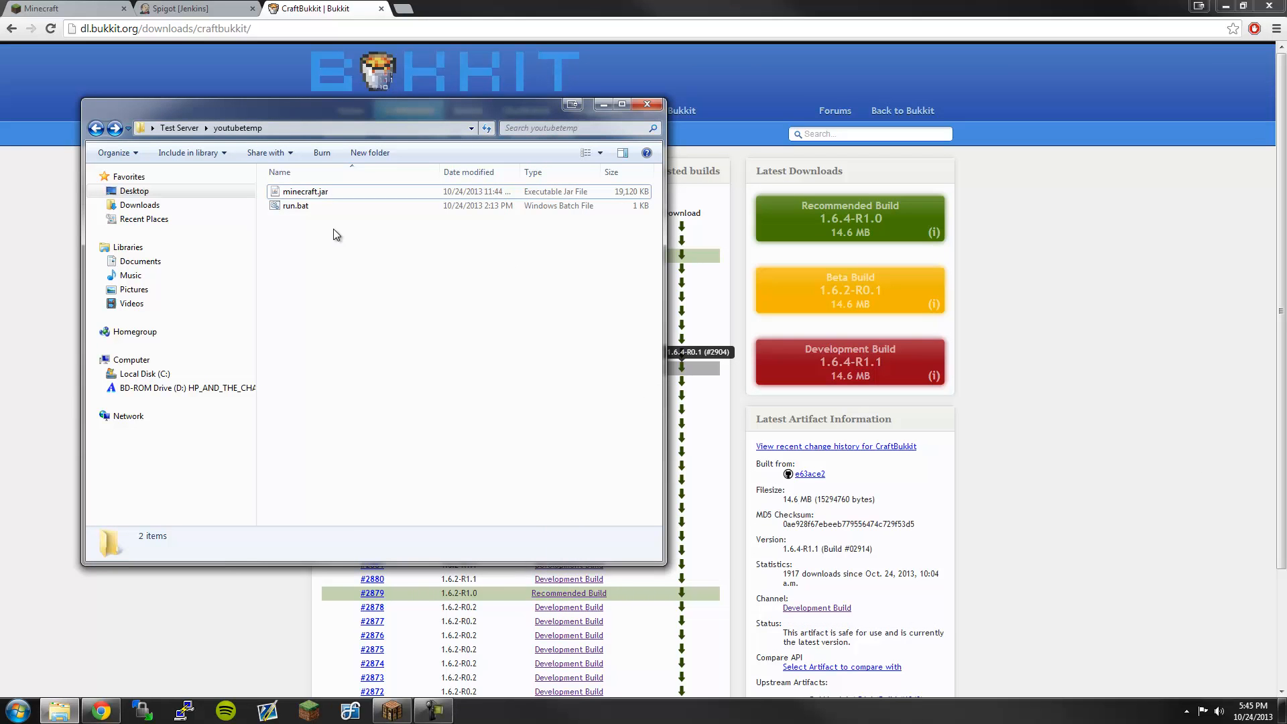
- Launch run.bat from the youtubetemp folder to generate the server files
left_click(295, 206)
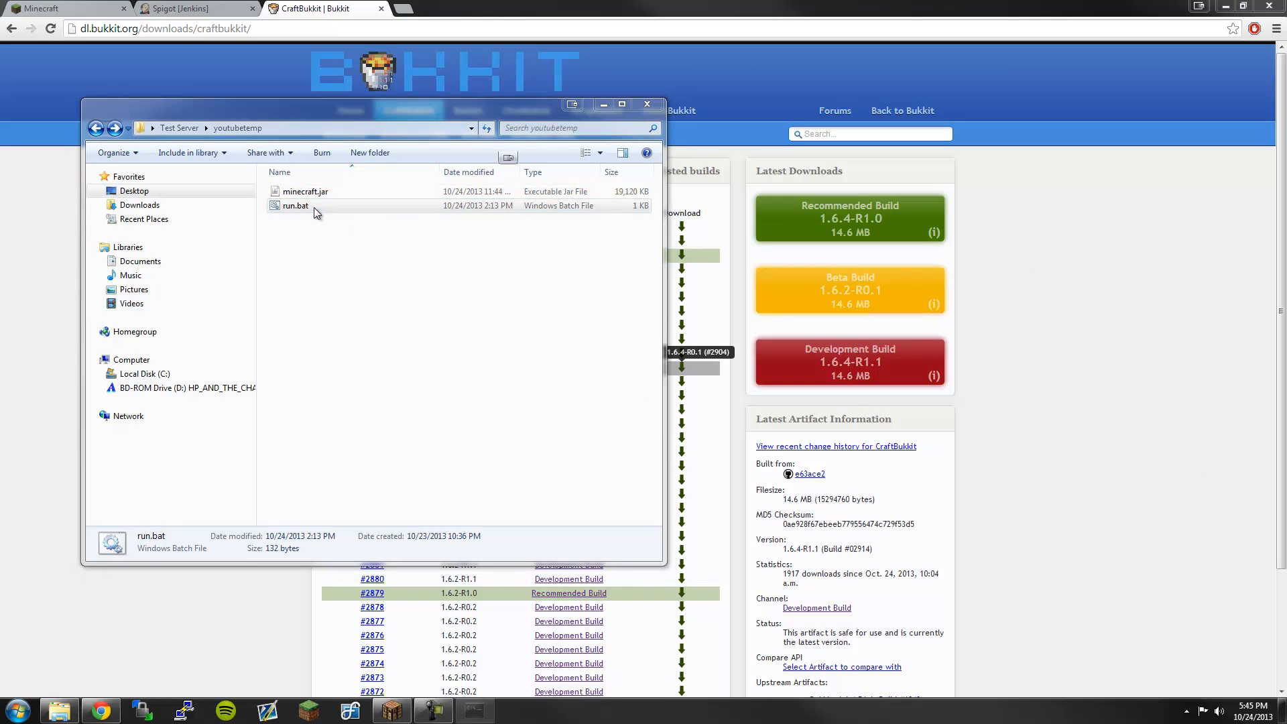
double_click(295, 206)
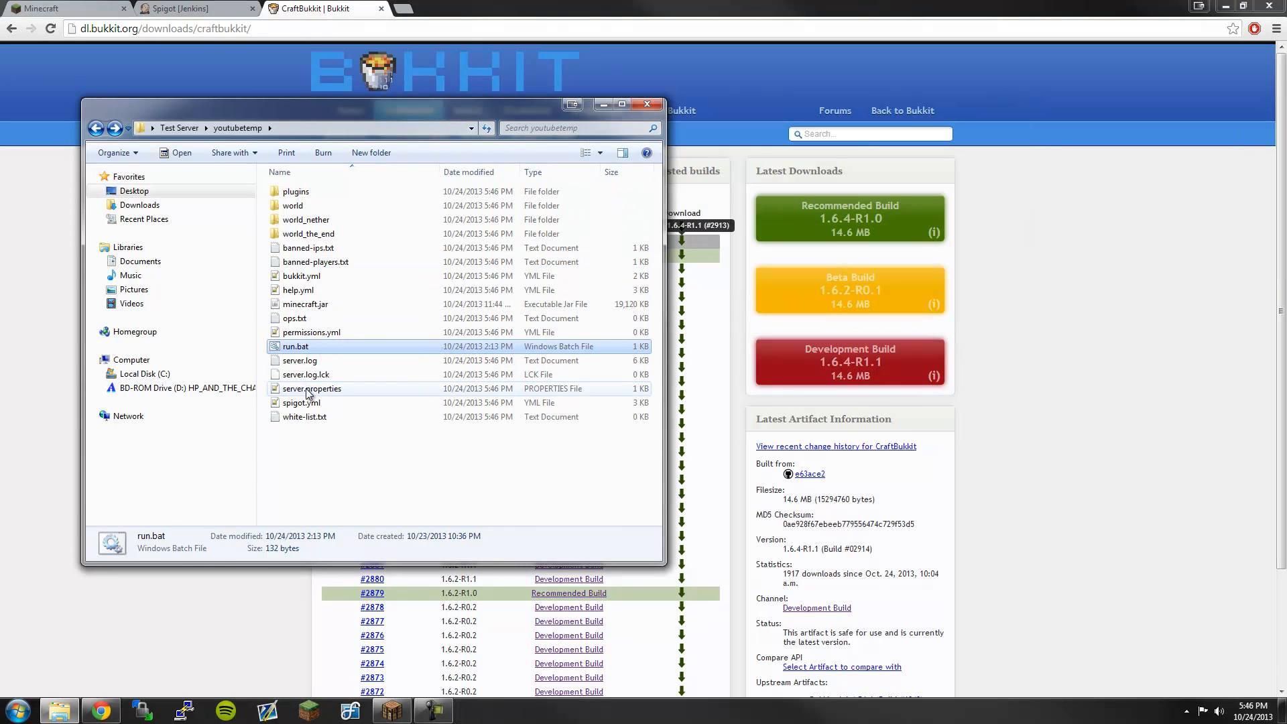
- Open server.properties in Notepad++ and set the motd to 'Youtube Tutorial'
double_click(312, 388)
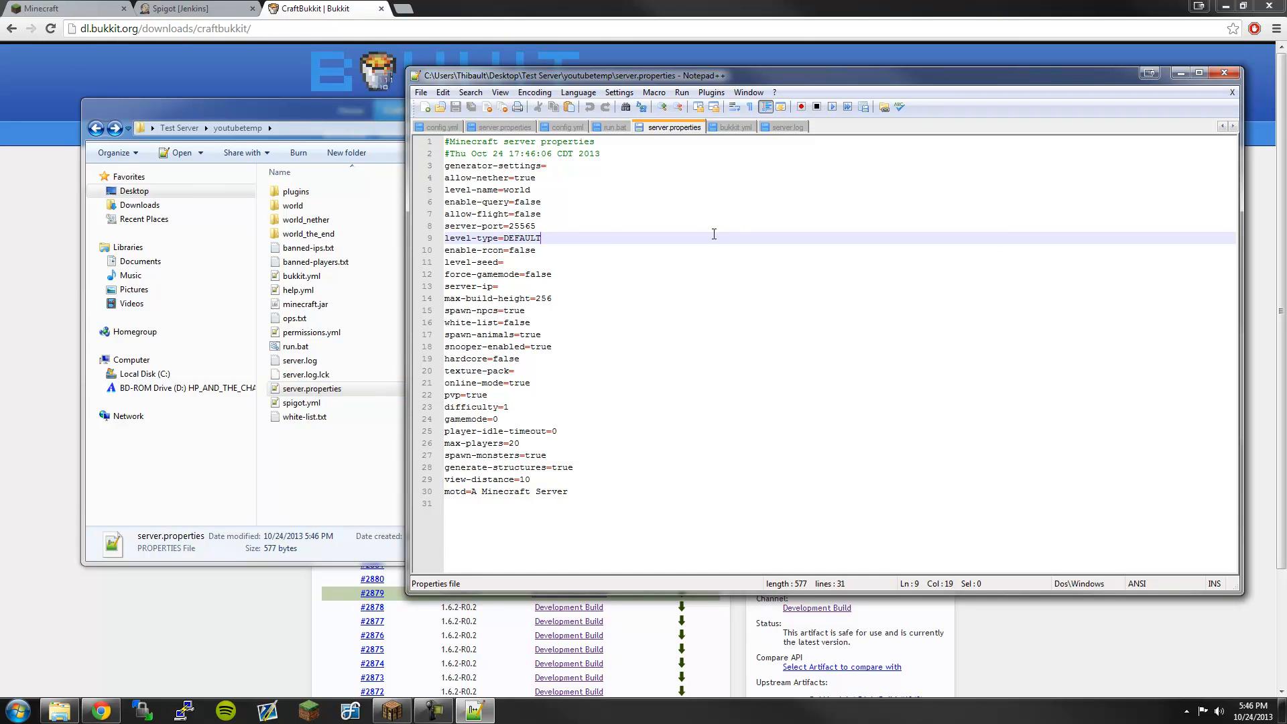
mouse_move(570, 476)
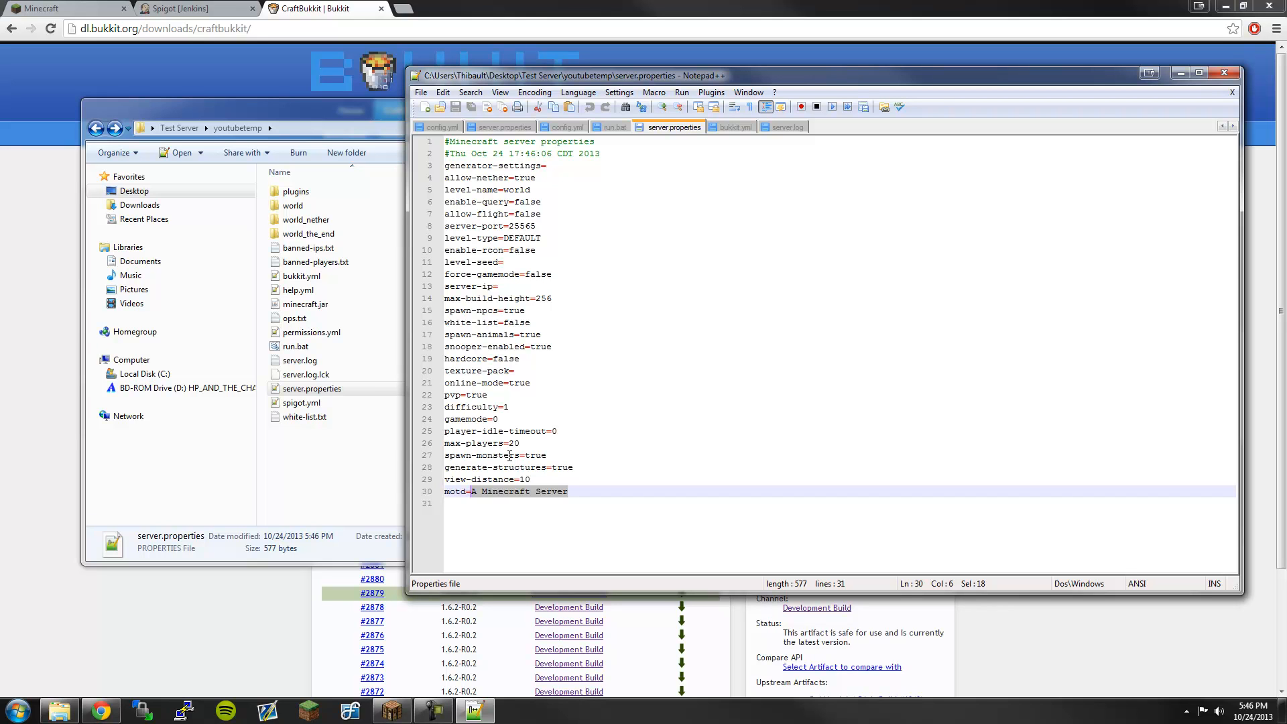
type("Youtube")
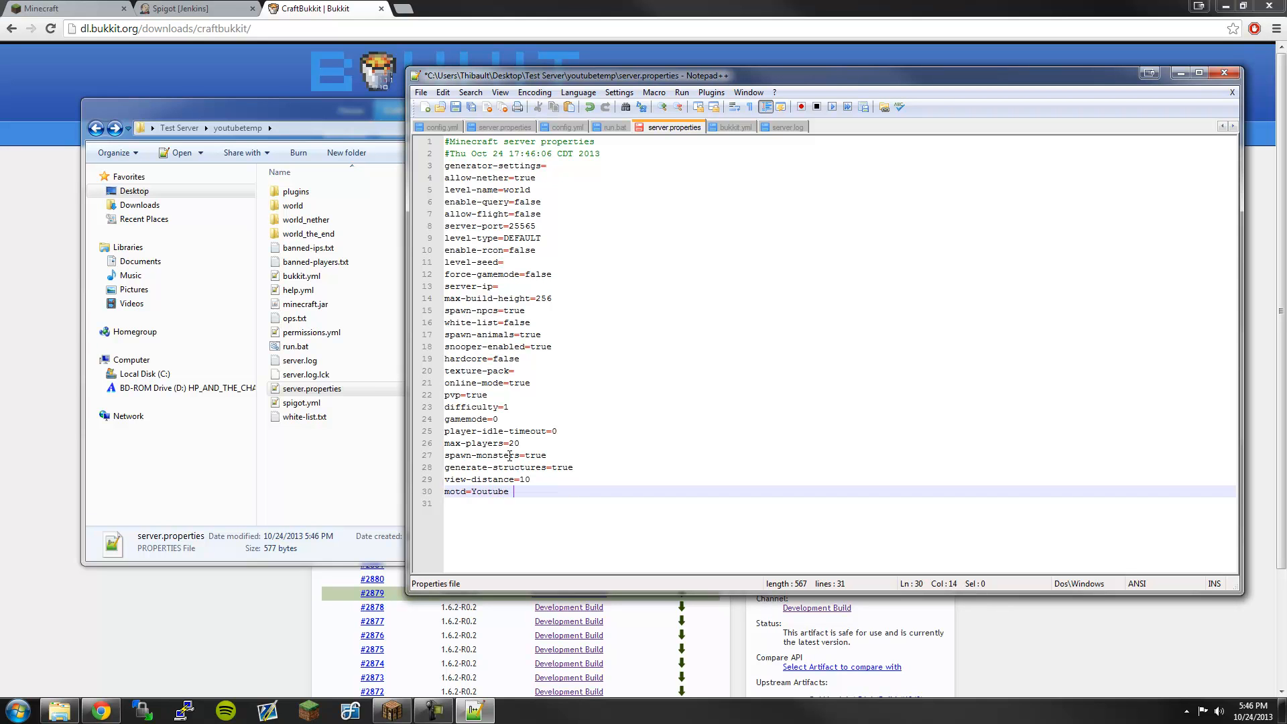
type("Tut")
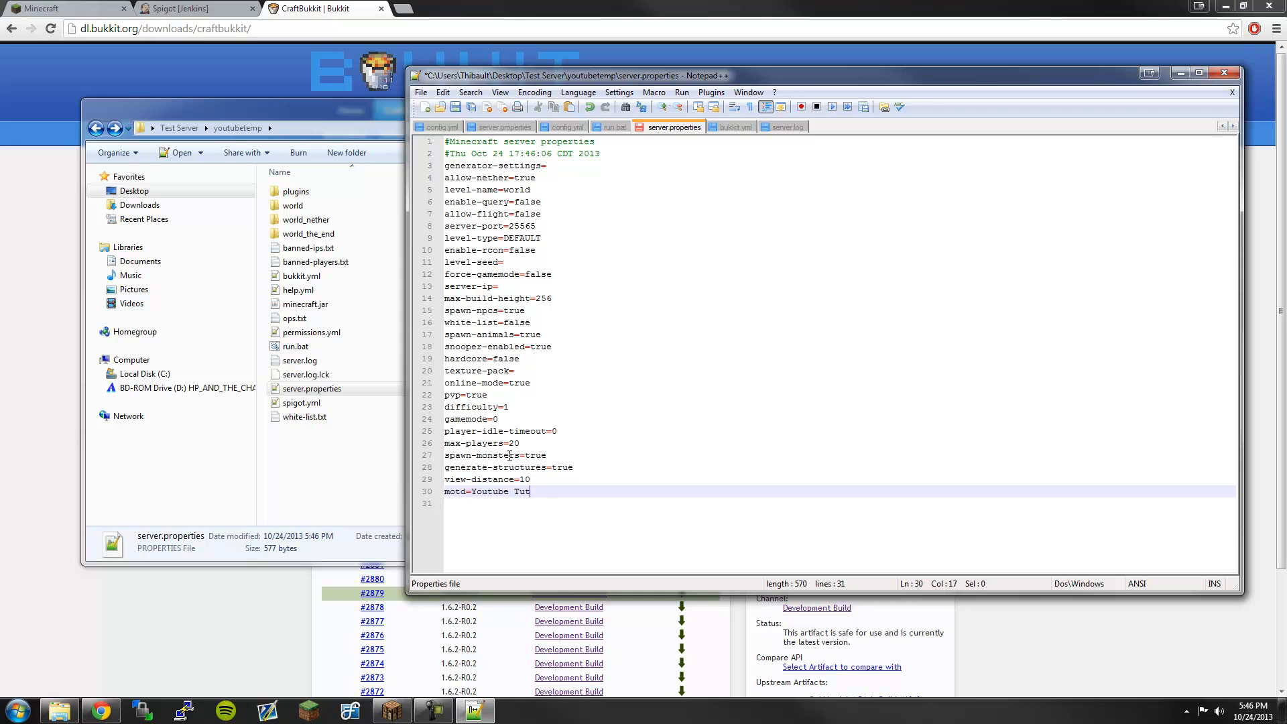
type("orial")
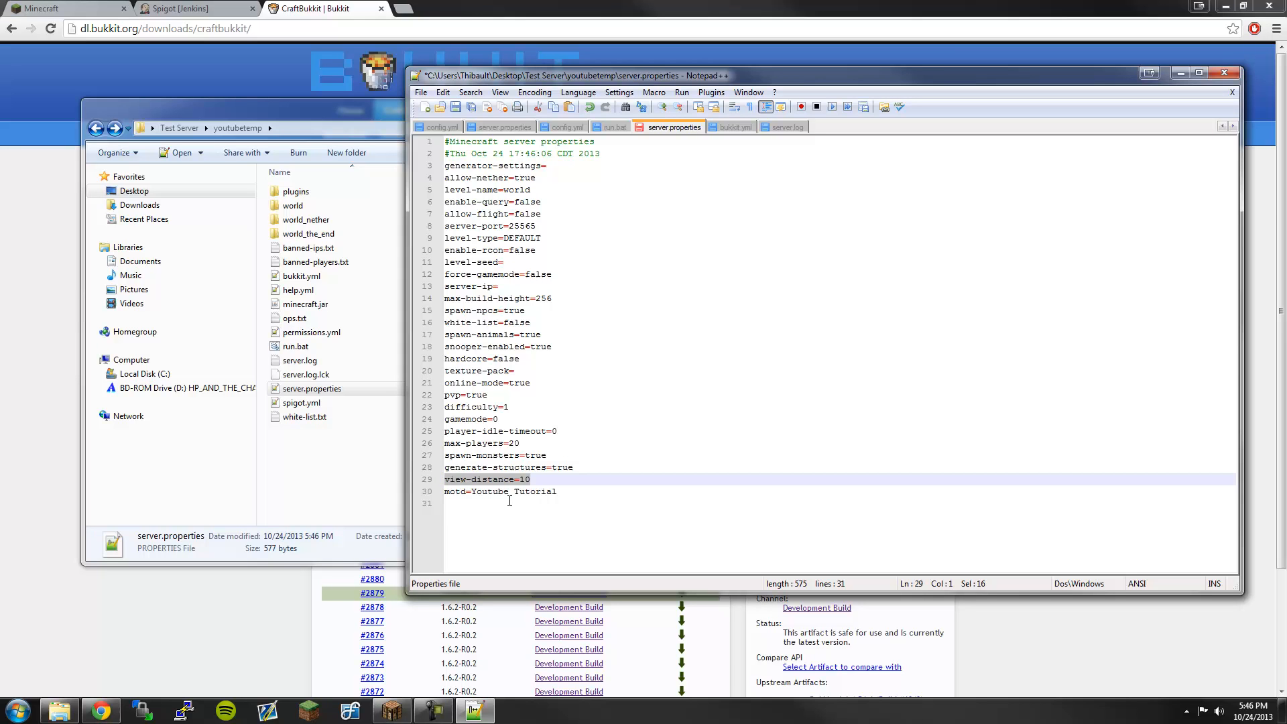
- Set view-distance to 10 in server.properties
left_click(530, 479)
type("5")
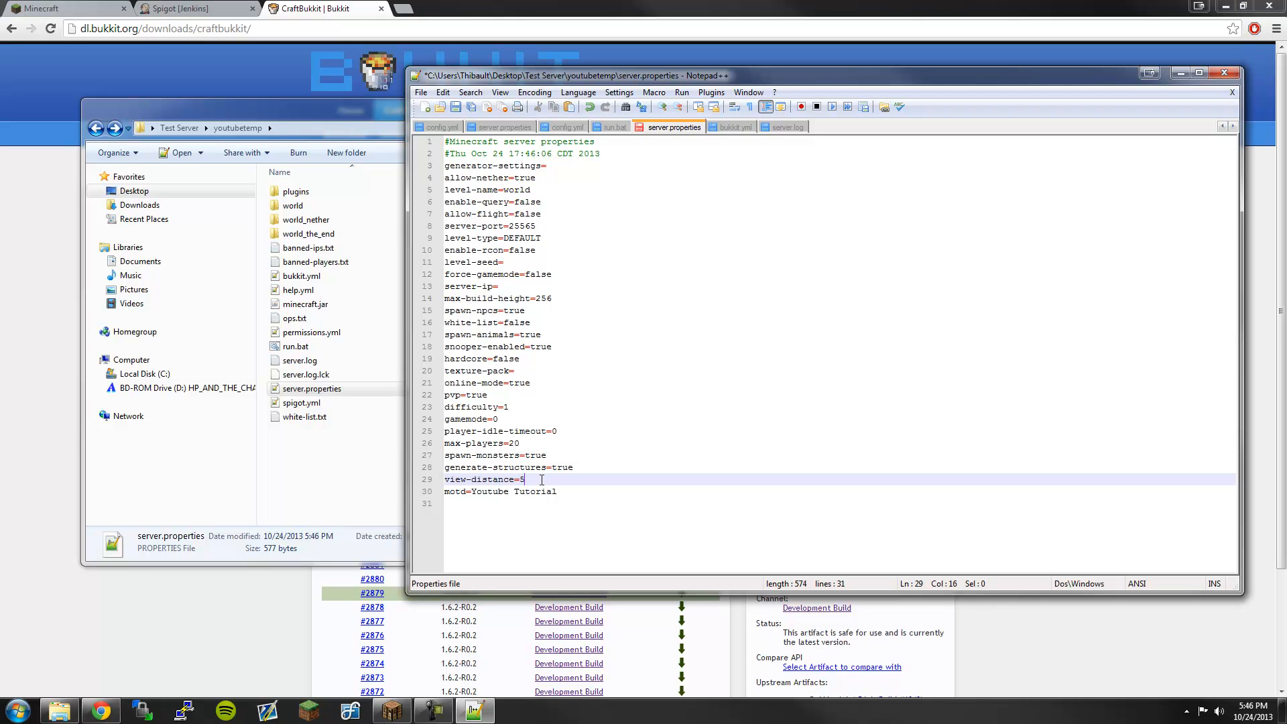
type("1")
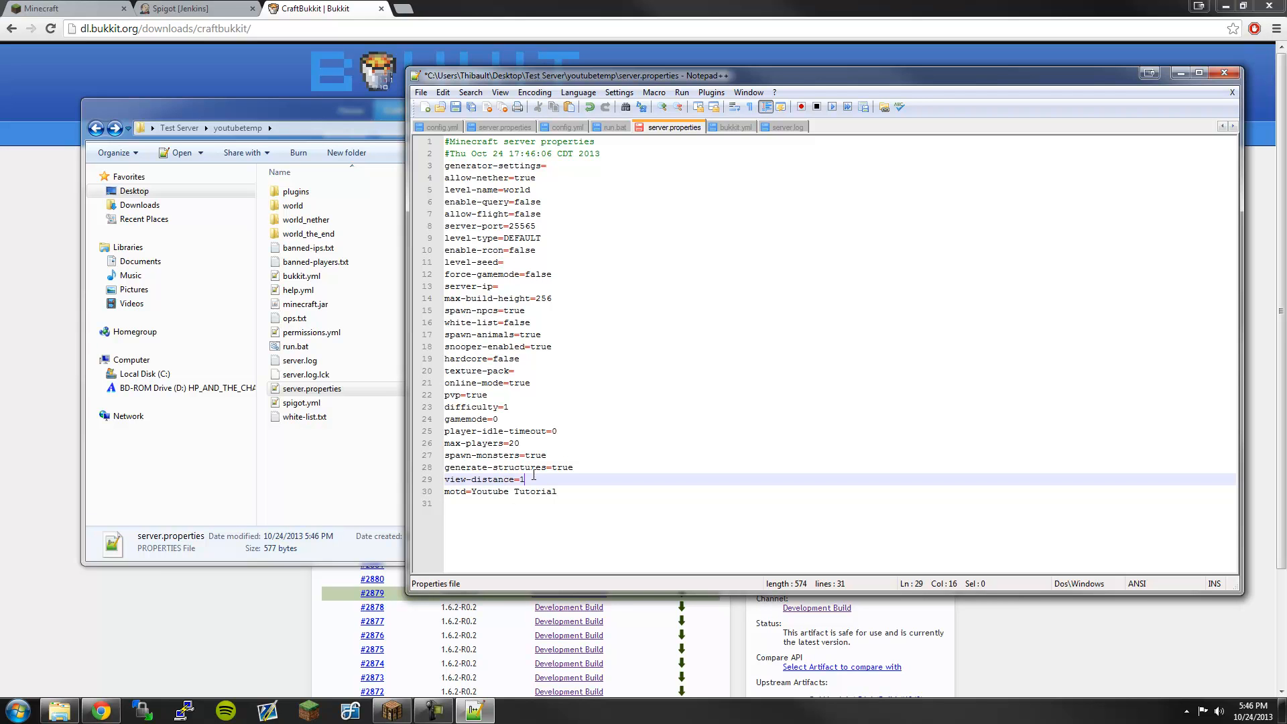
type("0")
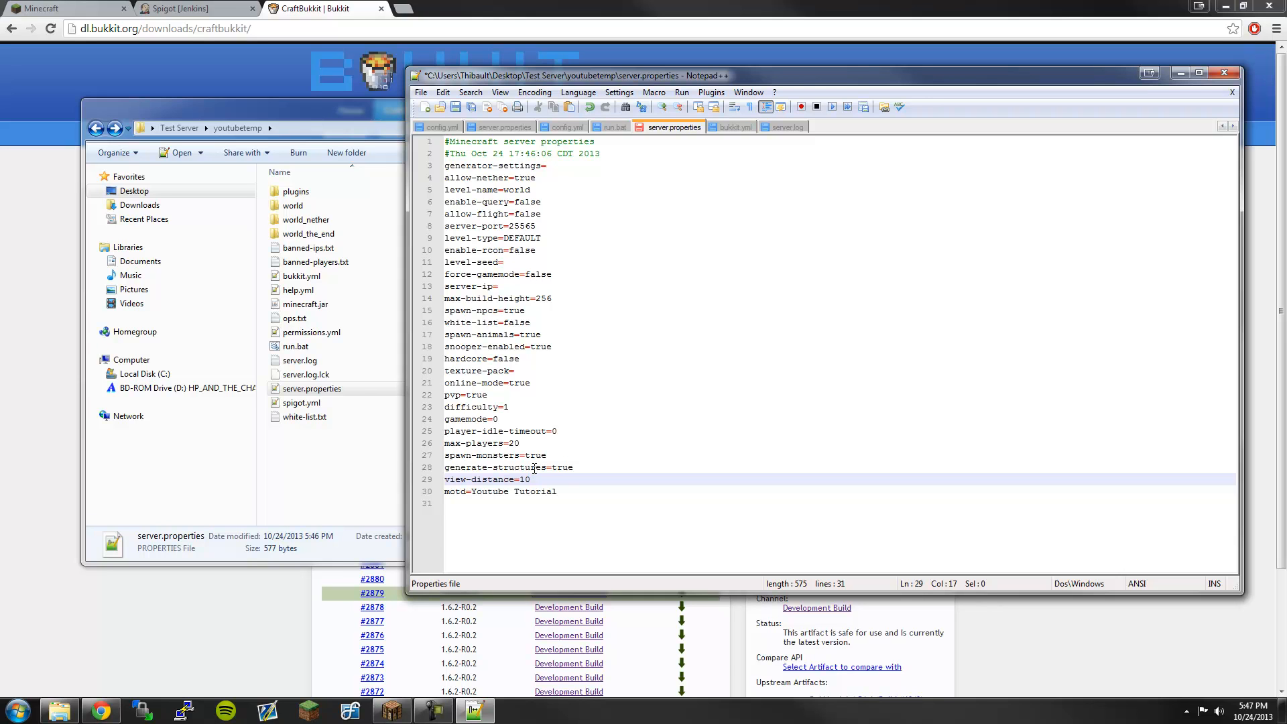
left_click(542, 213)
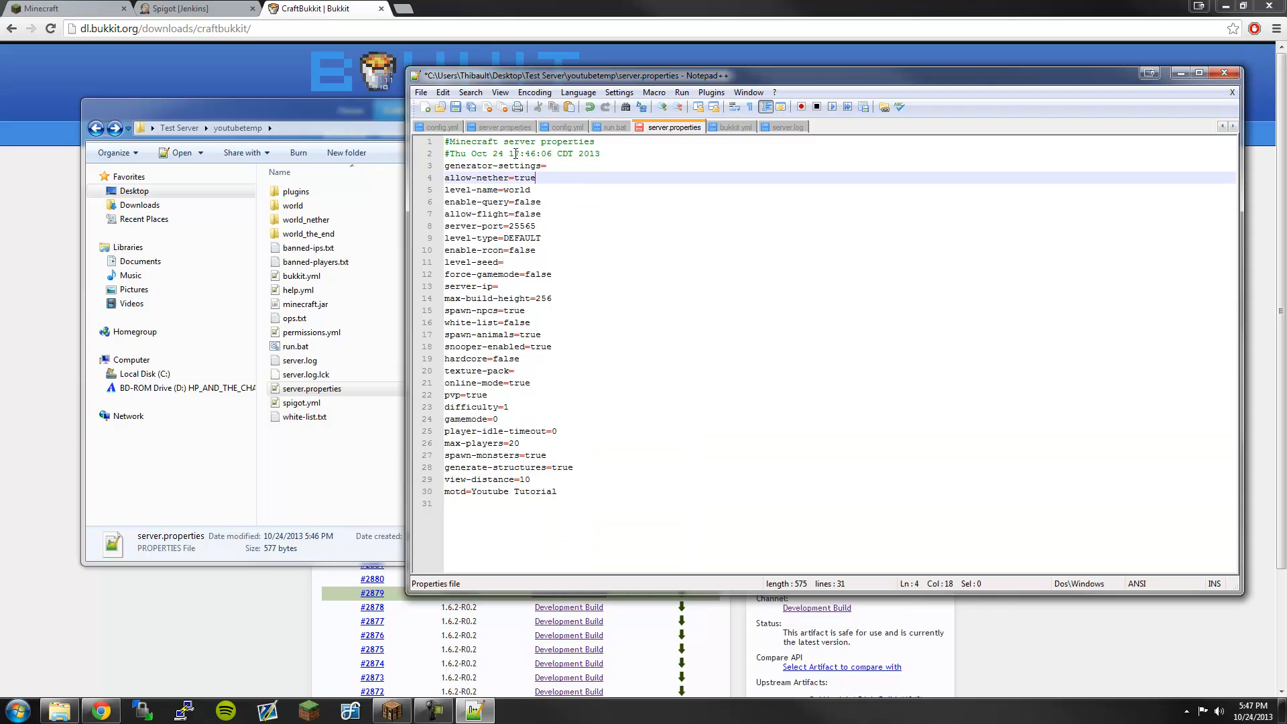
left_click(532, 189)
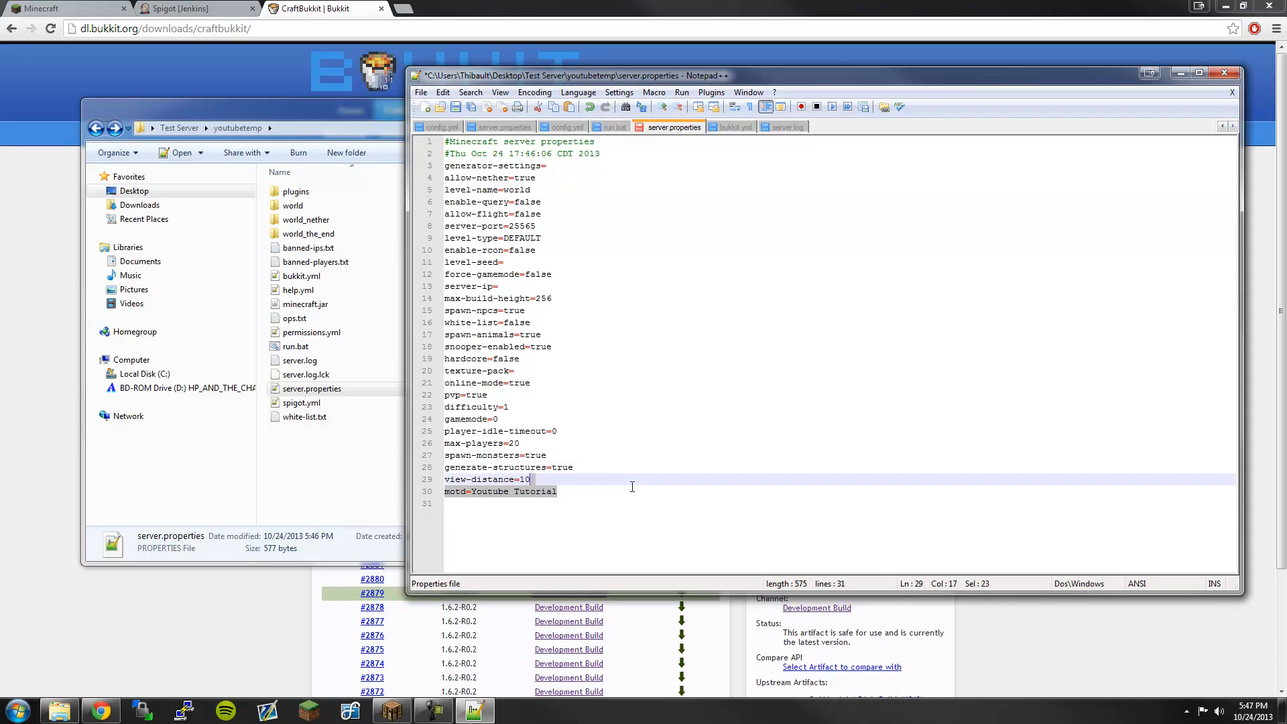
left_click(444, 165)
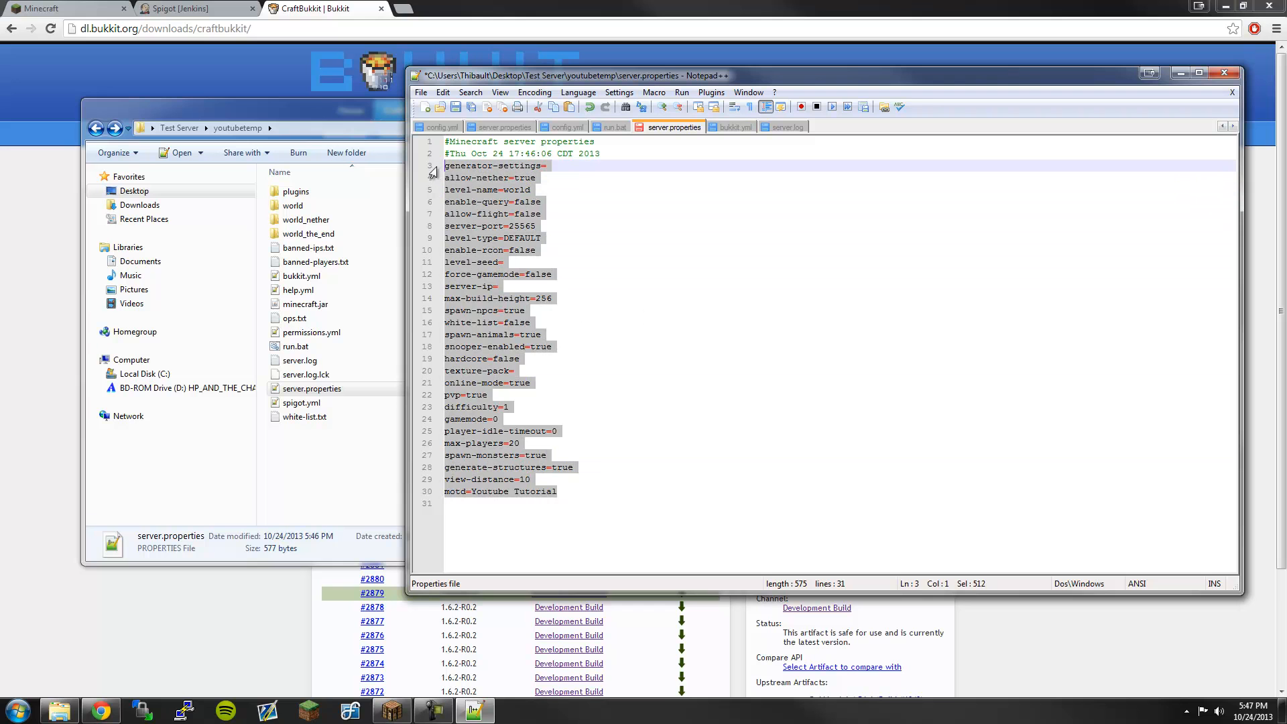
left_click(552, 274)
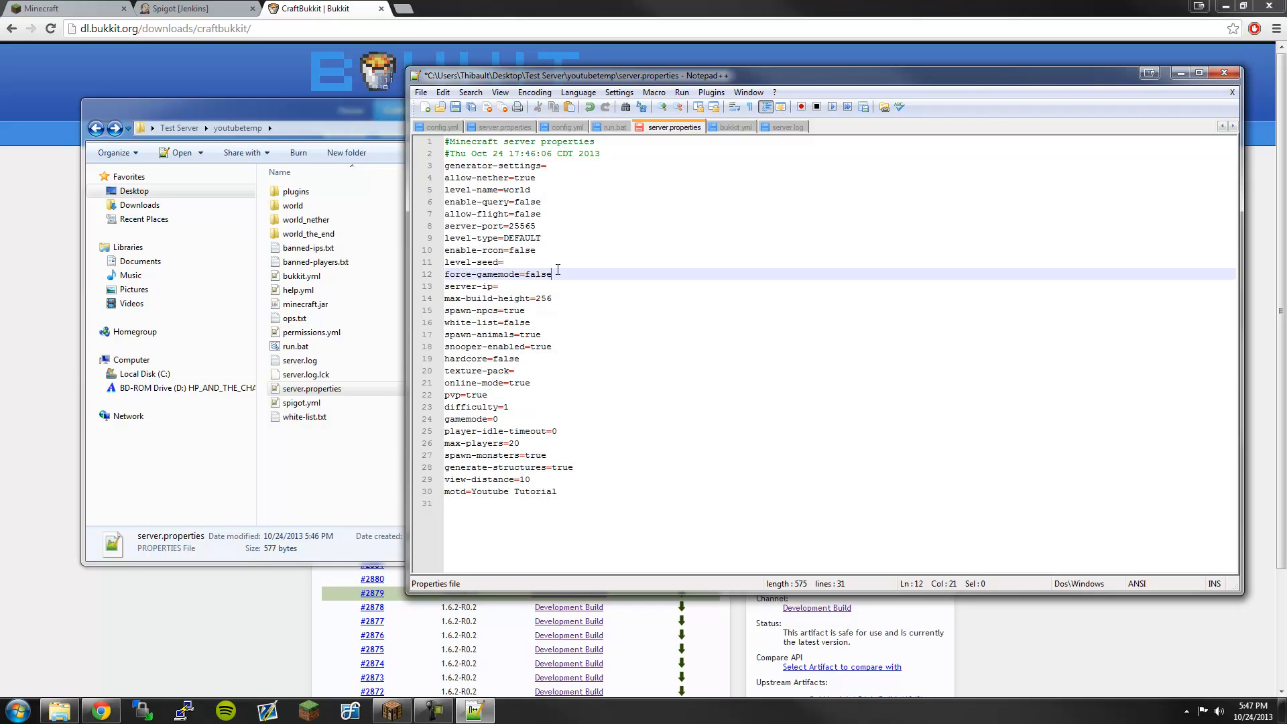
left_click_drag(546, 274, 531, 238)
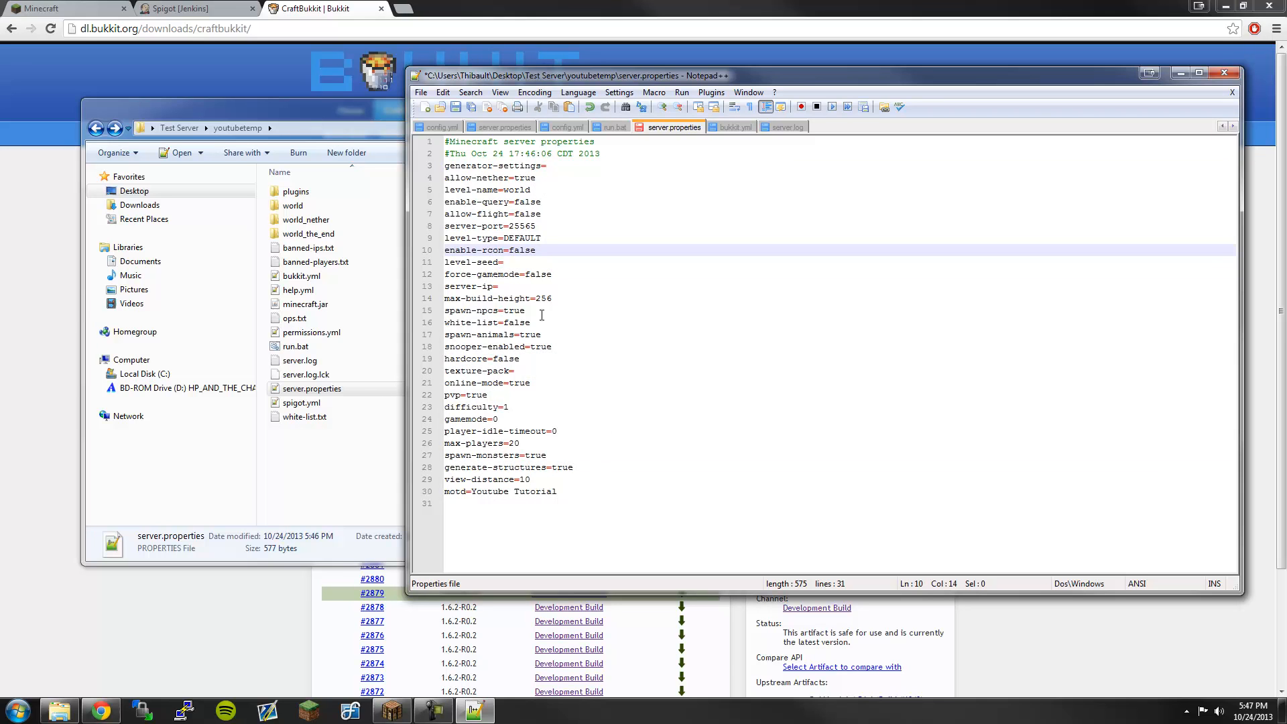
double_click(467, 395)
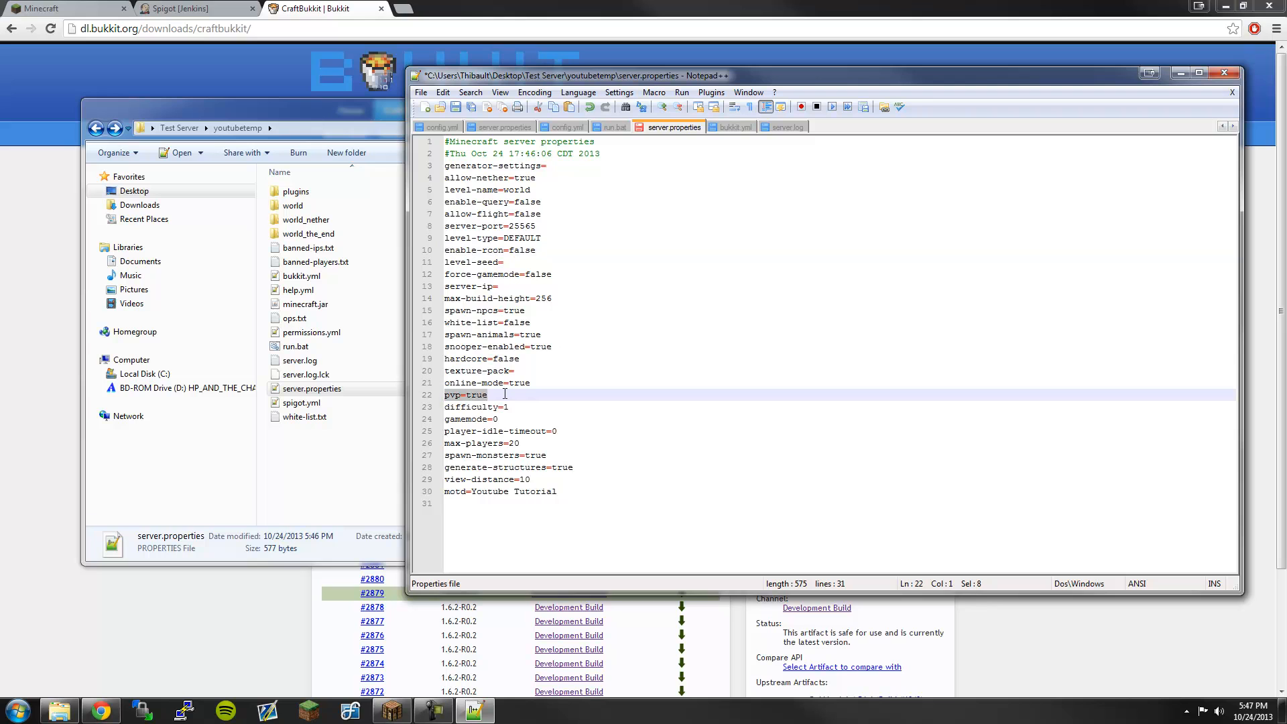
left_click(532, 323)
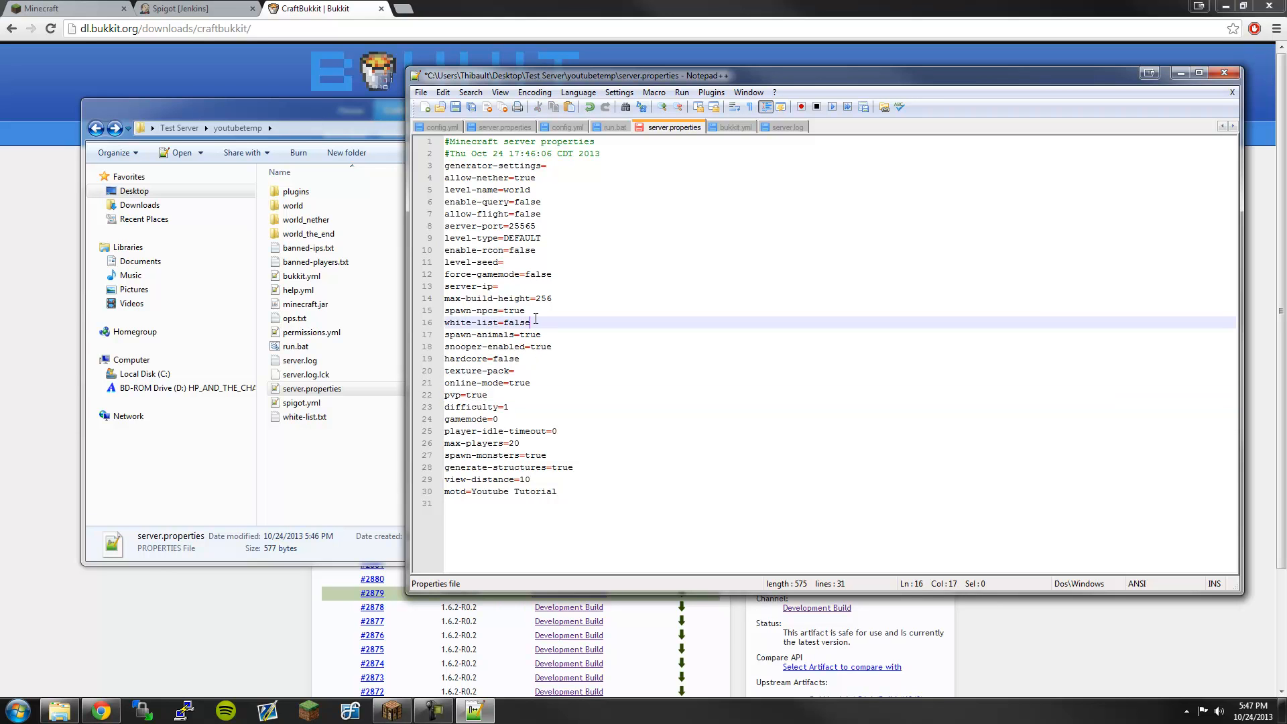
left_click(540, 226)
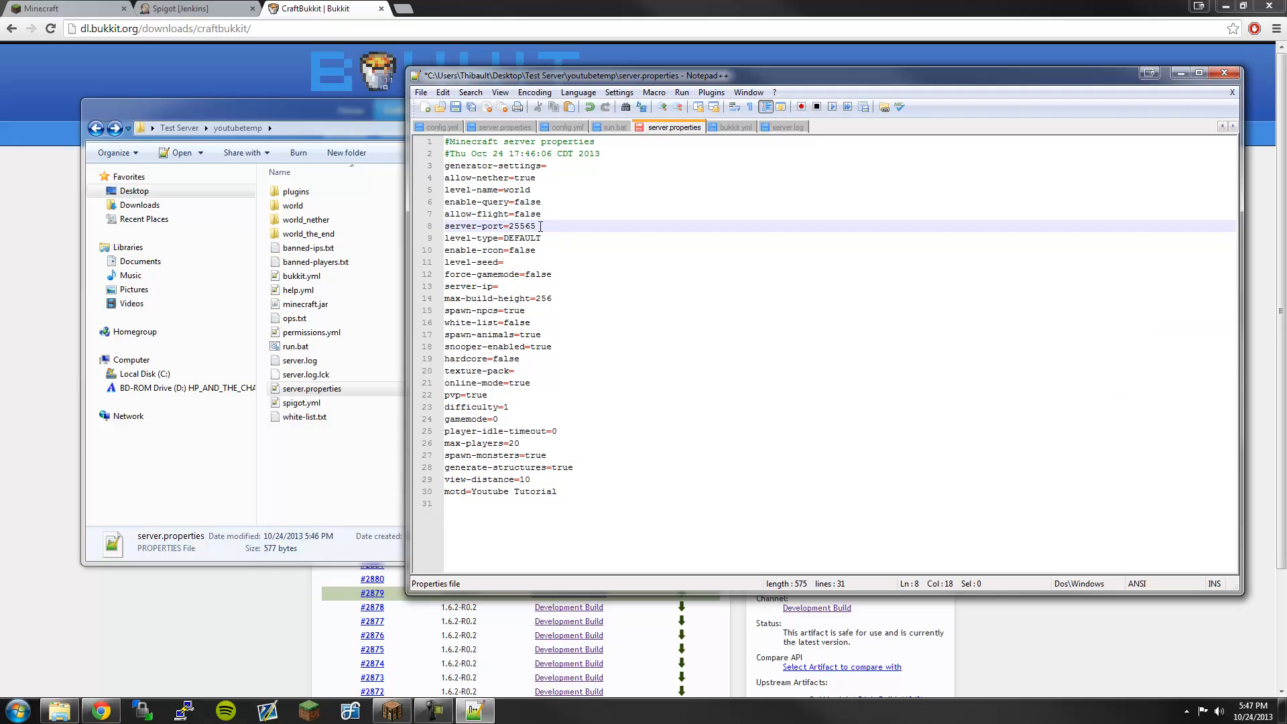
double_click(522, 226)
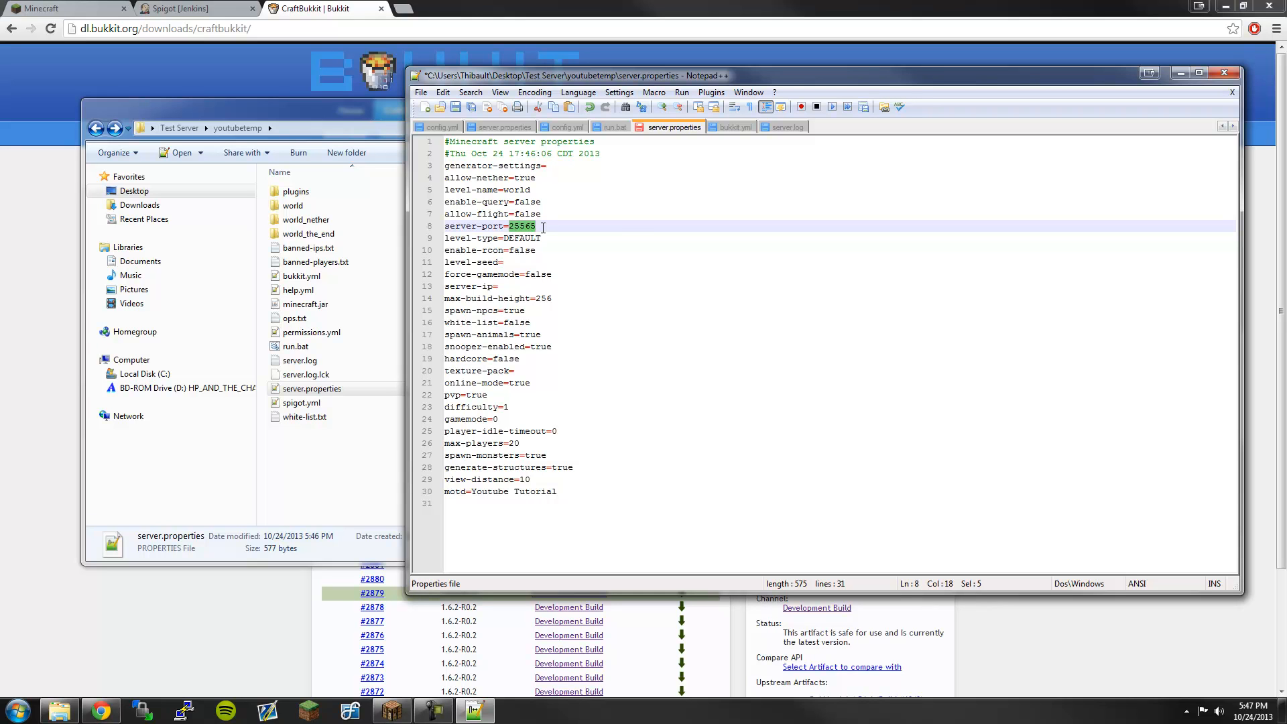
left_click(539, 226)
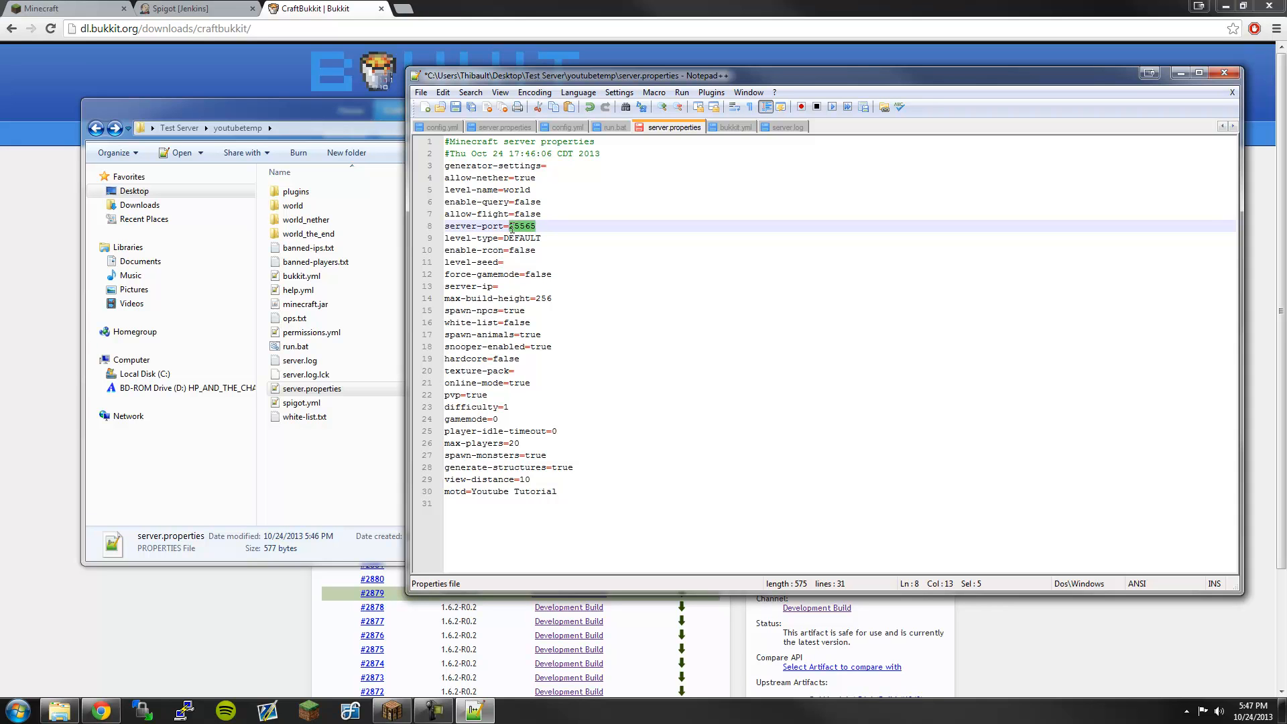
right_click(525, 226)
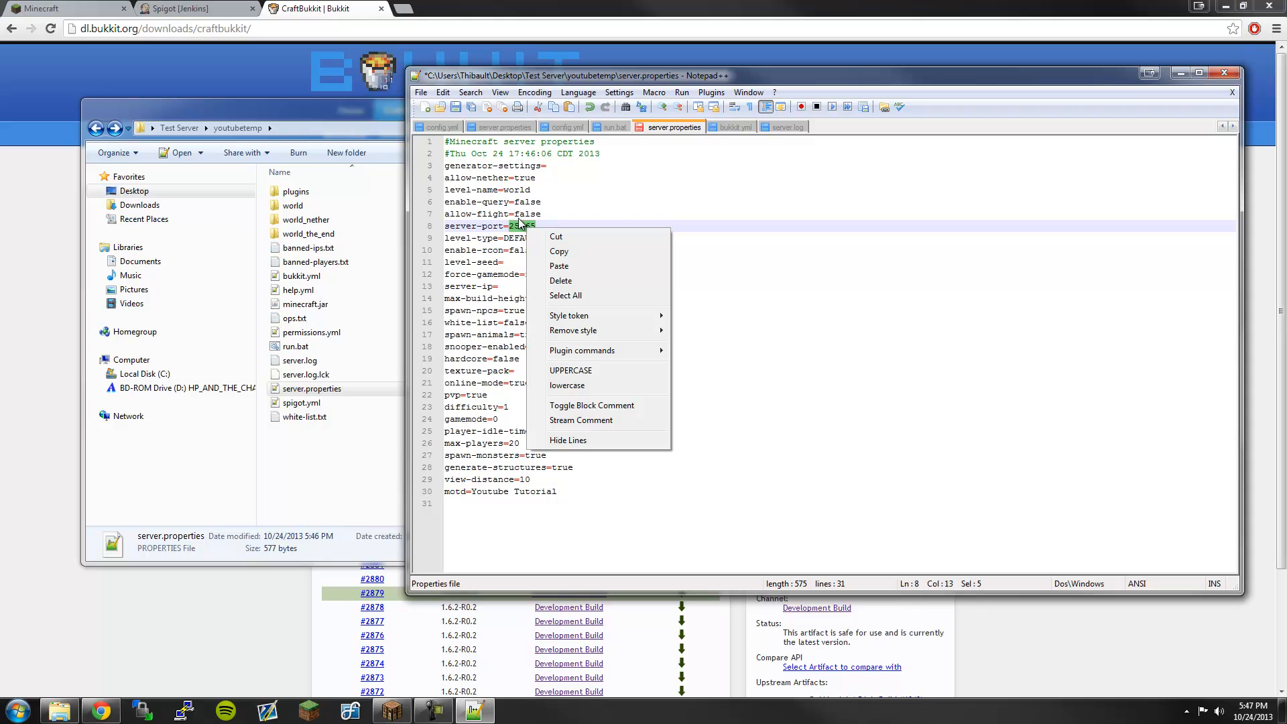
mouse_move(468, 215)
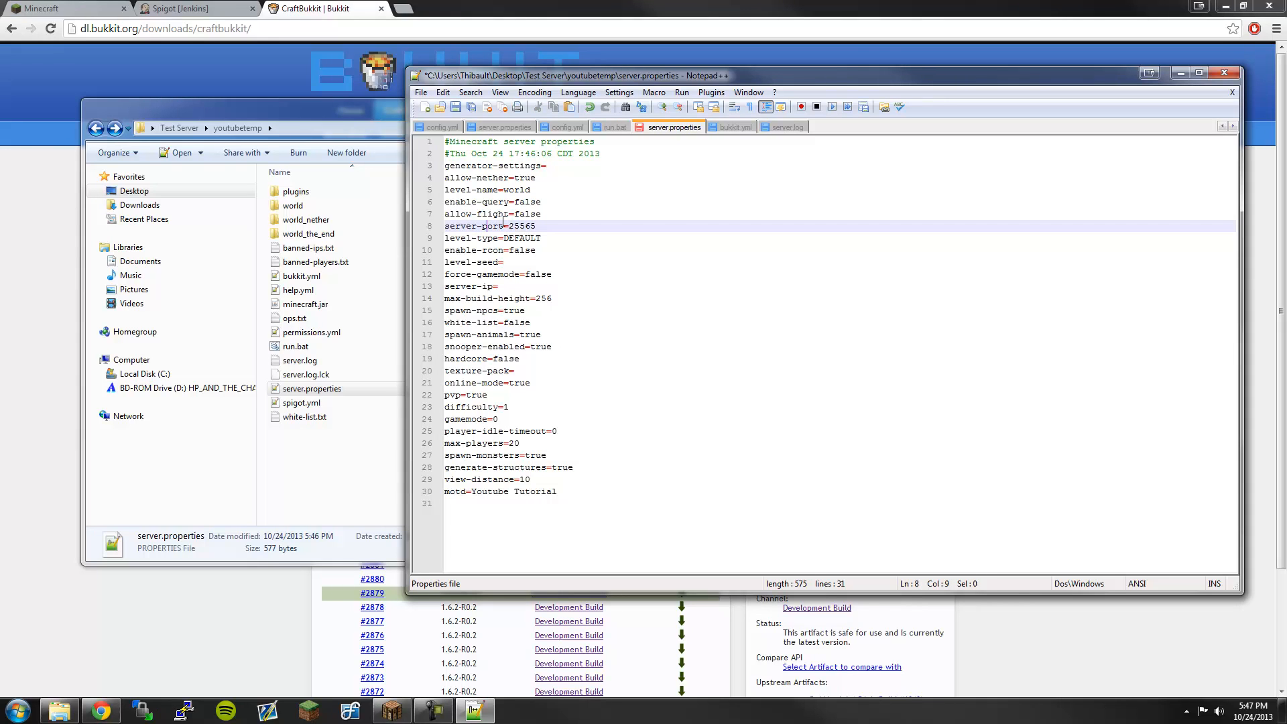
left_click(541, 226)
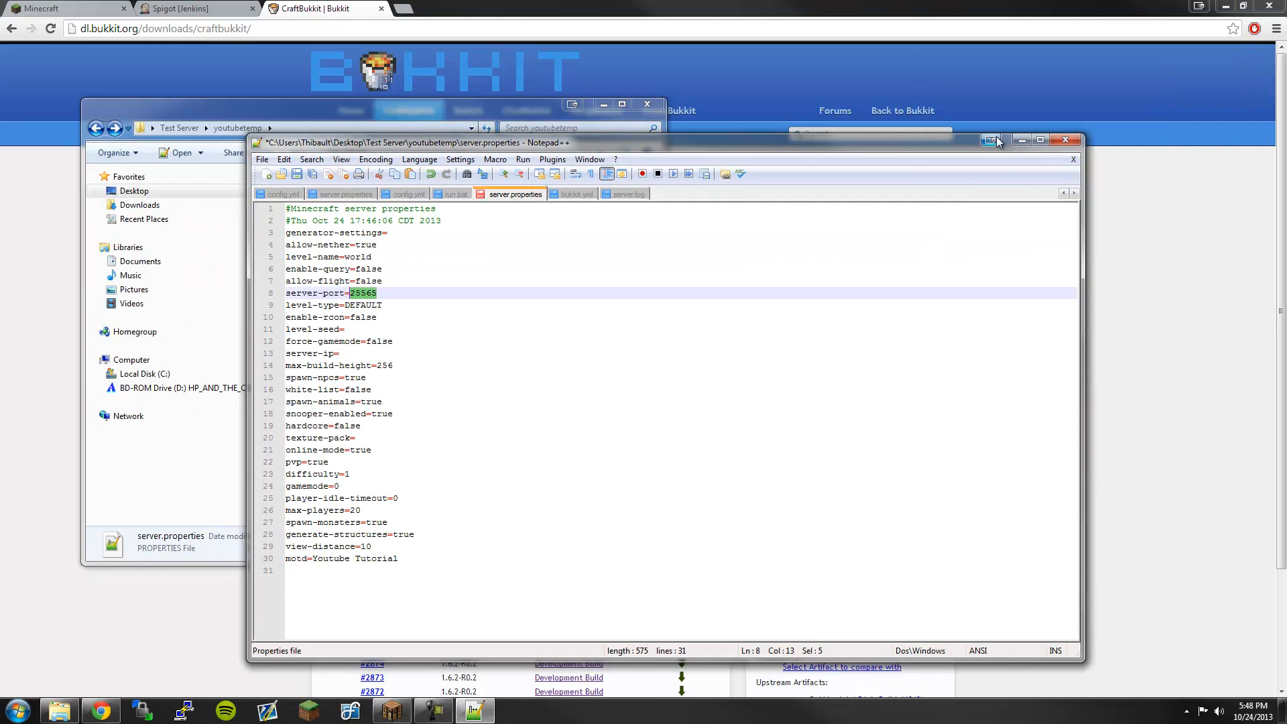
- Close Notepad++, peek into the plugins folder, return to youtubetemp and select ops.txt
left_click(1066, 140)
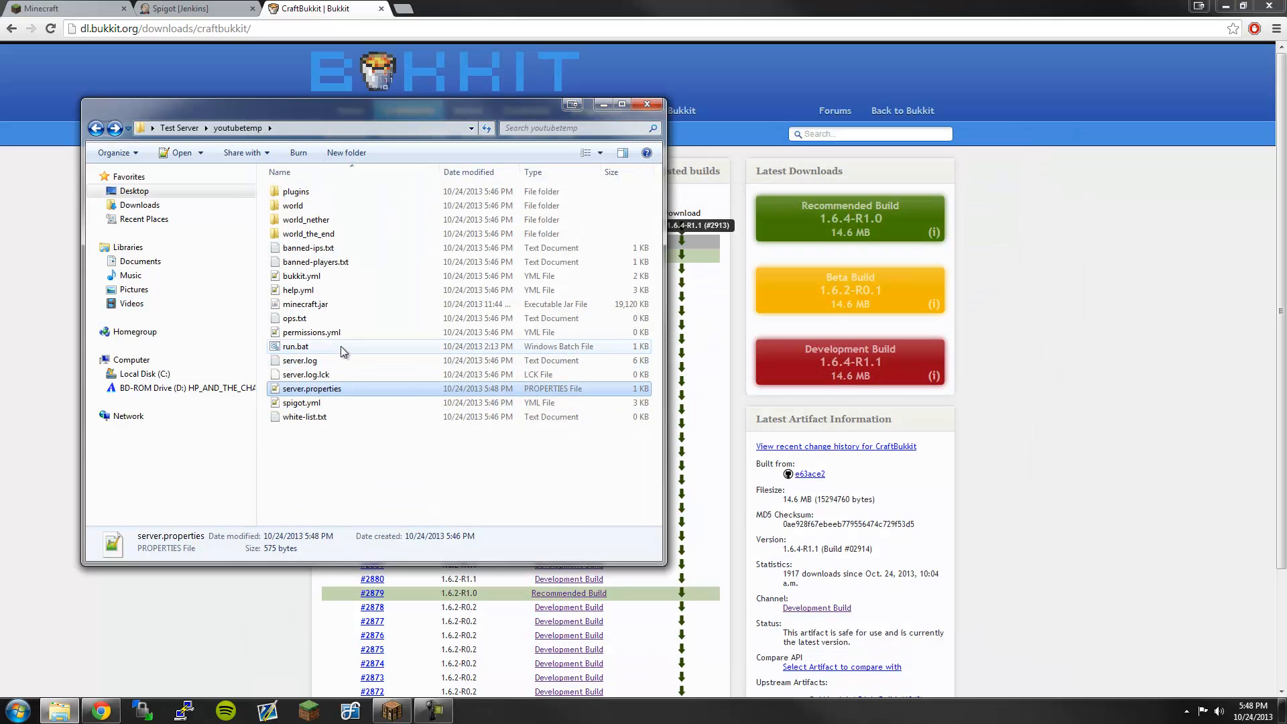
double_click(296, 191)
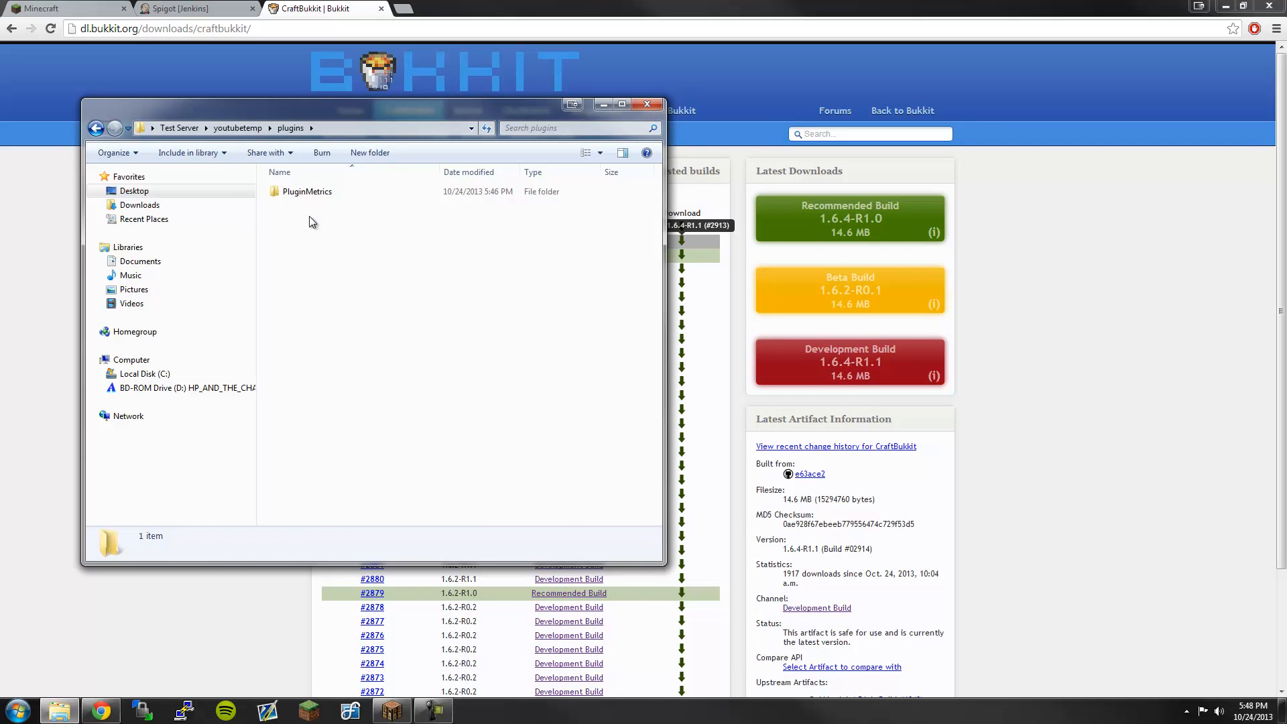
left_click(115, 128)
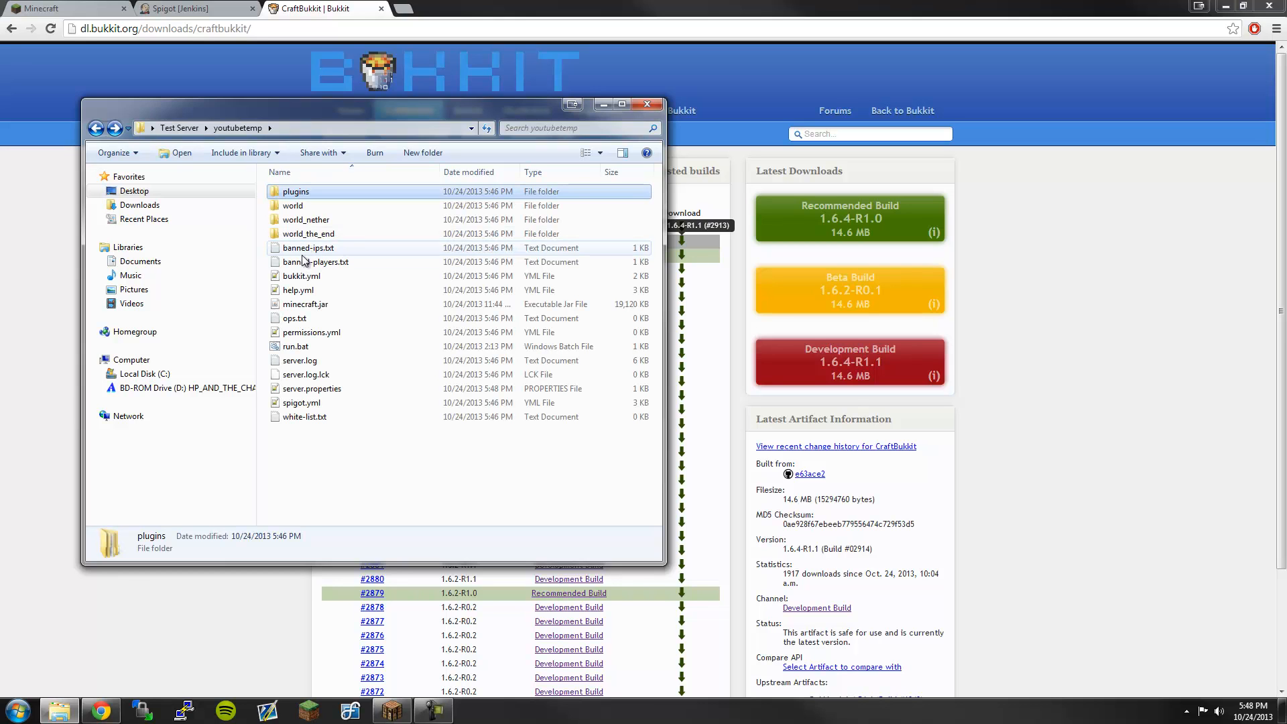
mouse_move(300, 275)
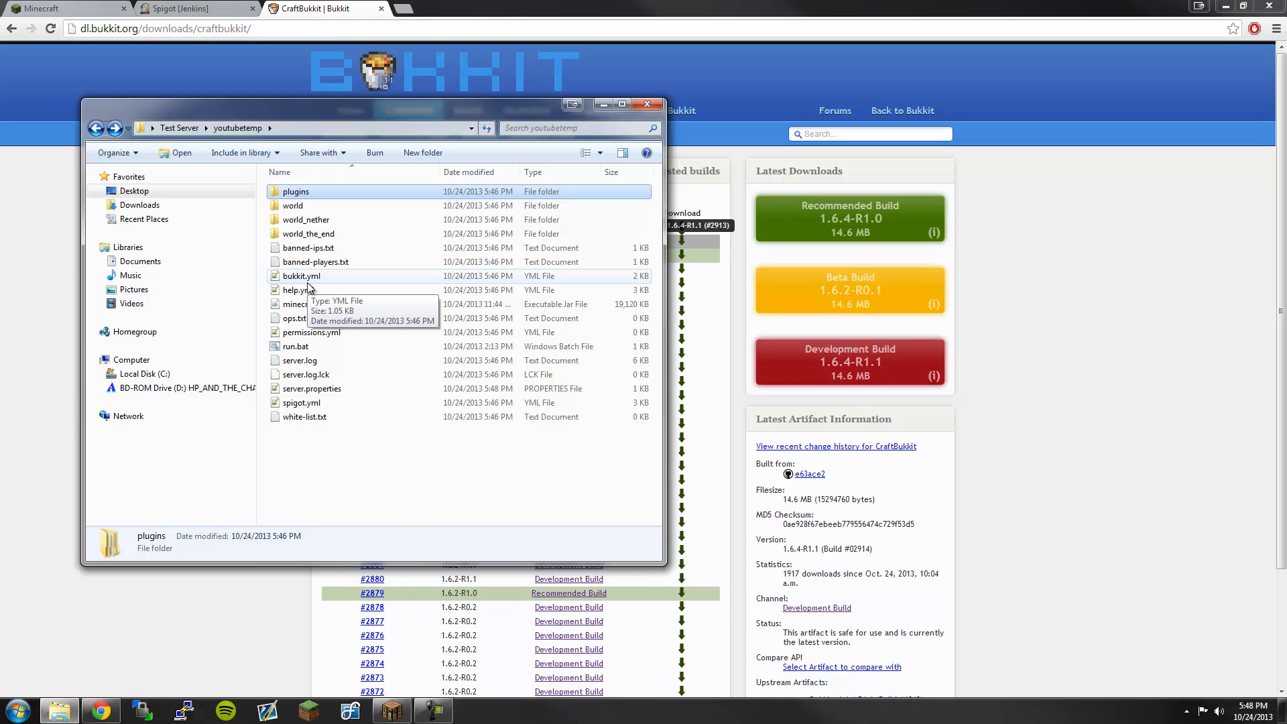
left_click(296, 317)
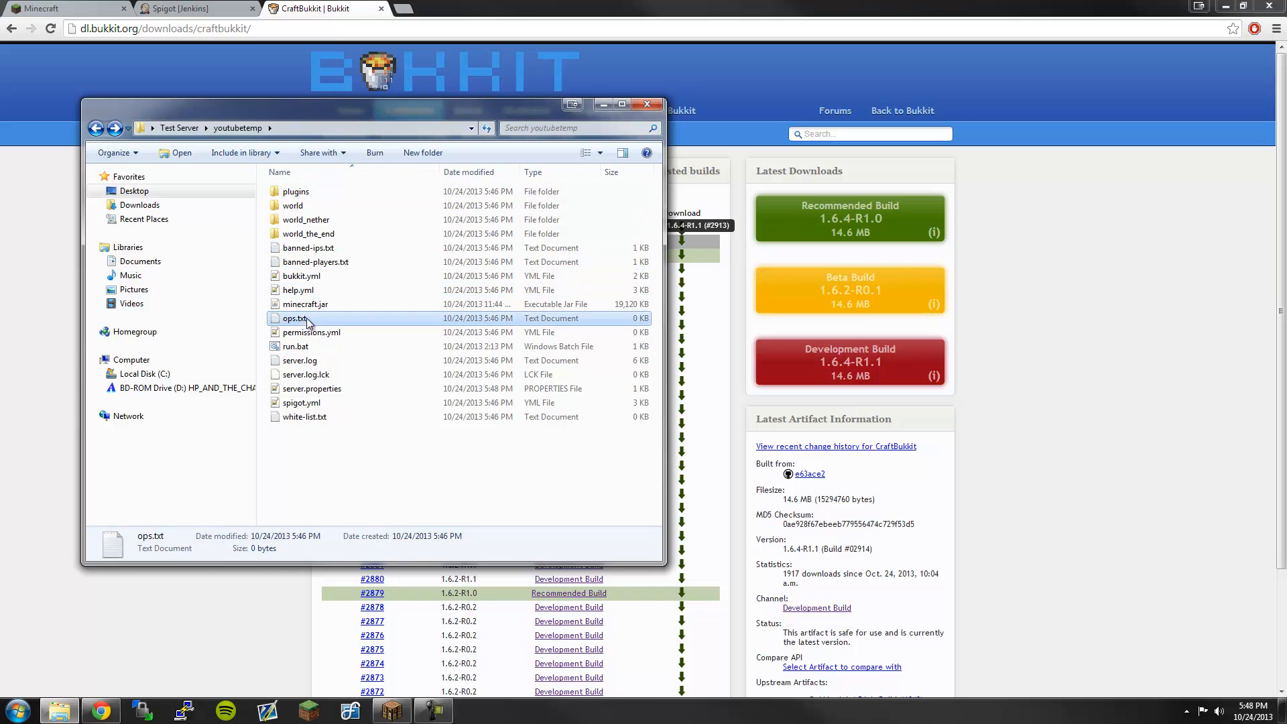
- Add the player name 'avengah' to ops.txt and close Notepad
double_click(295, 318)
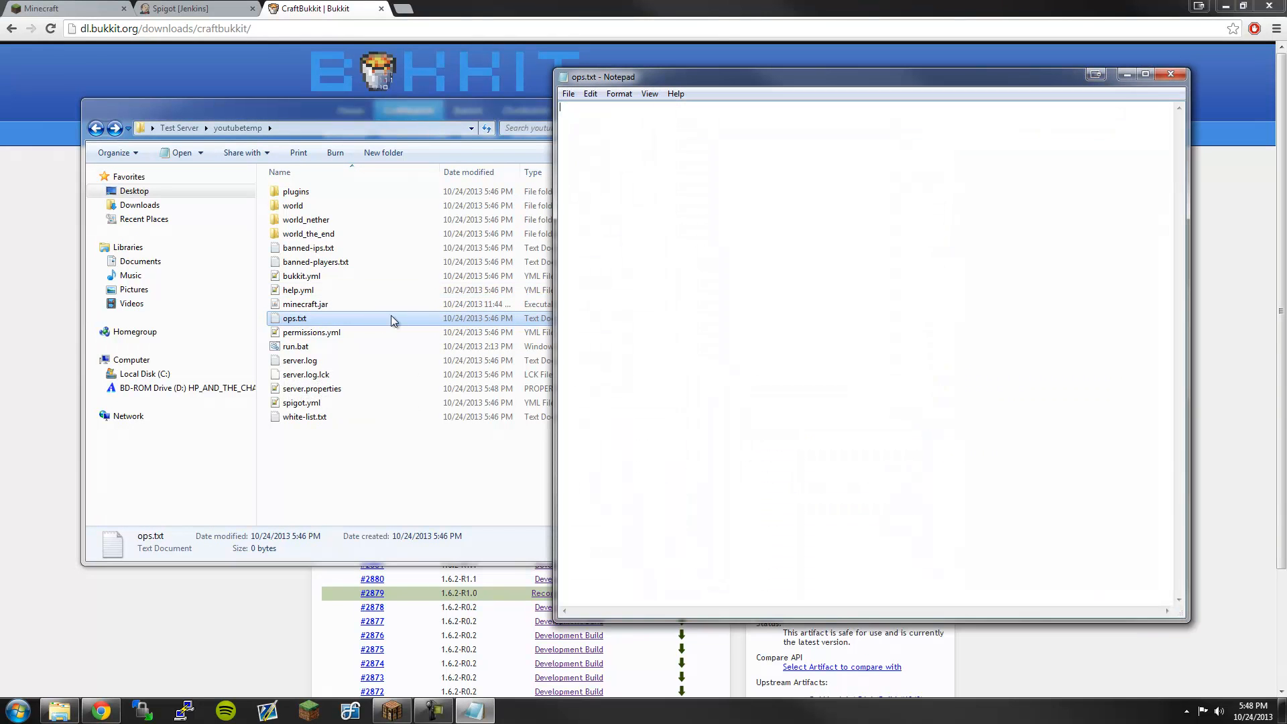
type("aven")
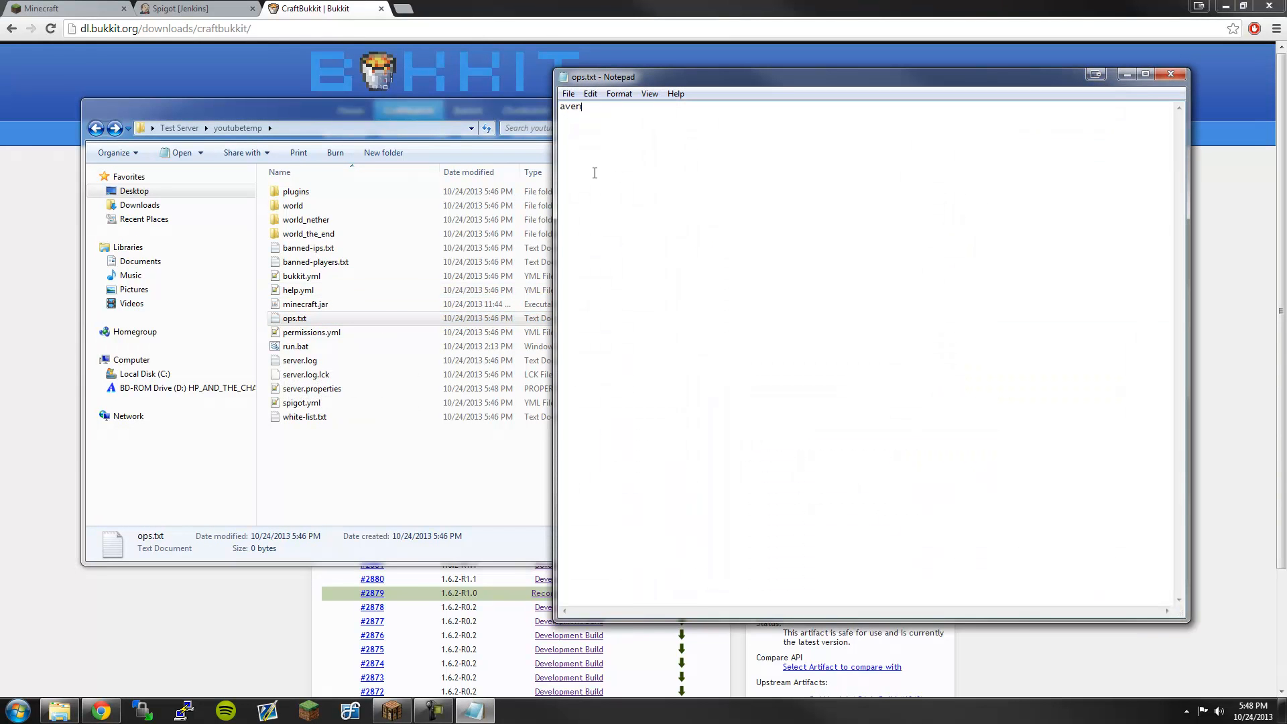
type("gah")
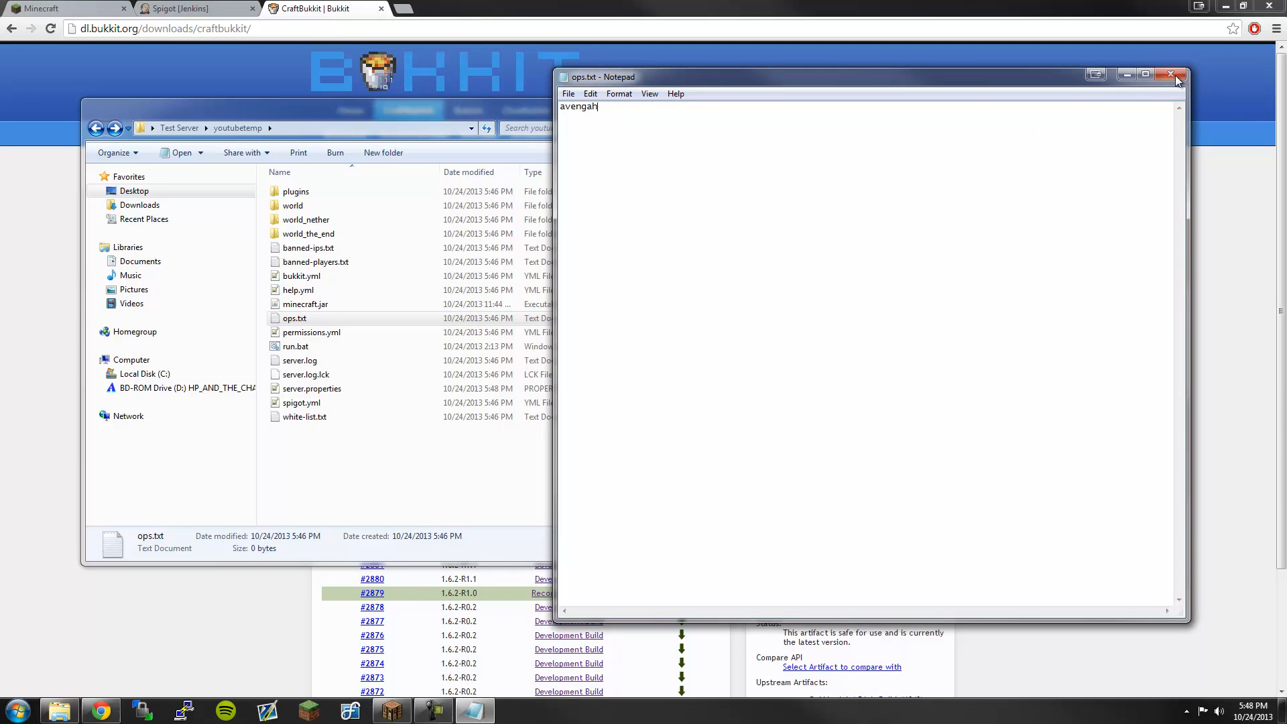
left_click(1173, 74)
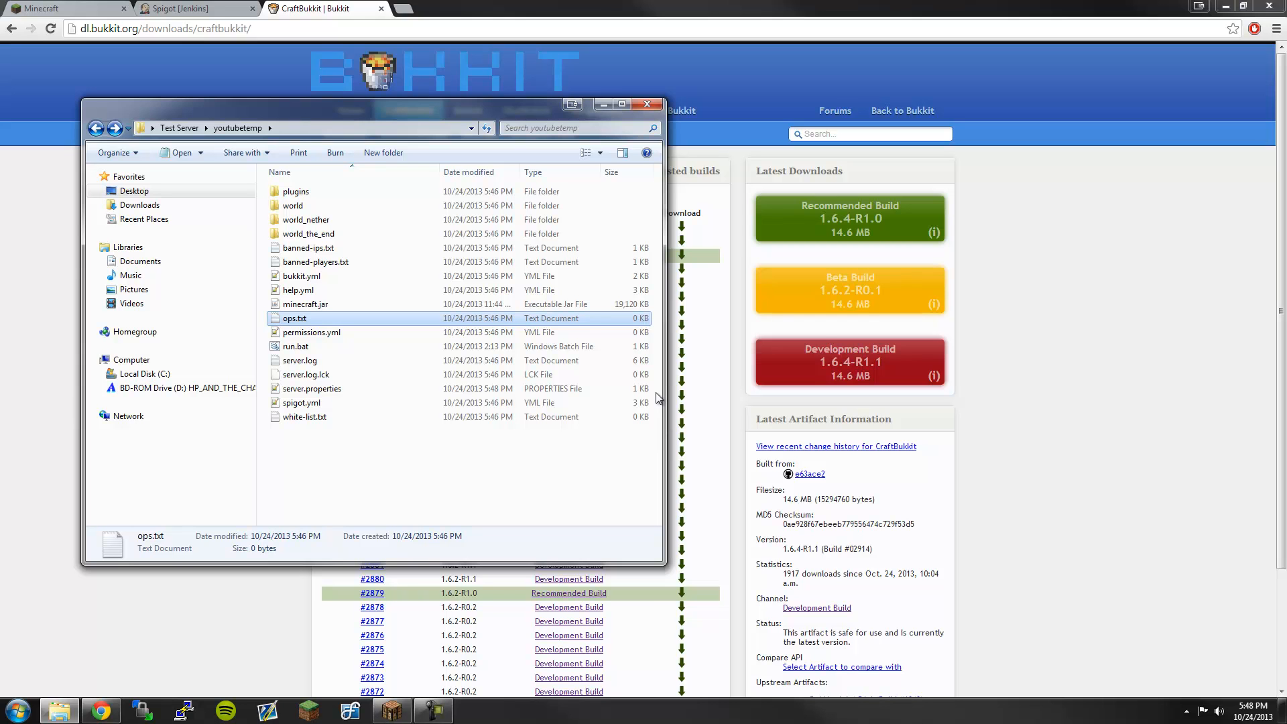
- Start the Spigot server console from run.bat in the youtubetemp folder
double_click(295, 346)
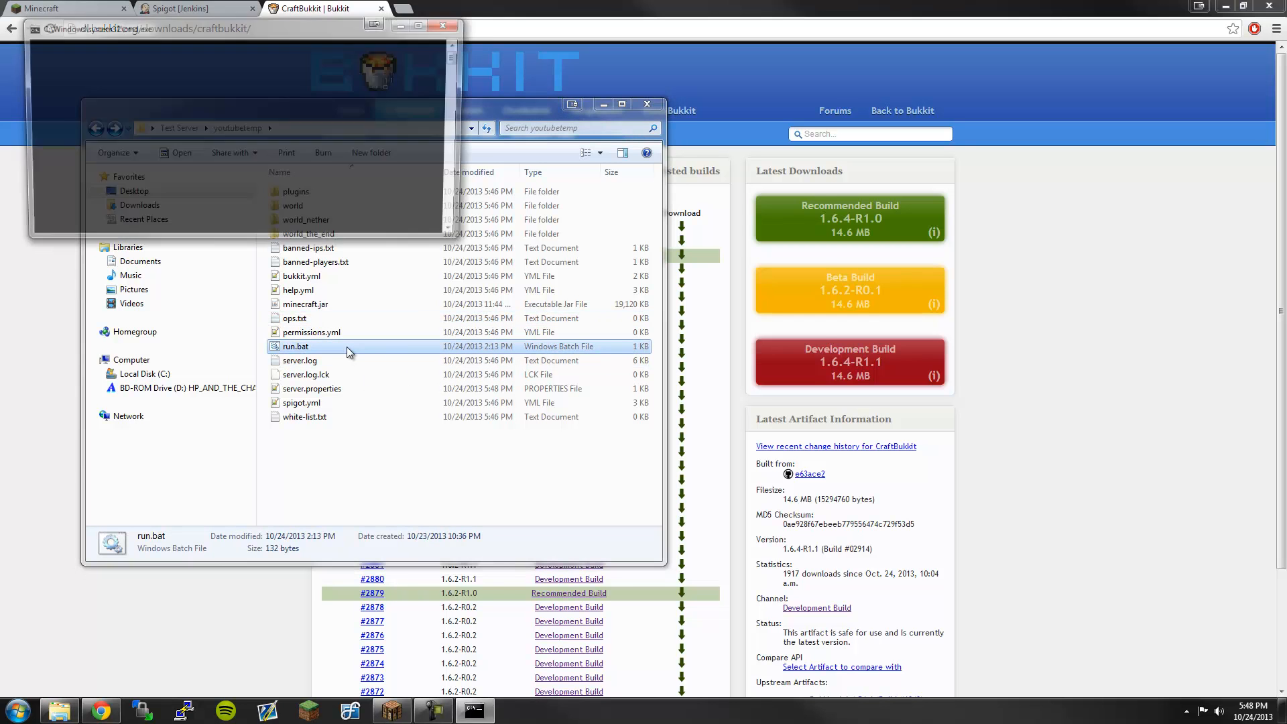
double_click(296, 346)
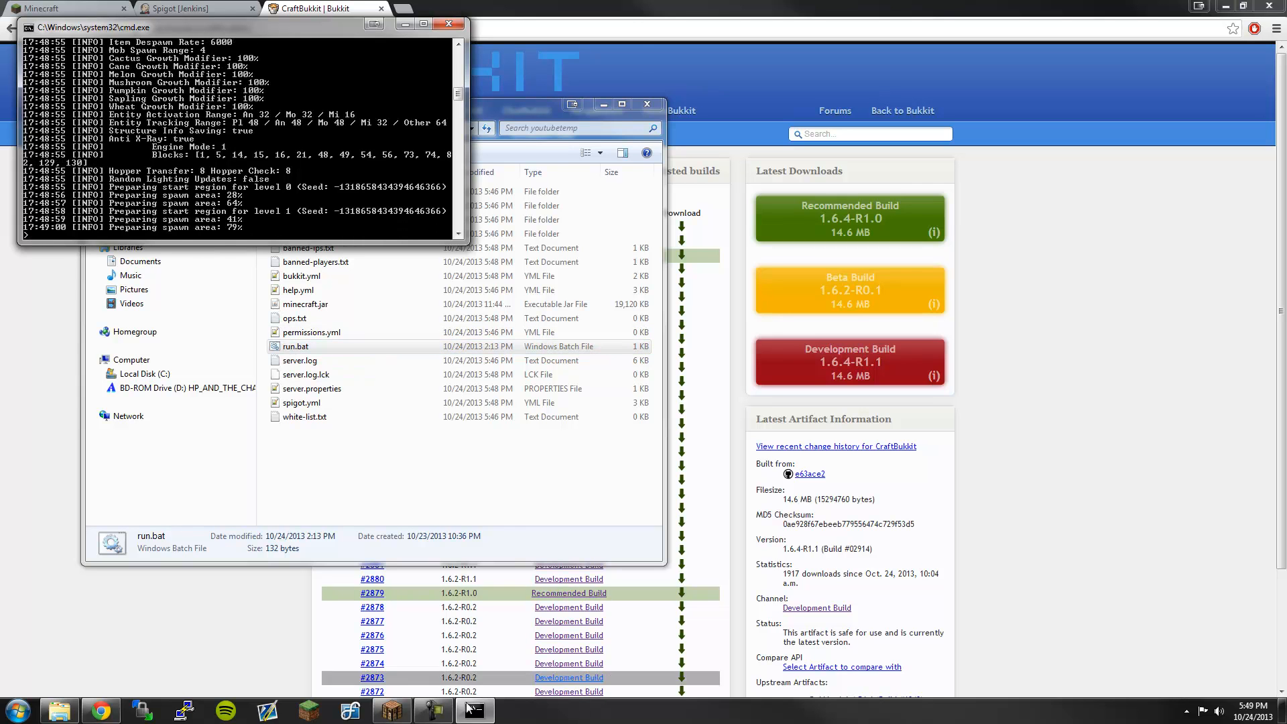
mouse_move(391, 710)
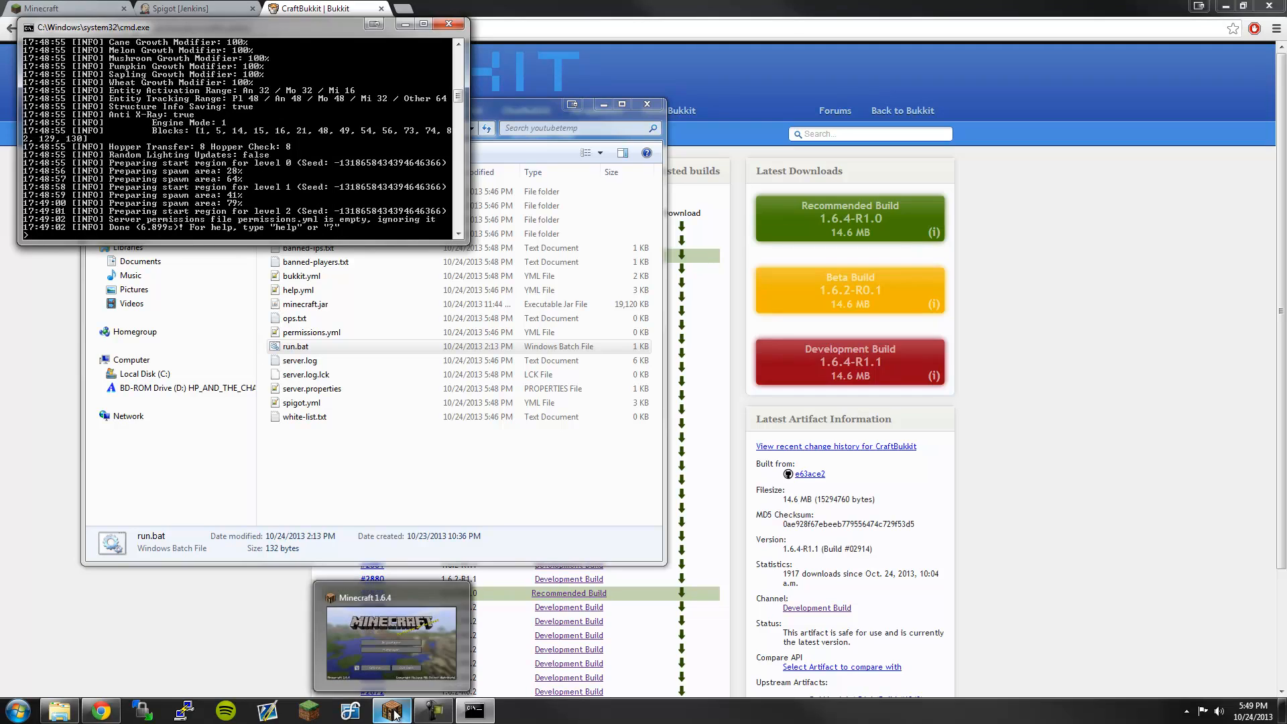
- Switch to the Minecraft game window from the taskbar
left_click(391, 709)
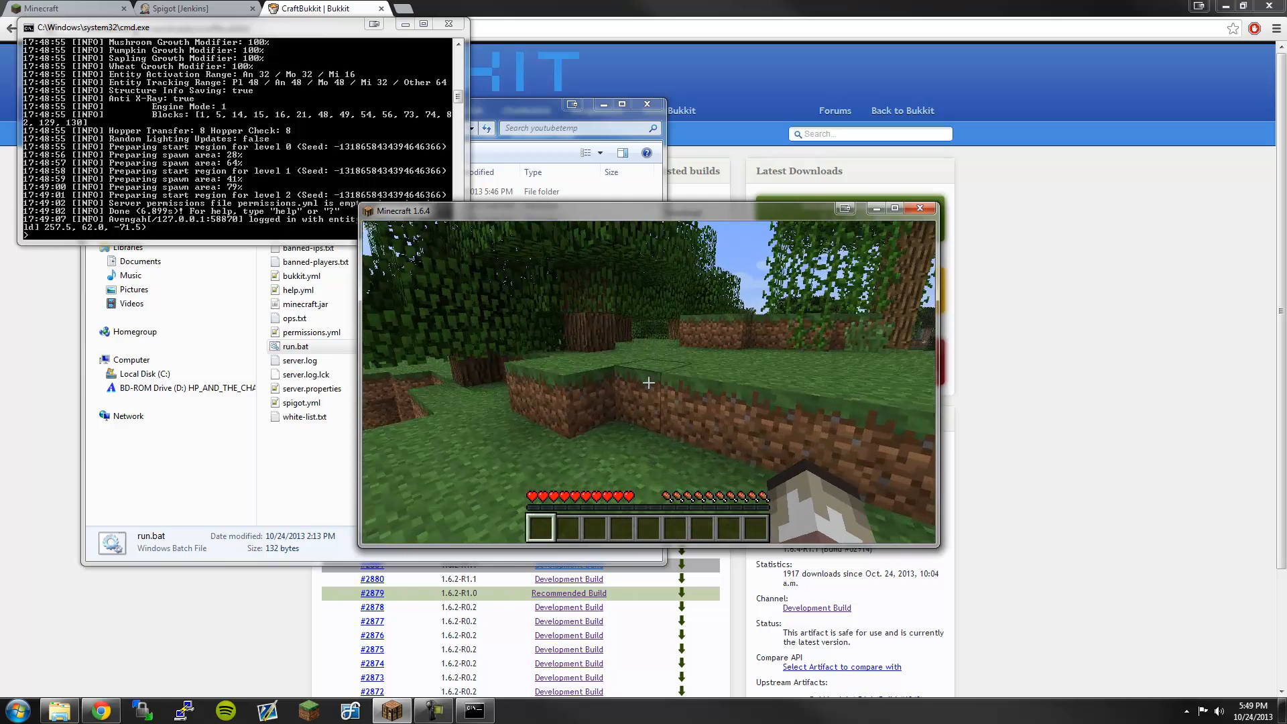
mouse_move(648, 382)
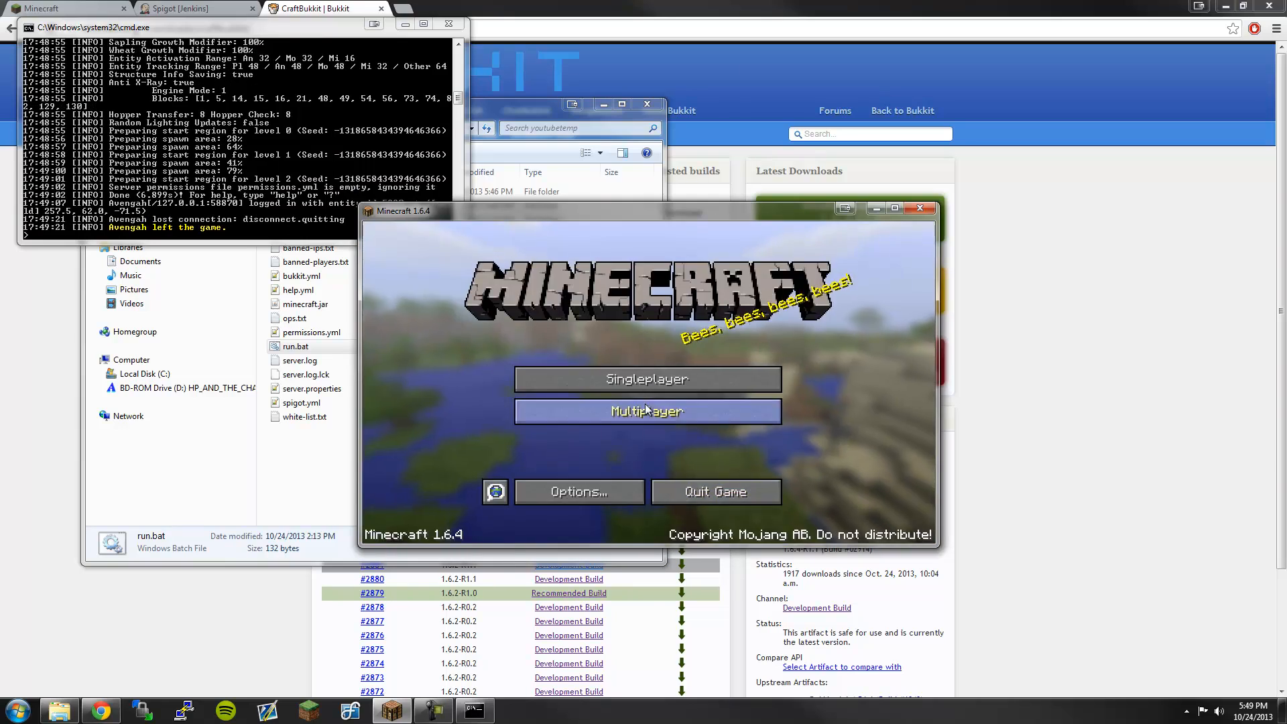
- Open the multiplayer list showing Test Server with 'Youtube Tutorial' and 0/20, selecting Gold Realms
left_click(647, 411)
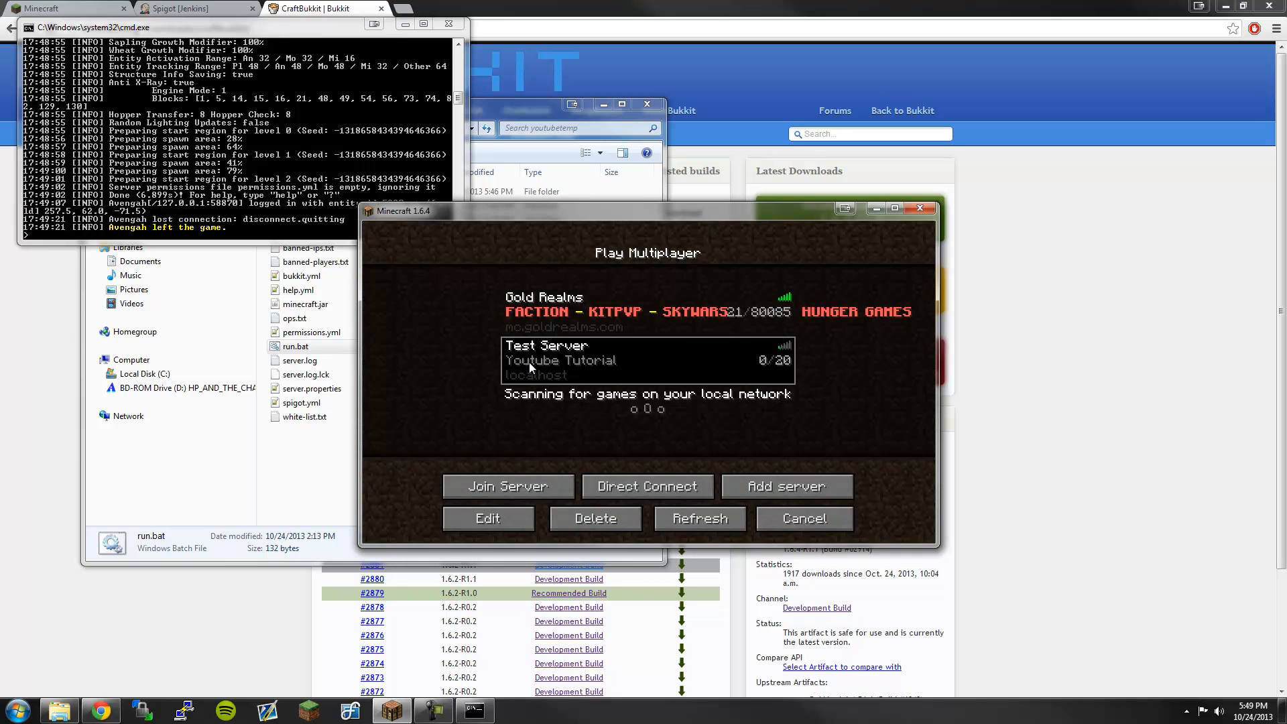
mouse_move(670, 355)
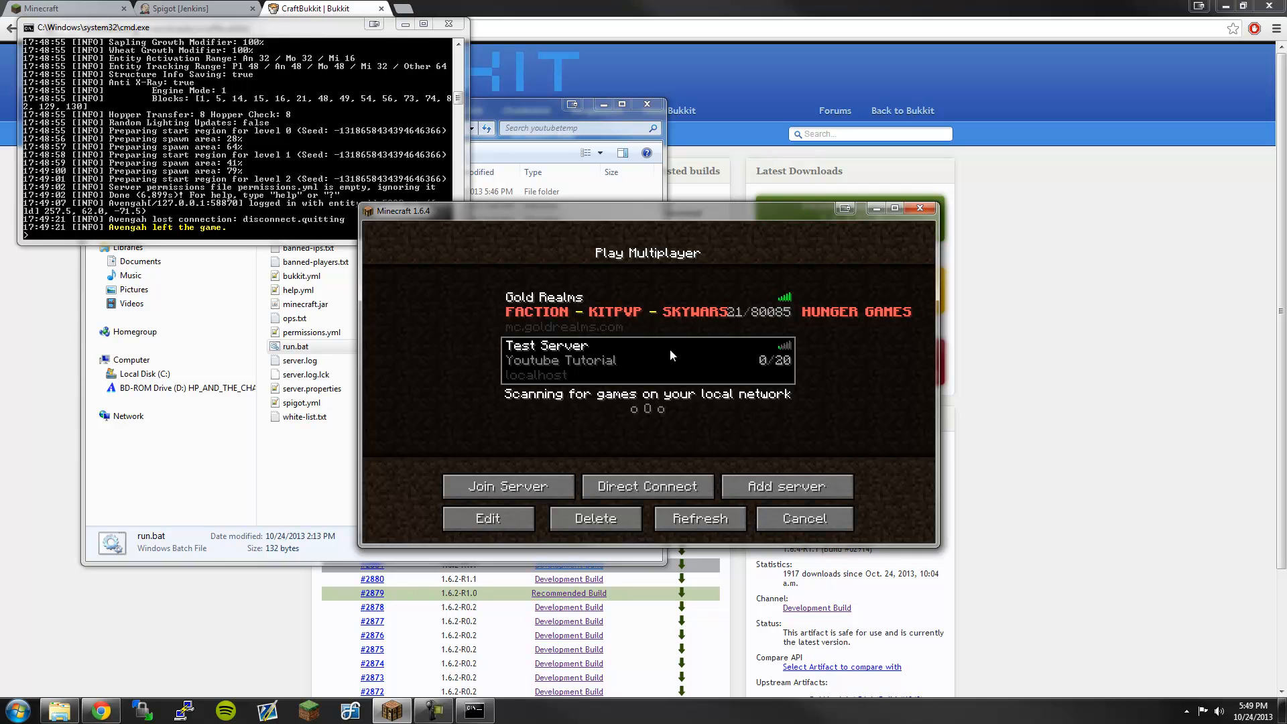
mouse_move(549, 325)
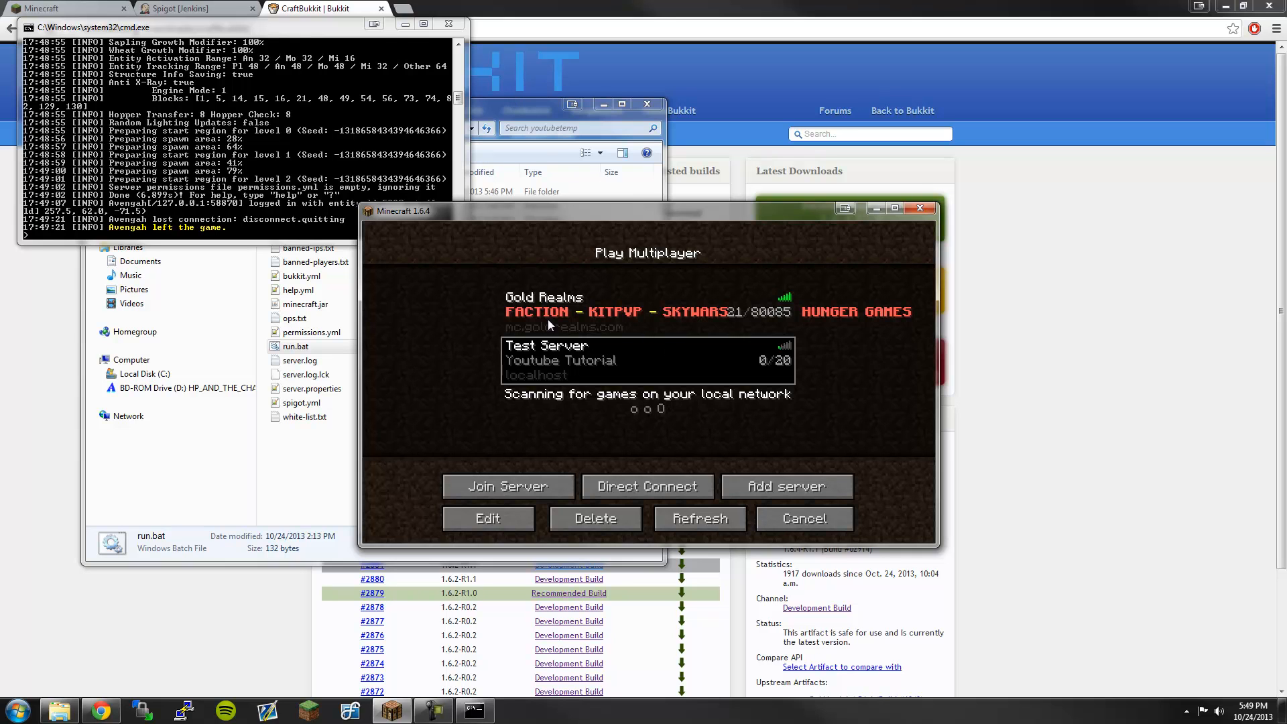
left_click(647, 312)
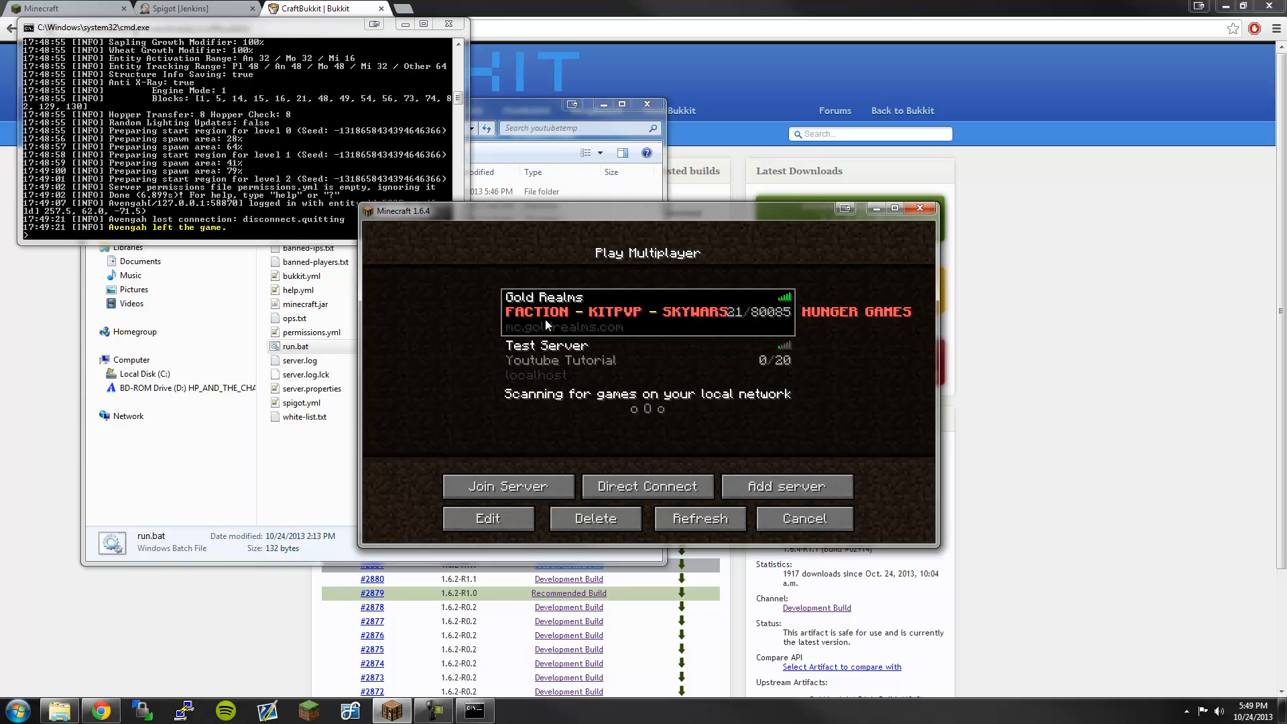
mouse_move(555, 357)
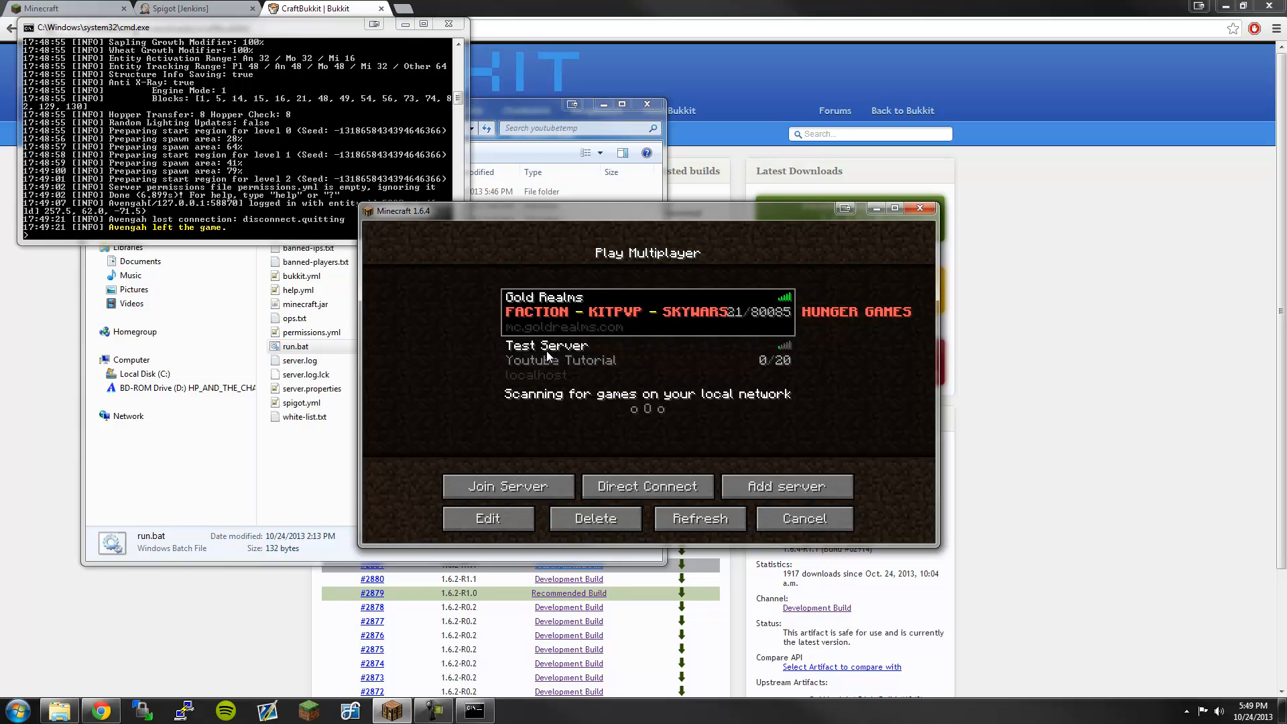
mouse_move(552, 337)
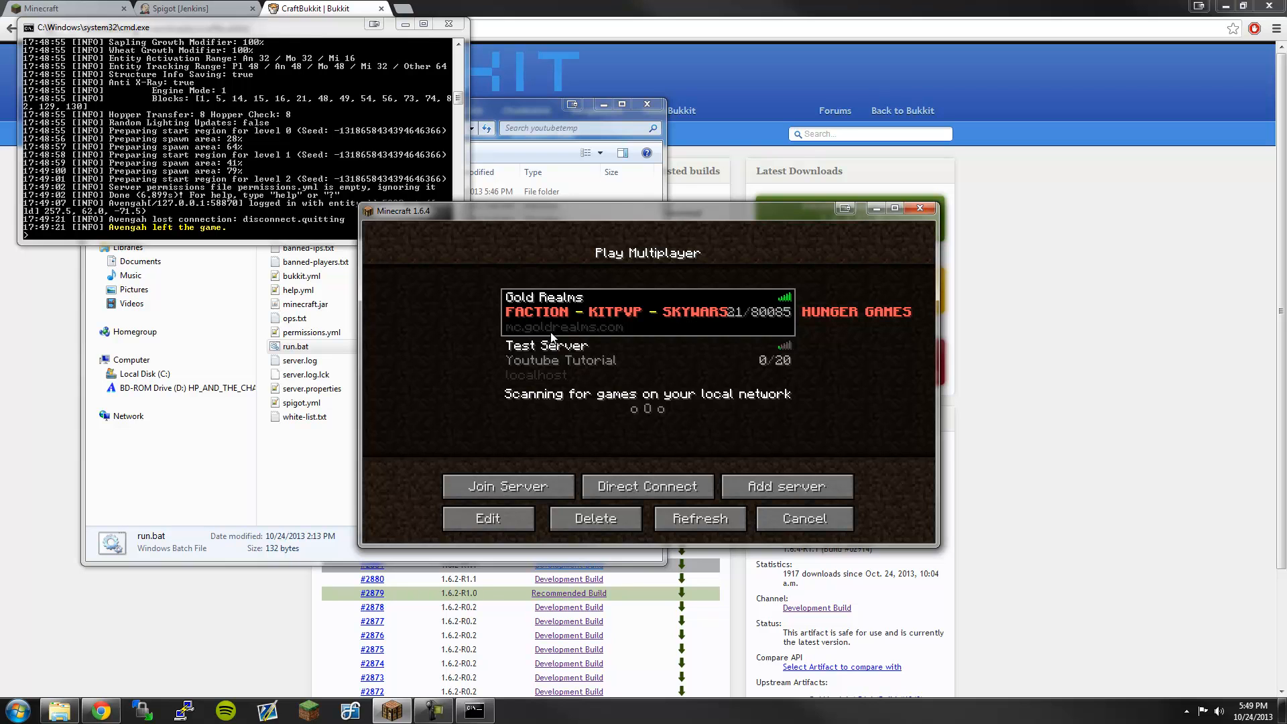
mouse_move(351, 189)
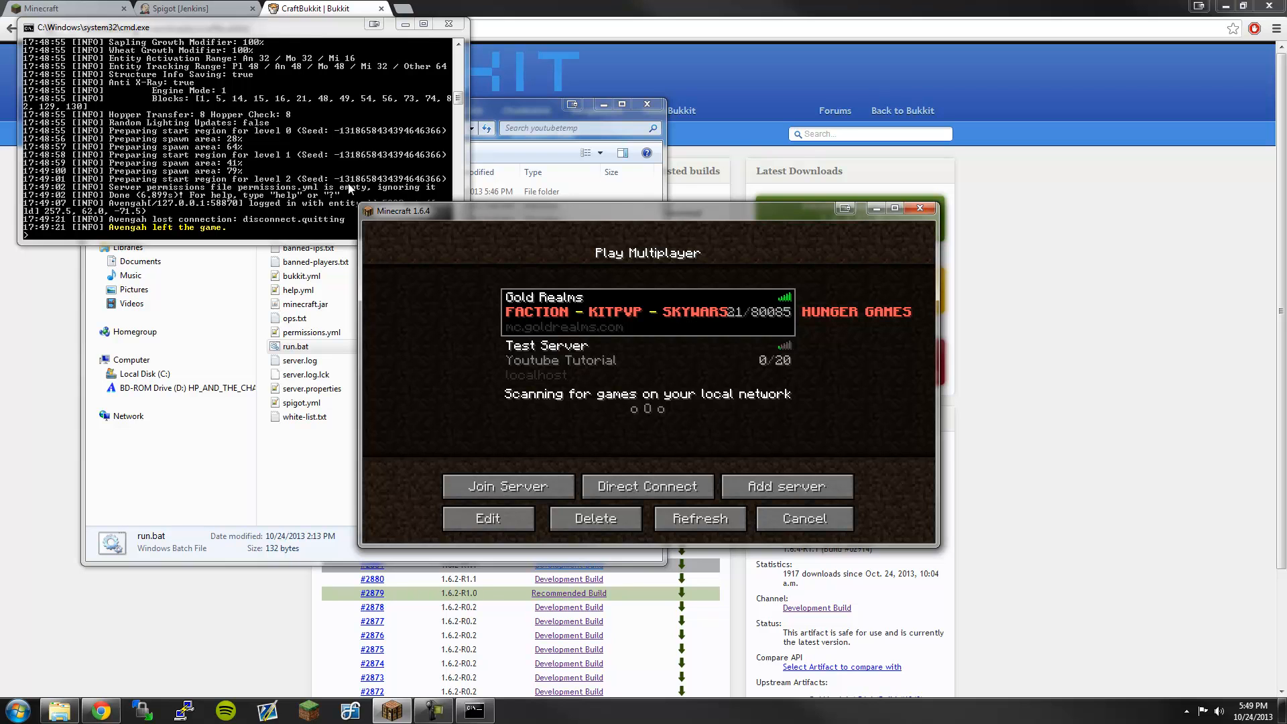